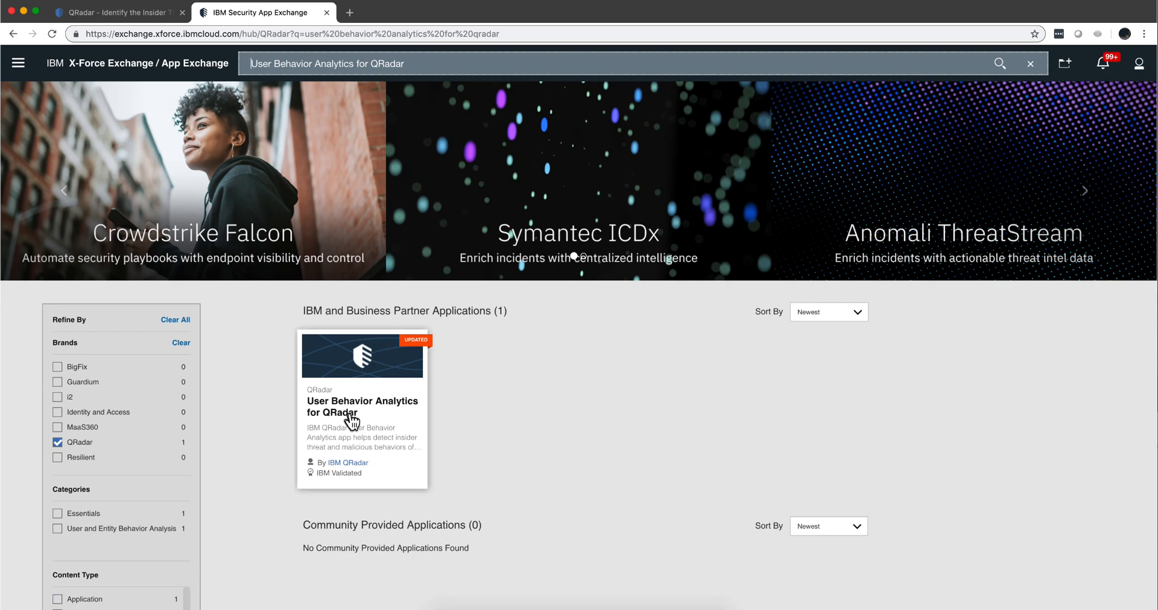
View the User Behavior Analytics for QRadar app's Overview and What's New on X-Force App Exchange
left_click(361, 407)
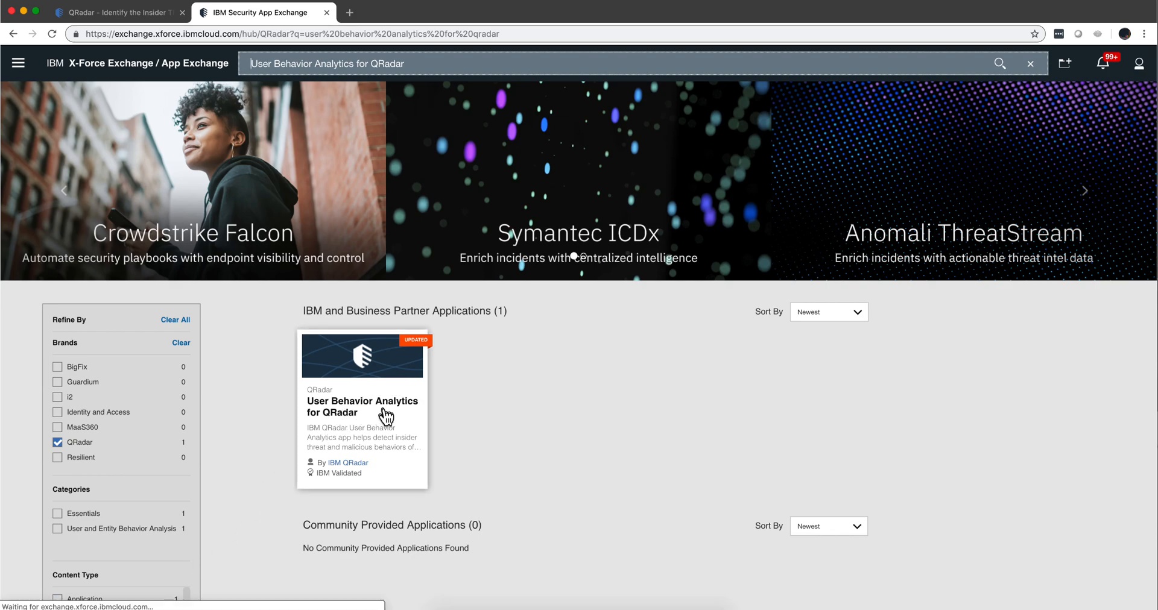
left_click(362, 406)
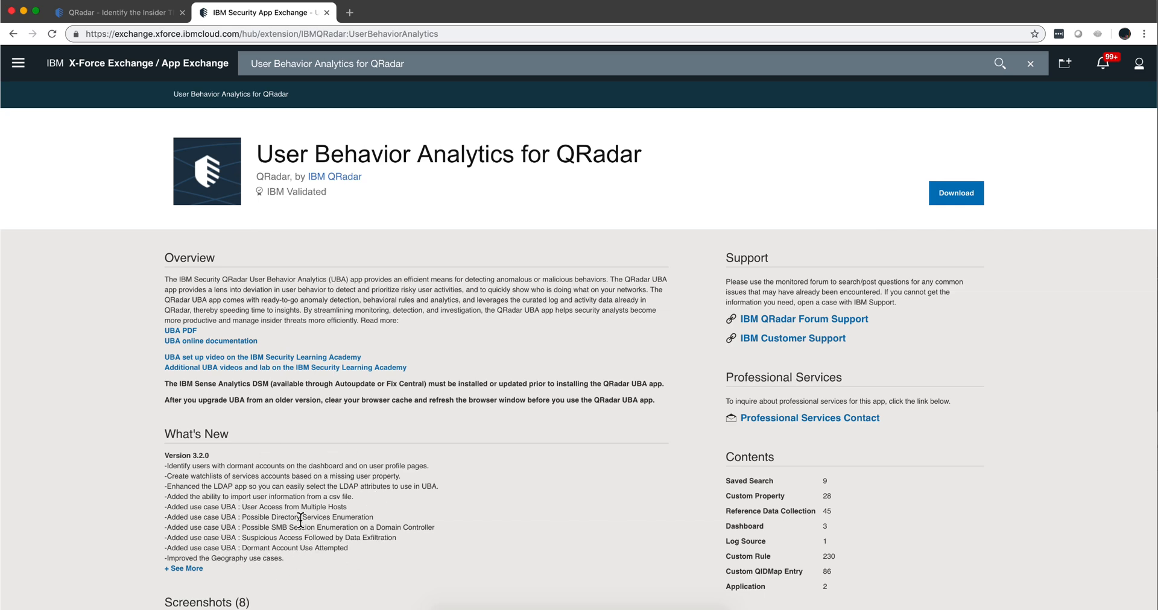
scroll("down", 3)
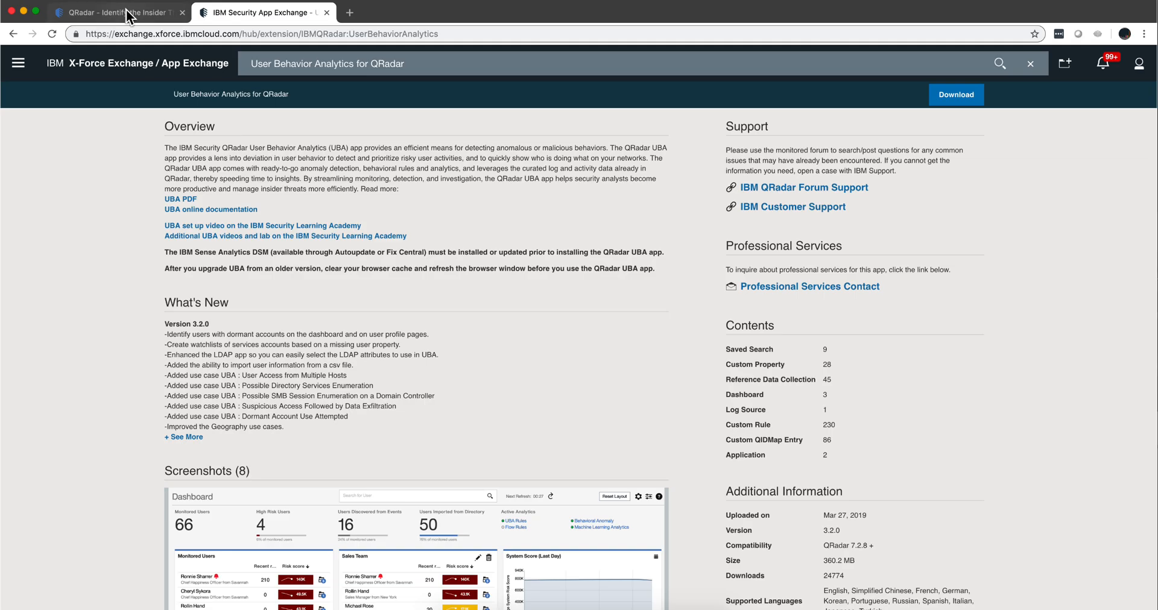
Switch back to the QRadar console and go to the Admin Console
left_click(111, 12)
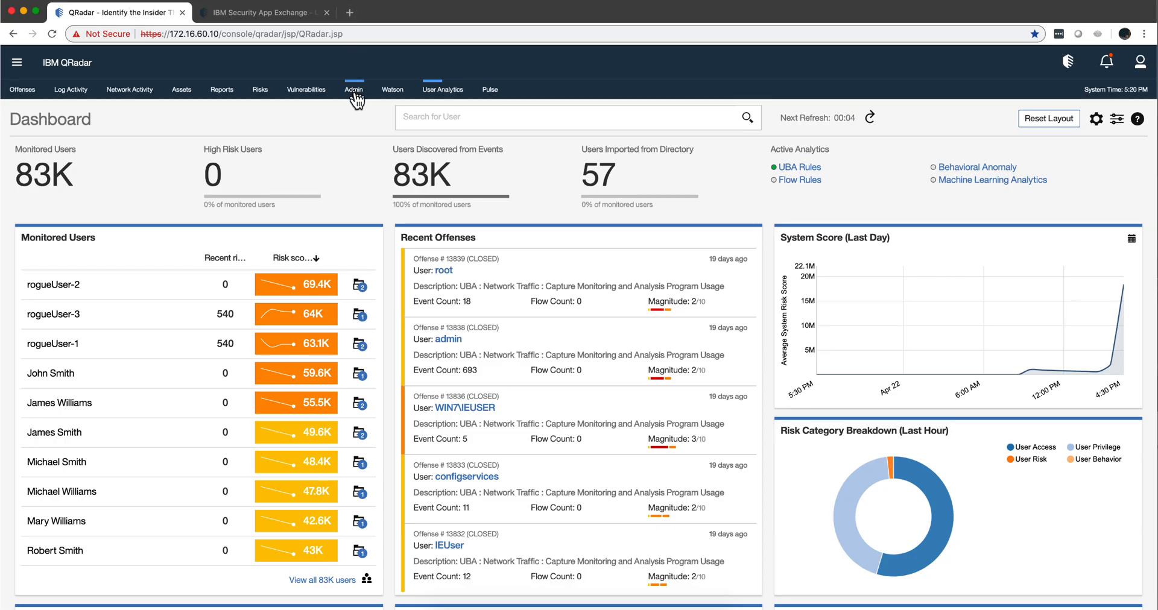
left_click(353, 89)
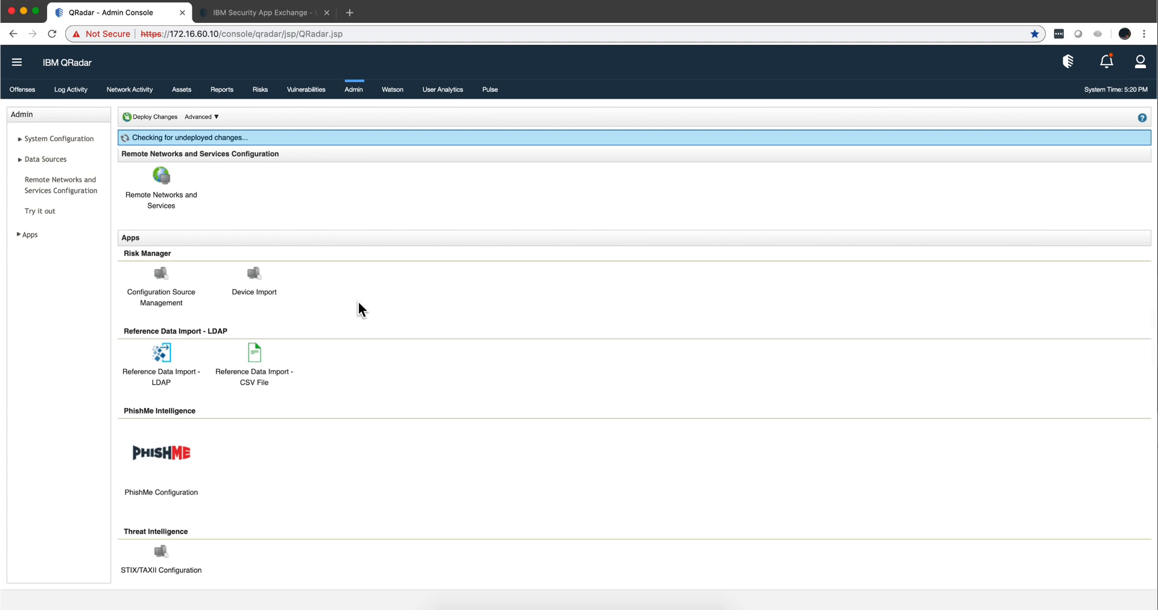
mouse_move(320, 374)
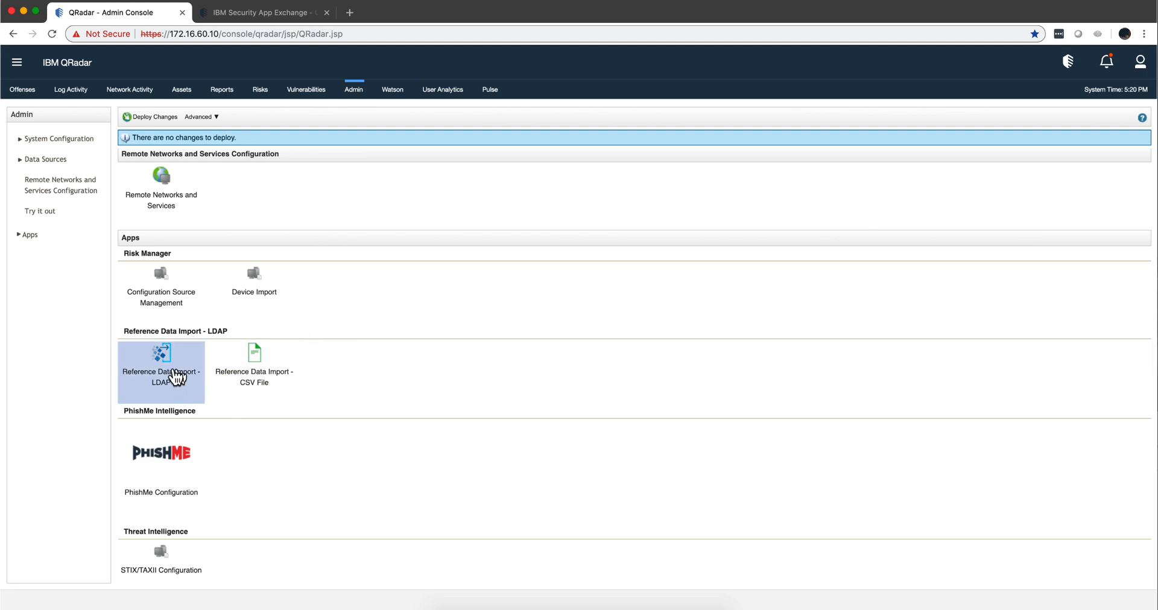
mouse_move(178, 330)
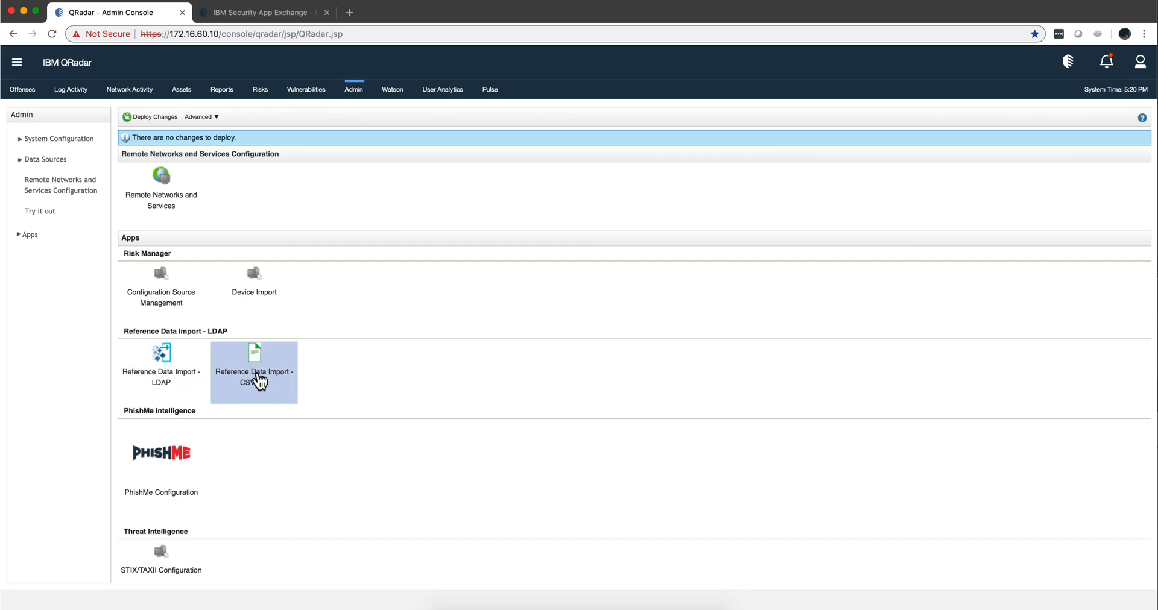
mouse_move(258, 379)
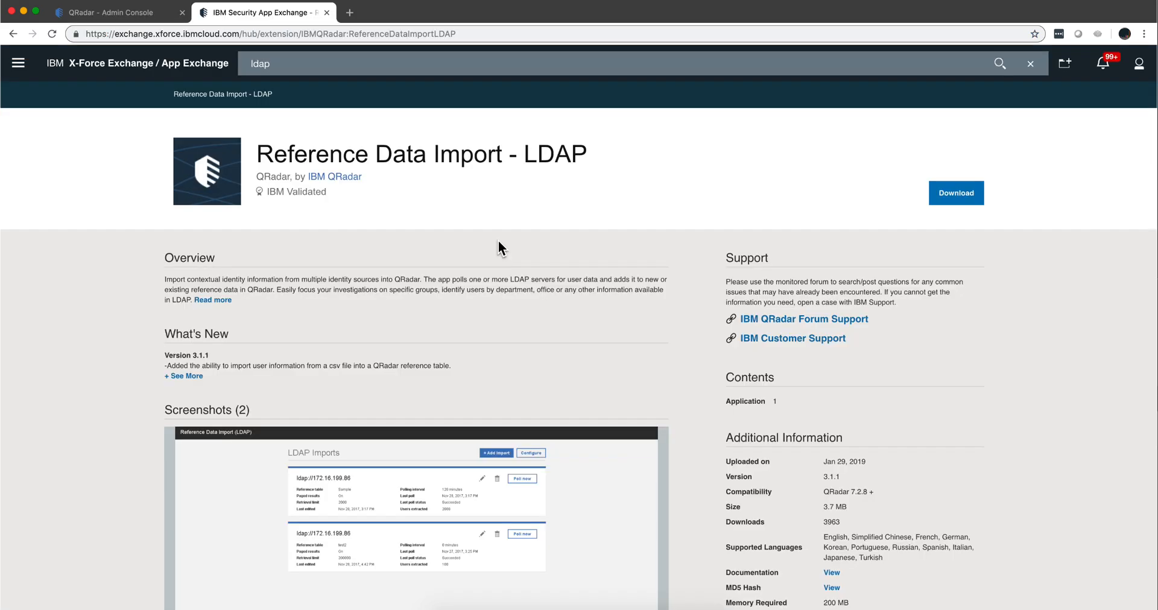
mouse_move(377, 213)
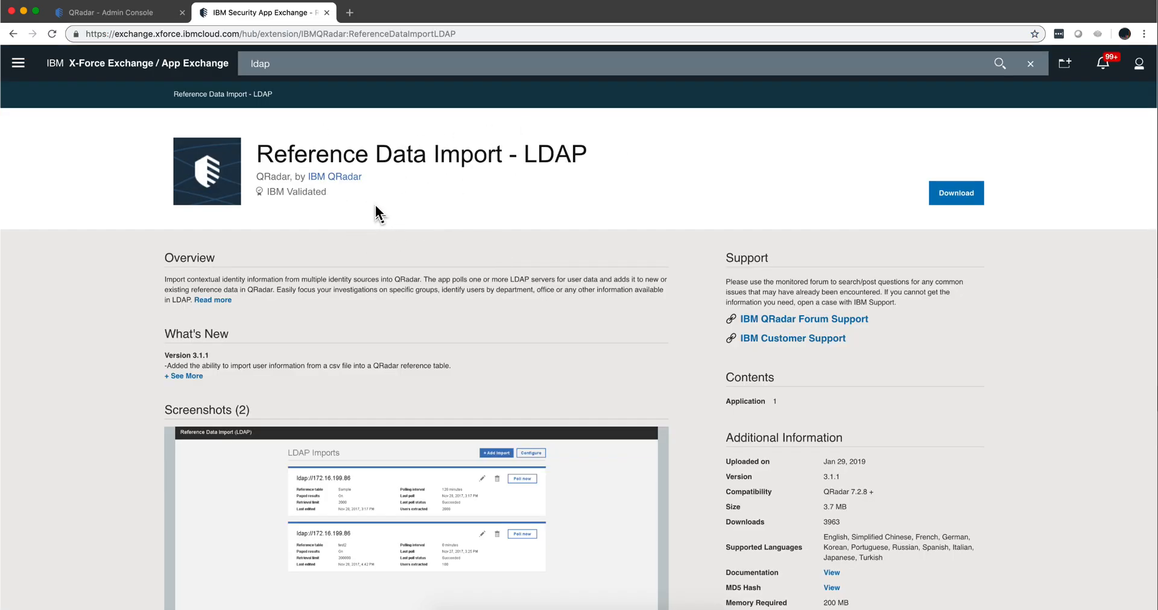
mouse_move(542, 174)
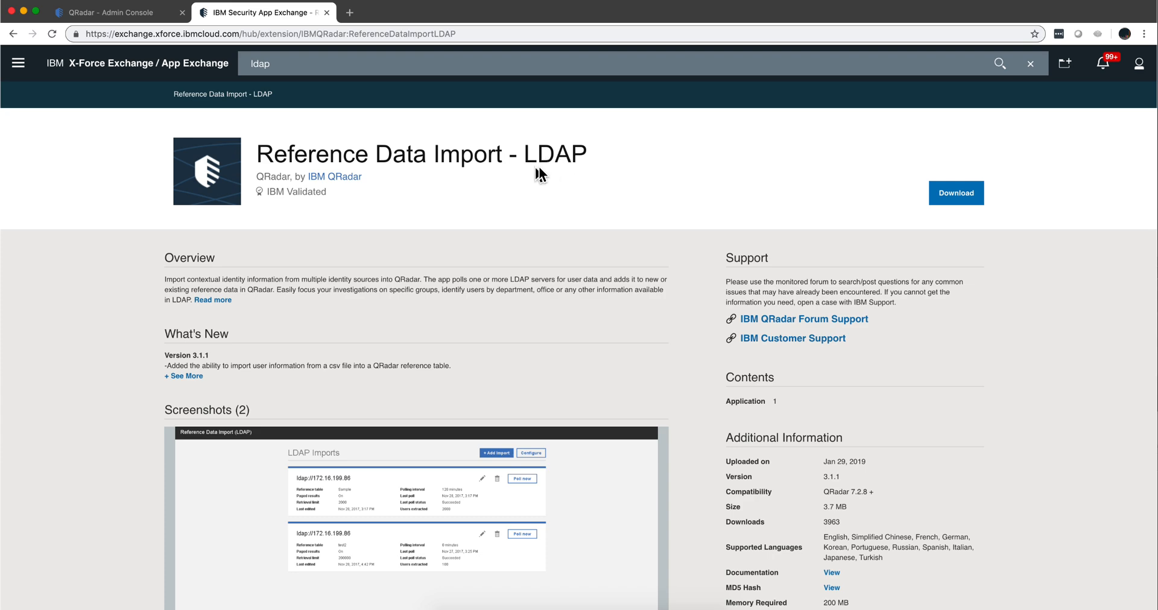
mouse_move(825, 466)
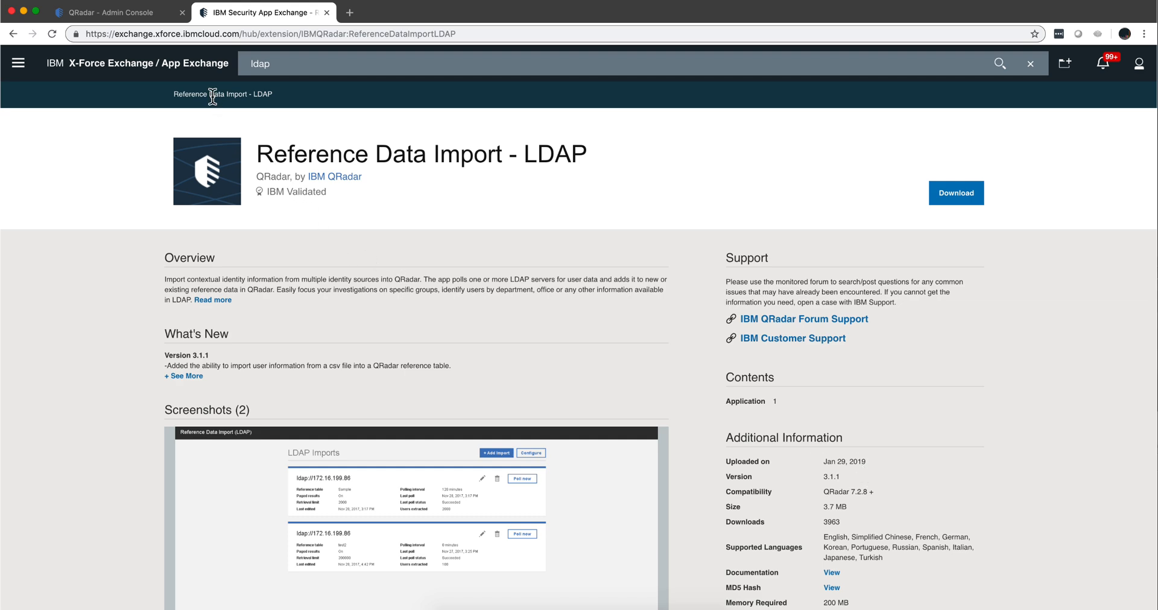
Launch the Reference Data Import - CSV File app and review its service token configuration without changes
left_click(108, 12)
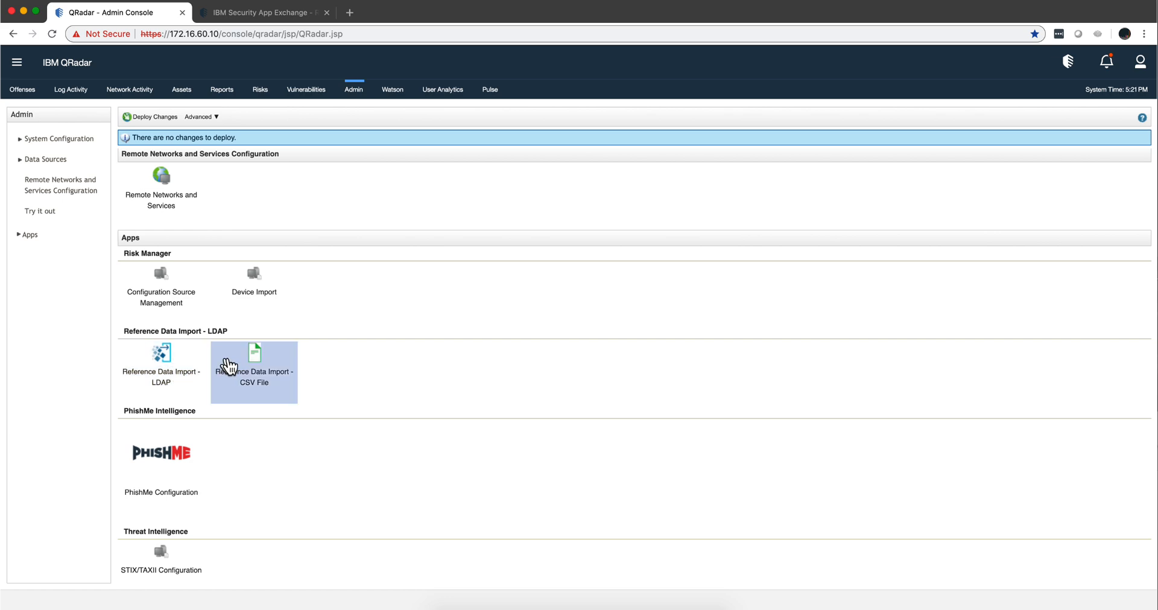
mouse_move(258, 358)
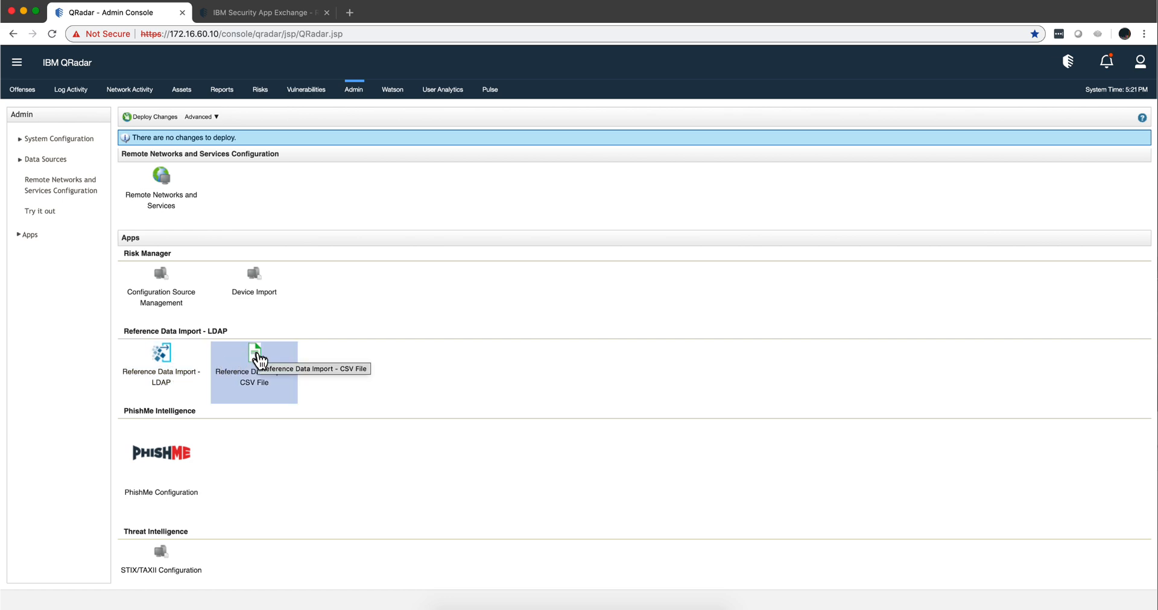
left_click(253, 356)
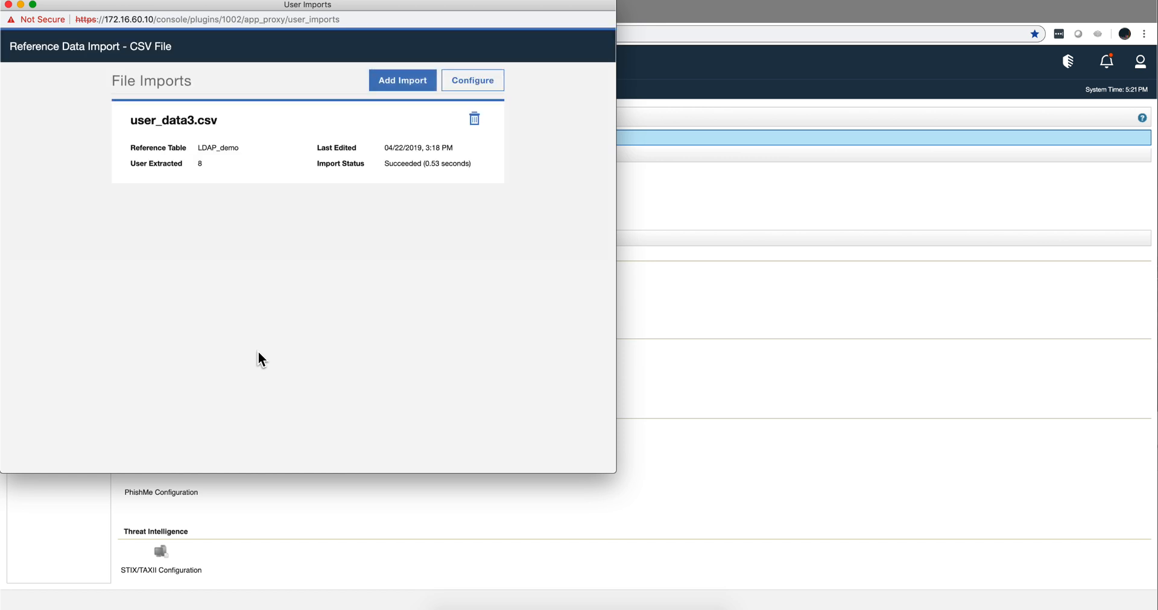
mouse_move(382, 107)
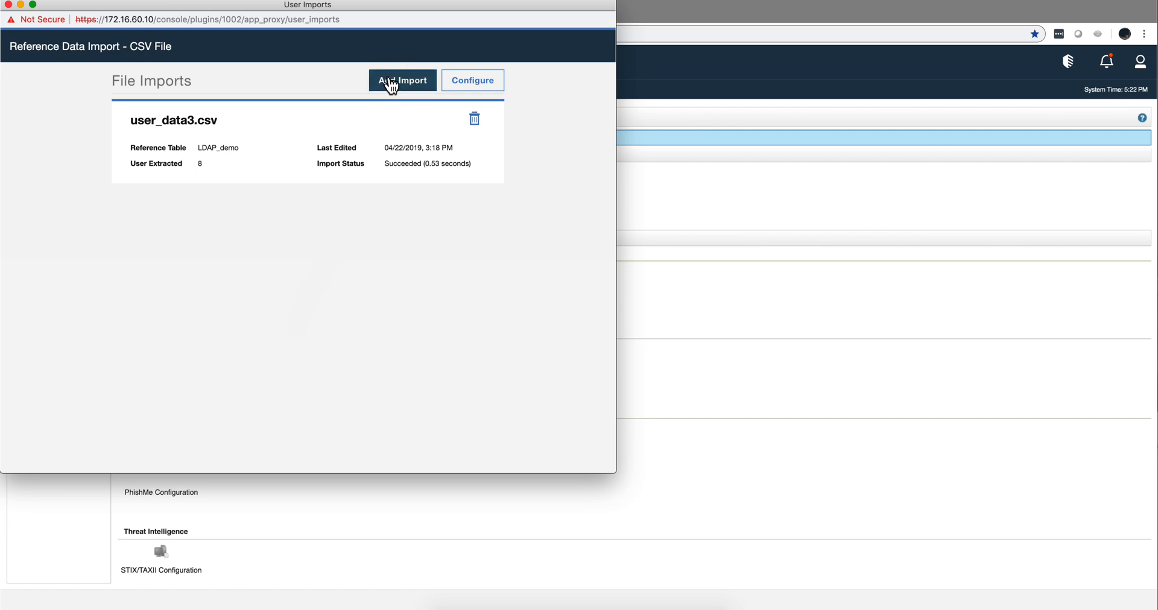
mouse_move(410, 89)
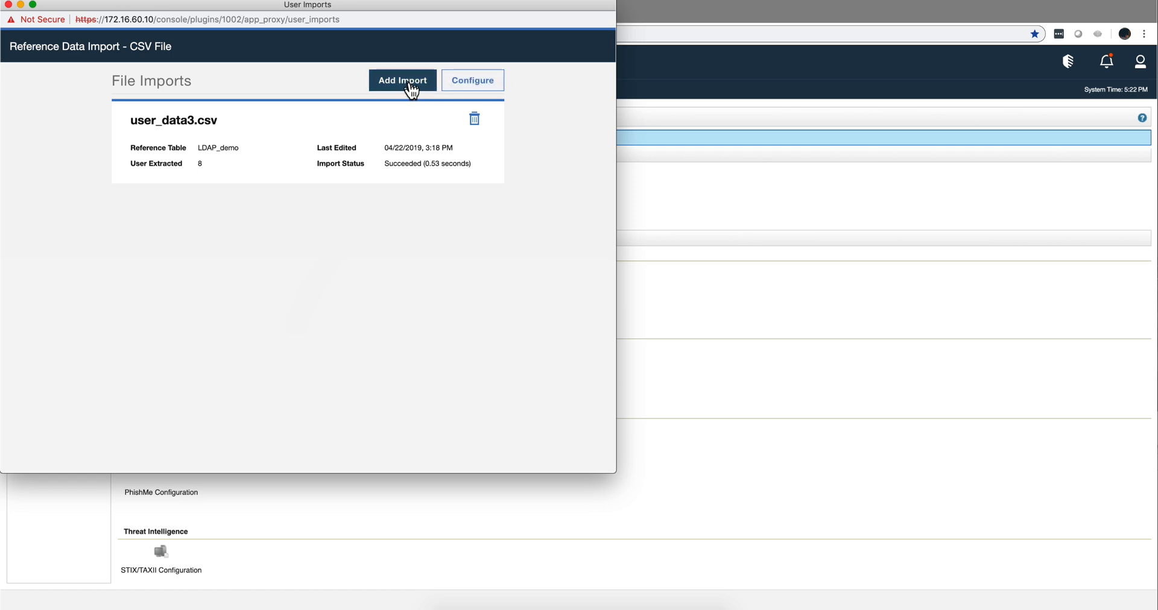
mouse_move(471, 79)
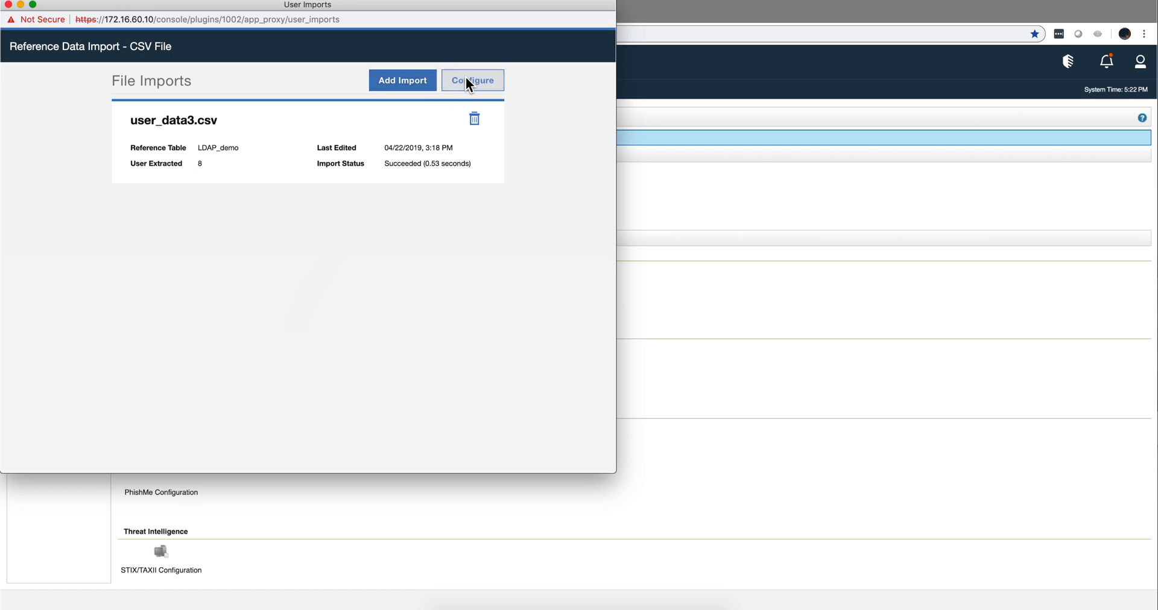
left_click(472, 80)
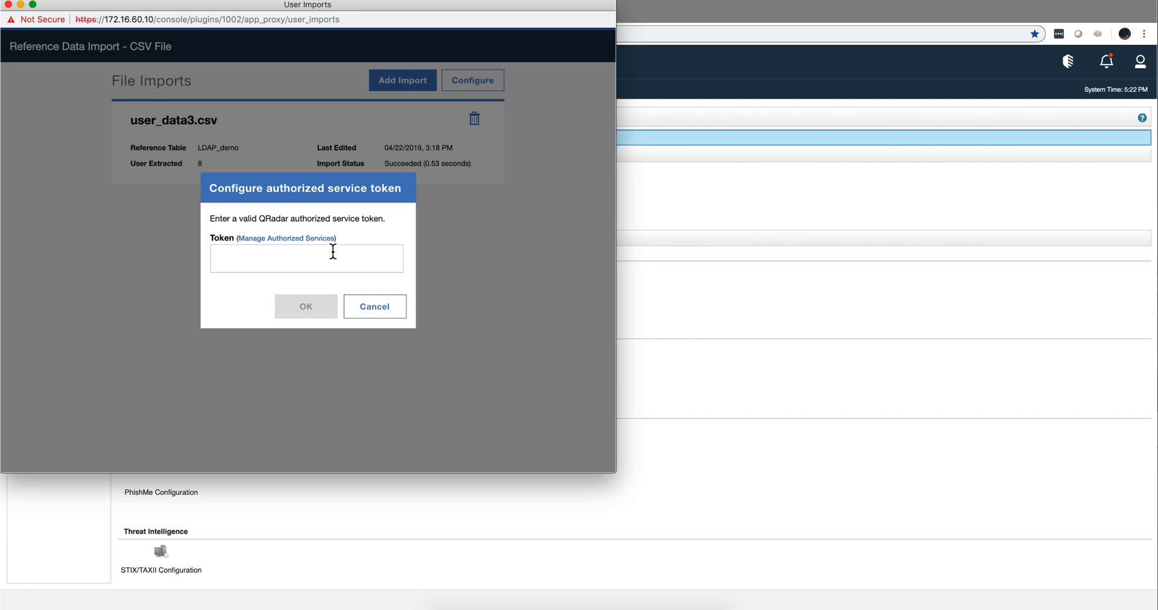
left_click(374, 307)
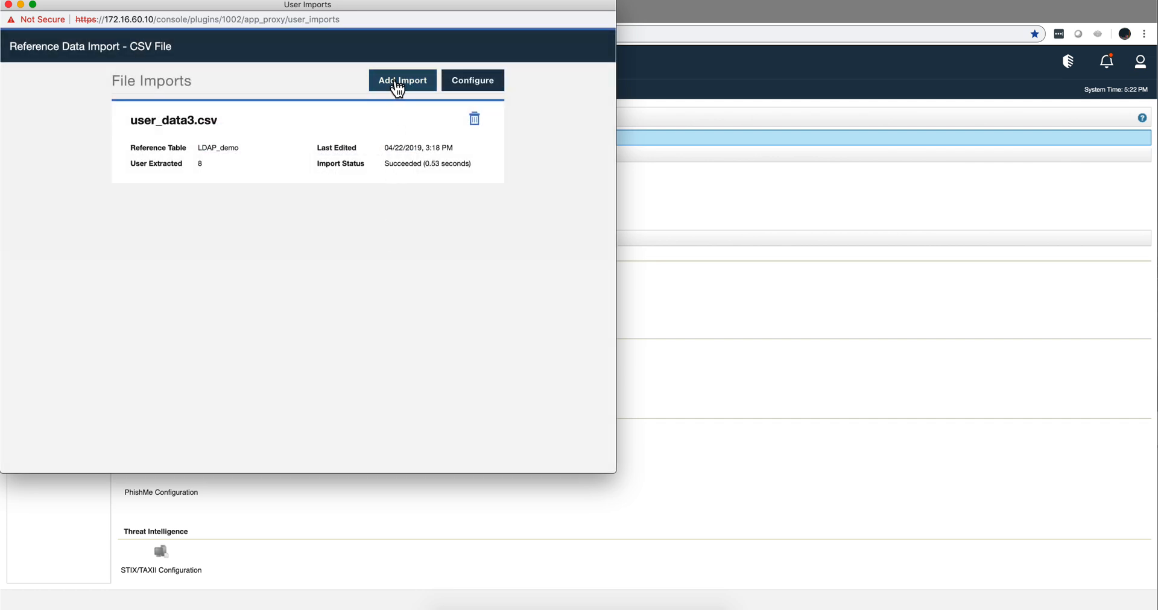
Start a new user data import merging user_data3.csv into an existing reference table
left_click(401, 80)
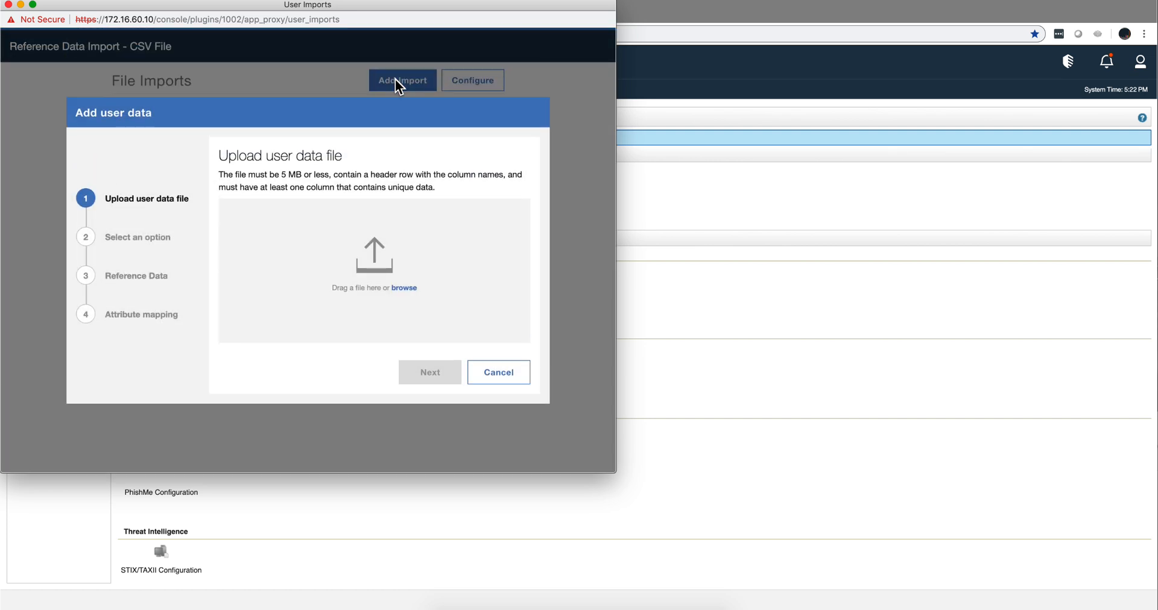
mouse_move(455, 303)
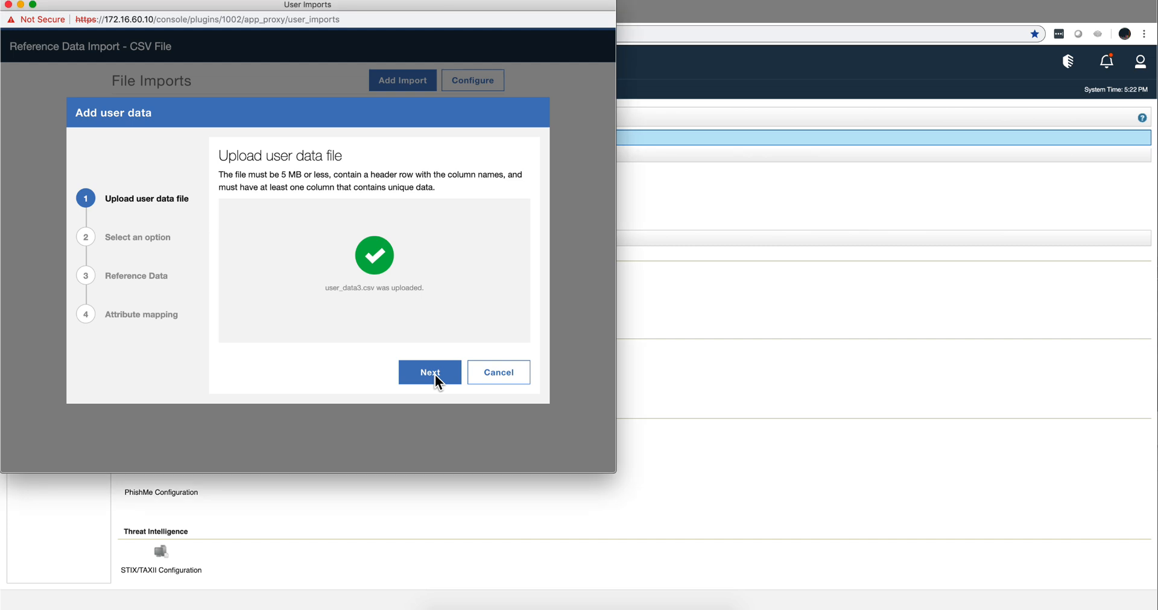
left_click(429, 371)
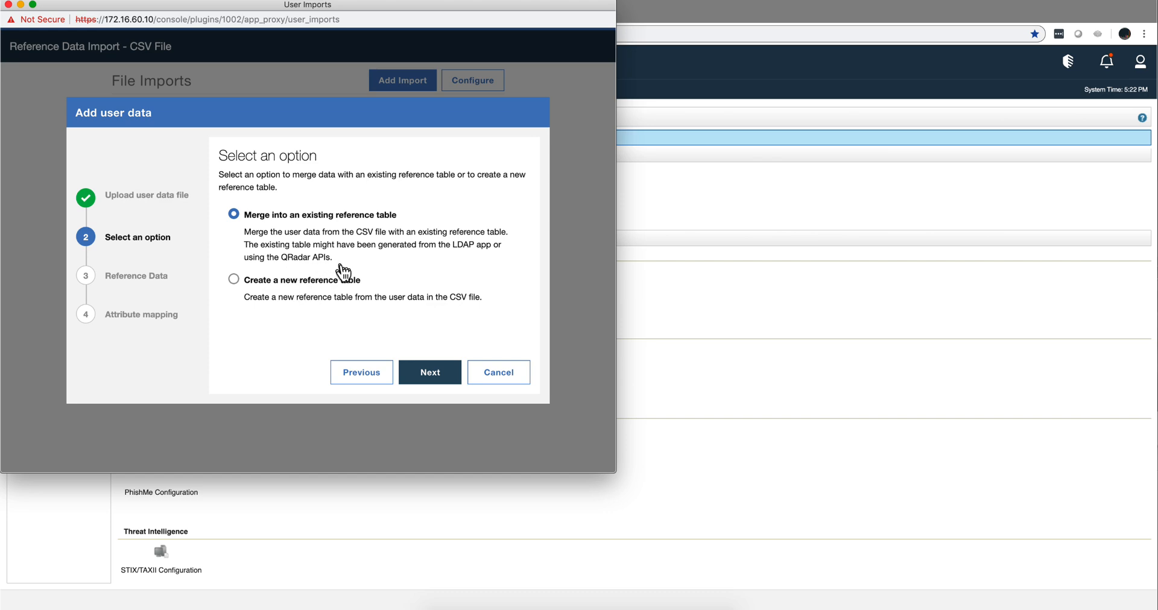
mouse_move(342, 316)
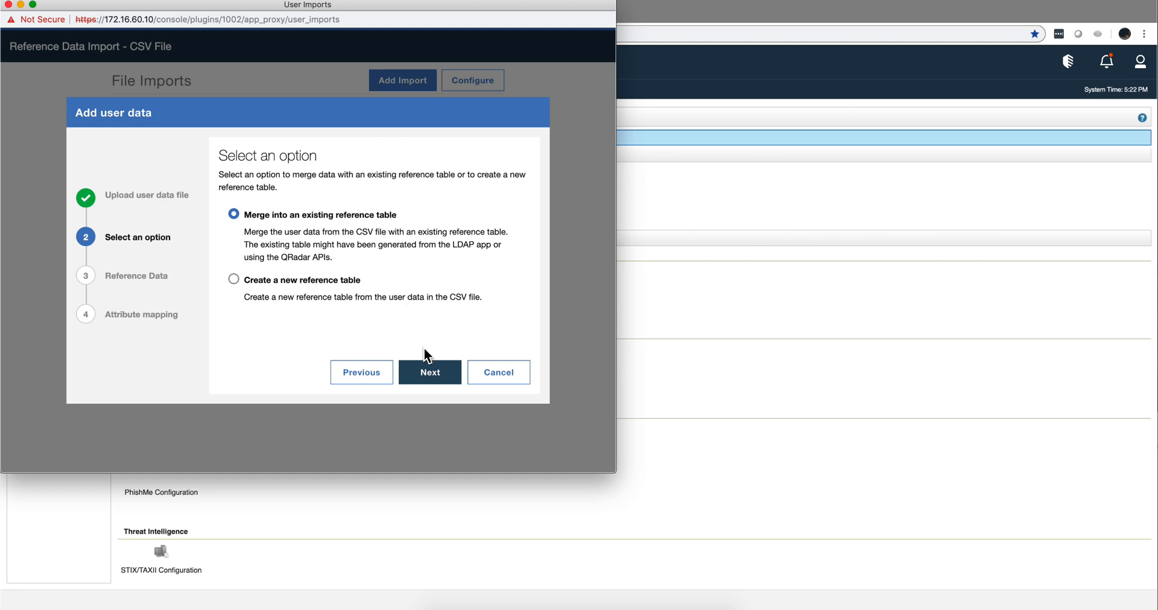
left_click(429, 372)
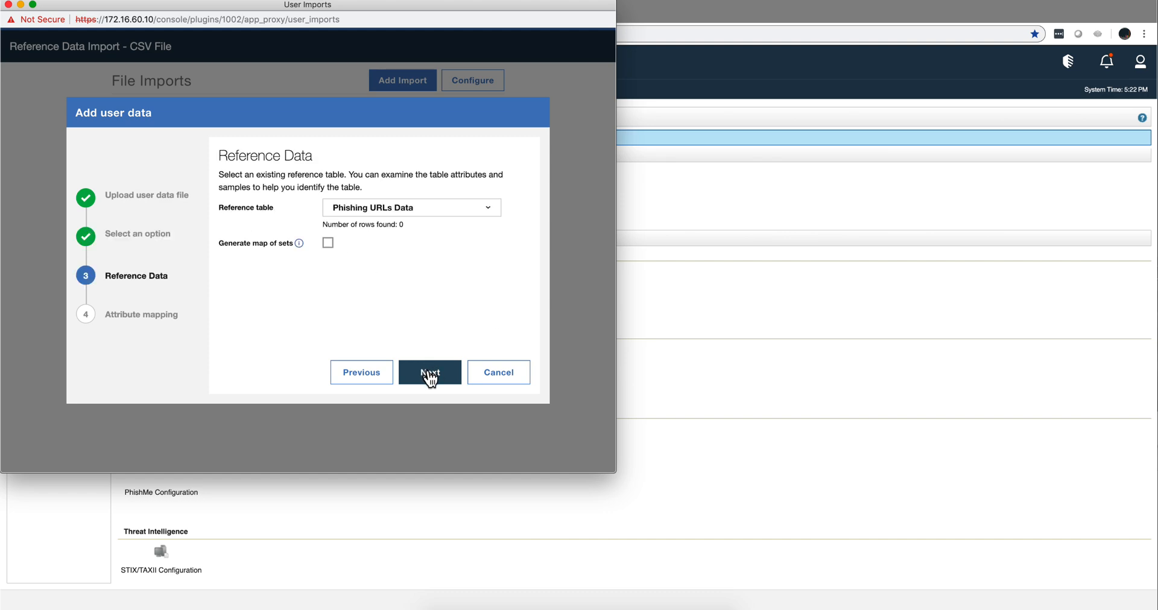
mouse_move(203, 280)
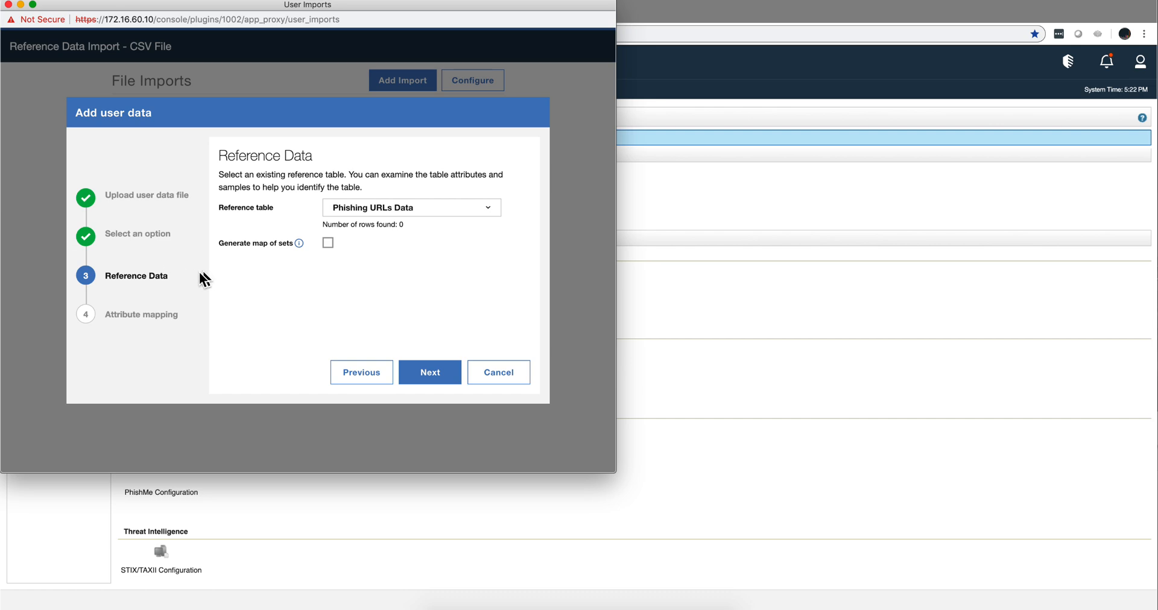
mouse_move(328, 207)
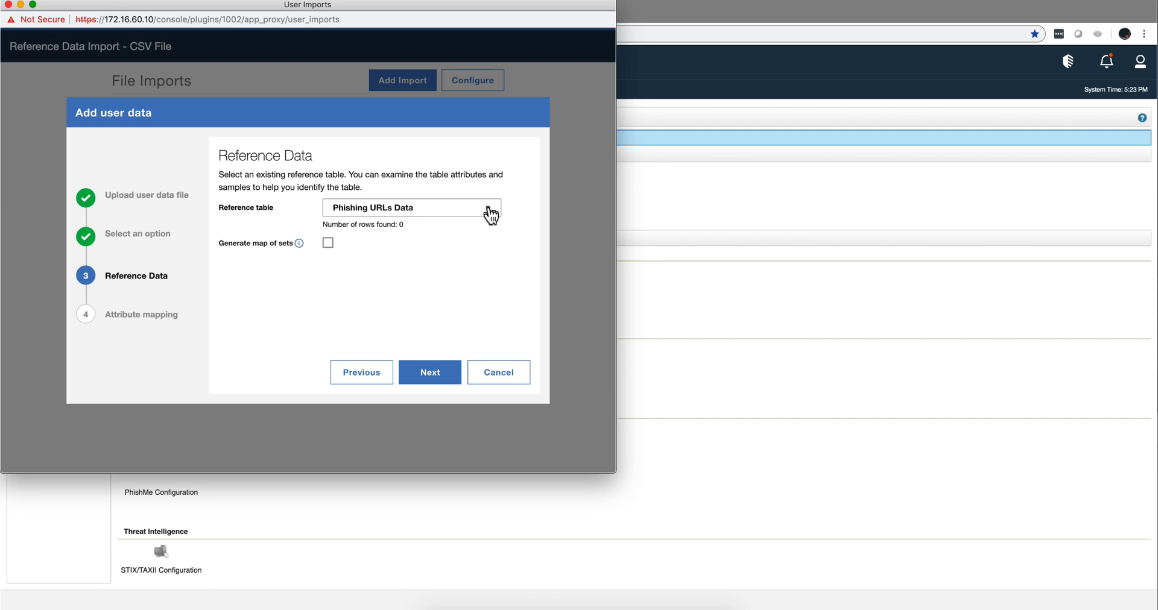
Choose LDAP_demo as the target reference table and review the columns awaiting attribute mapping
left_click(412, 208)
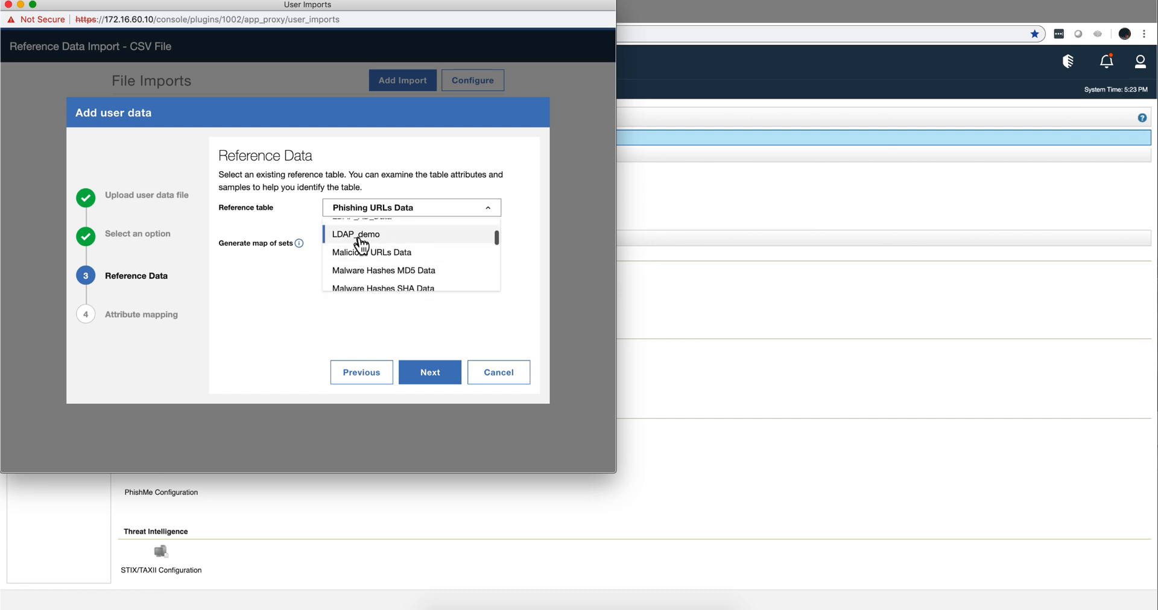
left_click(357, 234)
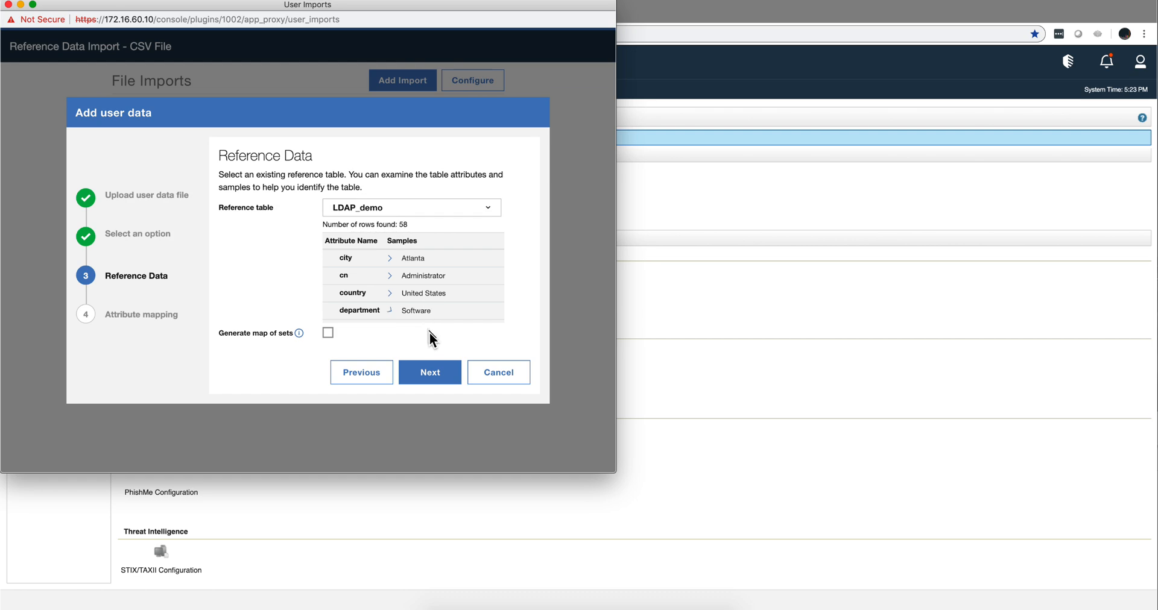
left_click(429, 372)
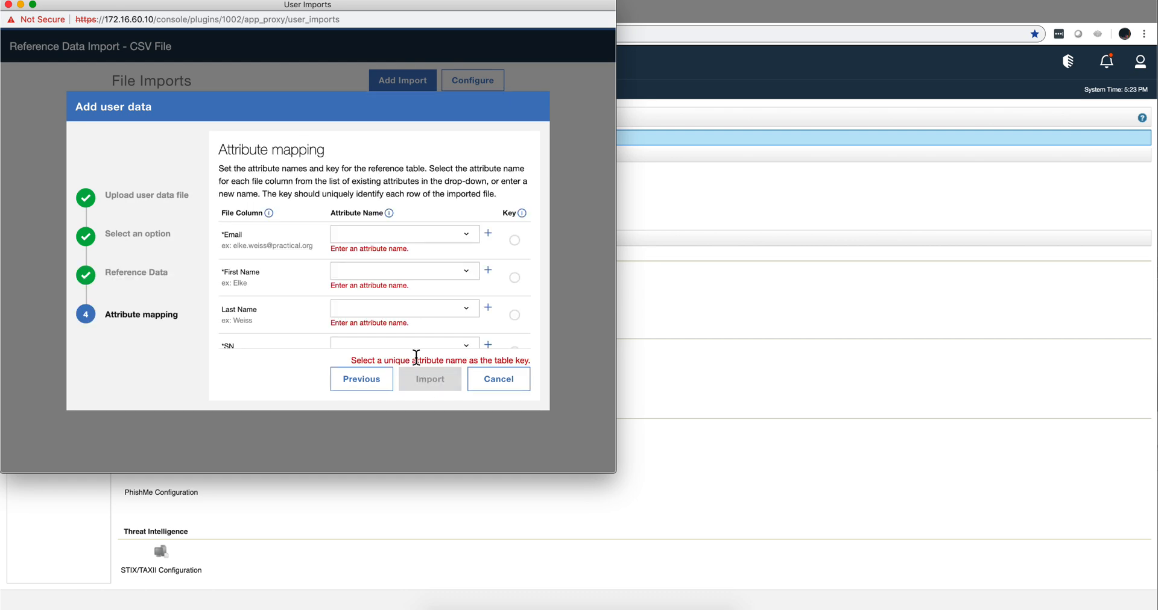
mouse_move(318, 253)
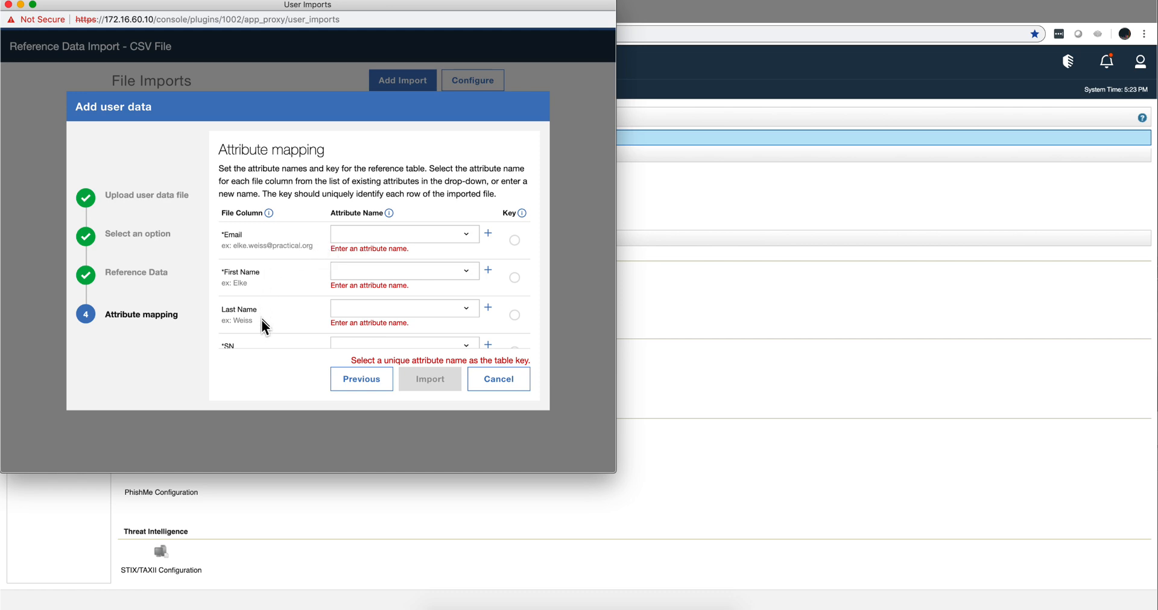
scroll("down", 3)
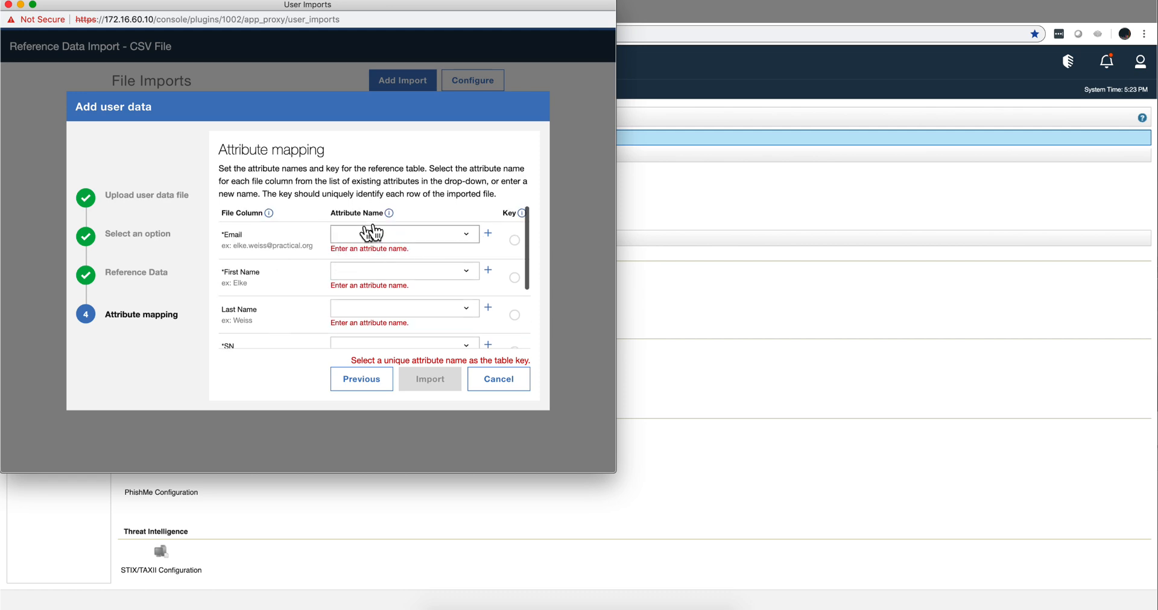
mouse_move(378, 356)
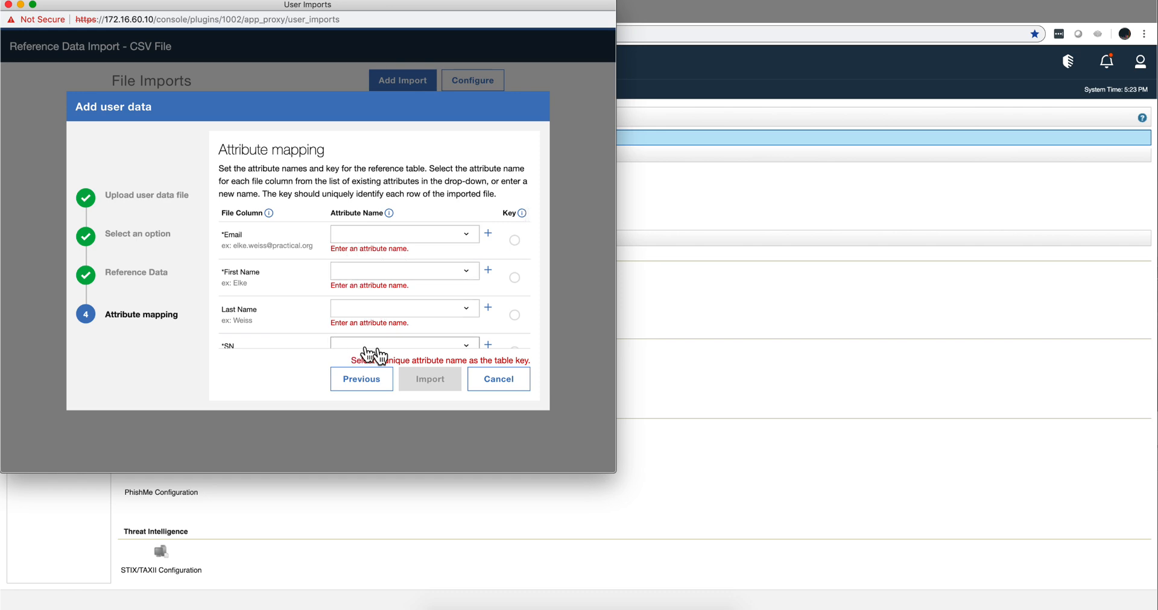
mouse_move(260, 246)
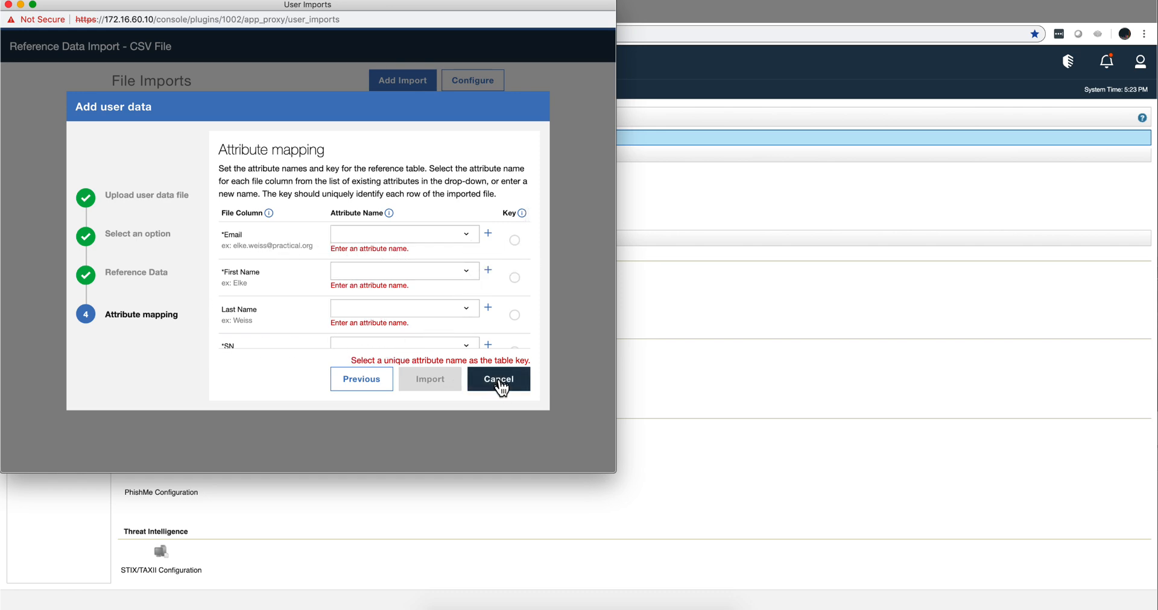
left_click(498, 379)
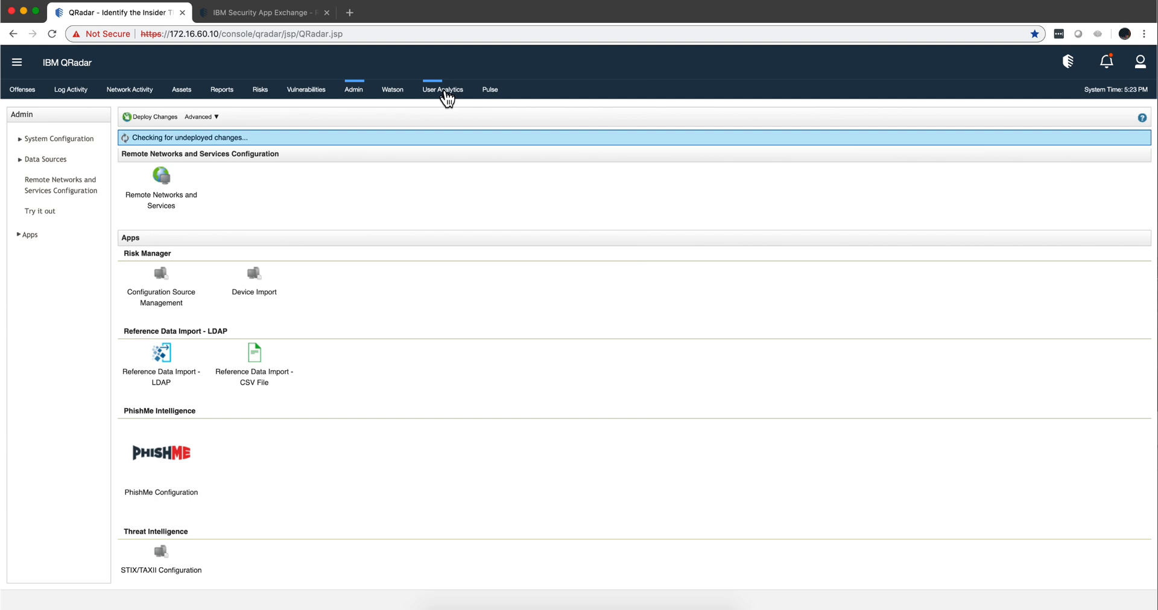
left_click(443, 90)
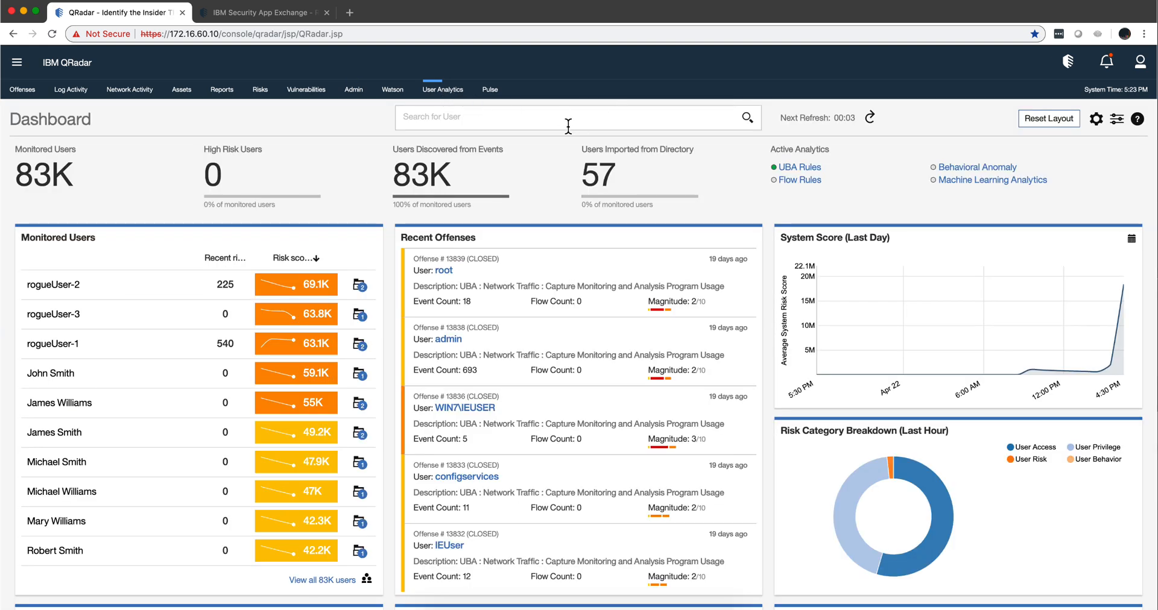
type("e")
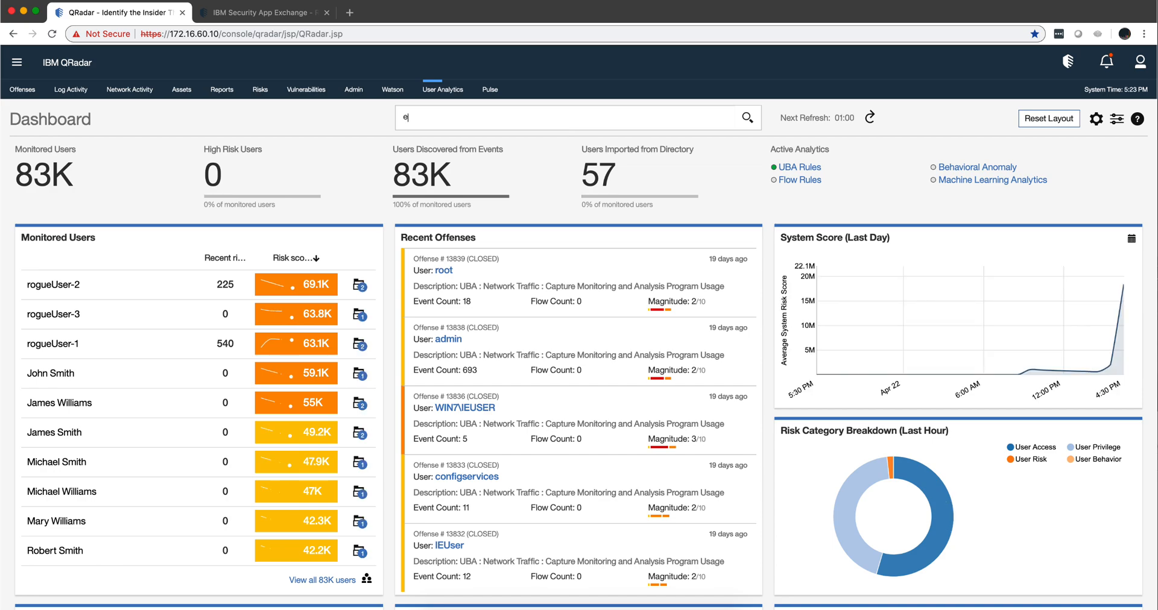
type("lke")
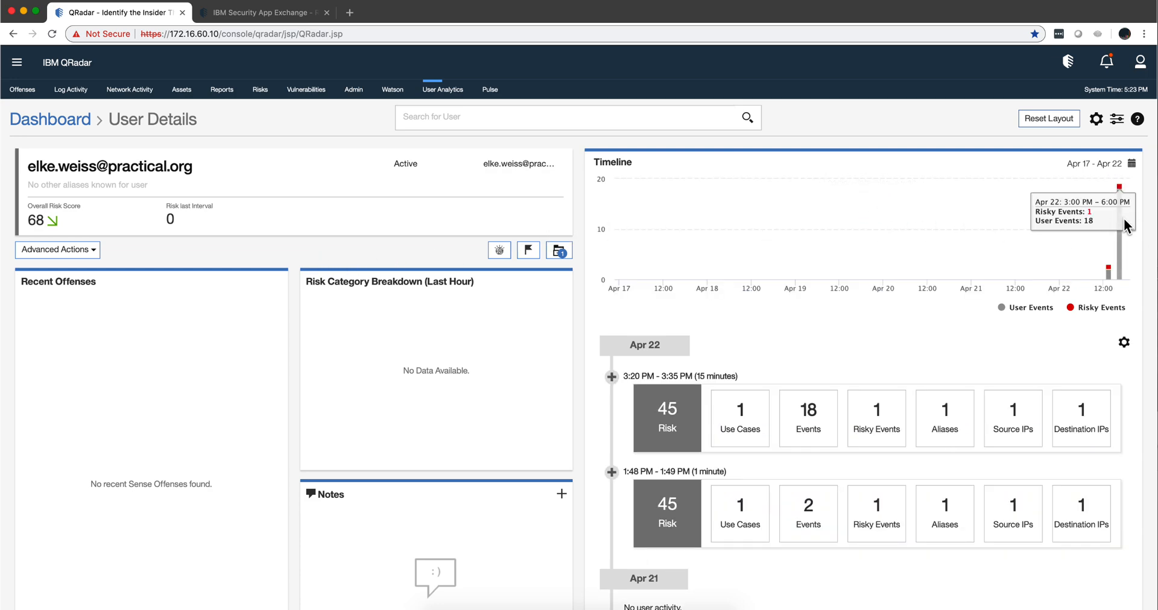
mouse_move(1123, 270)
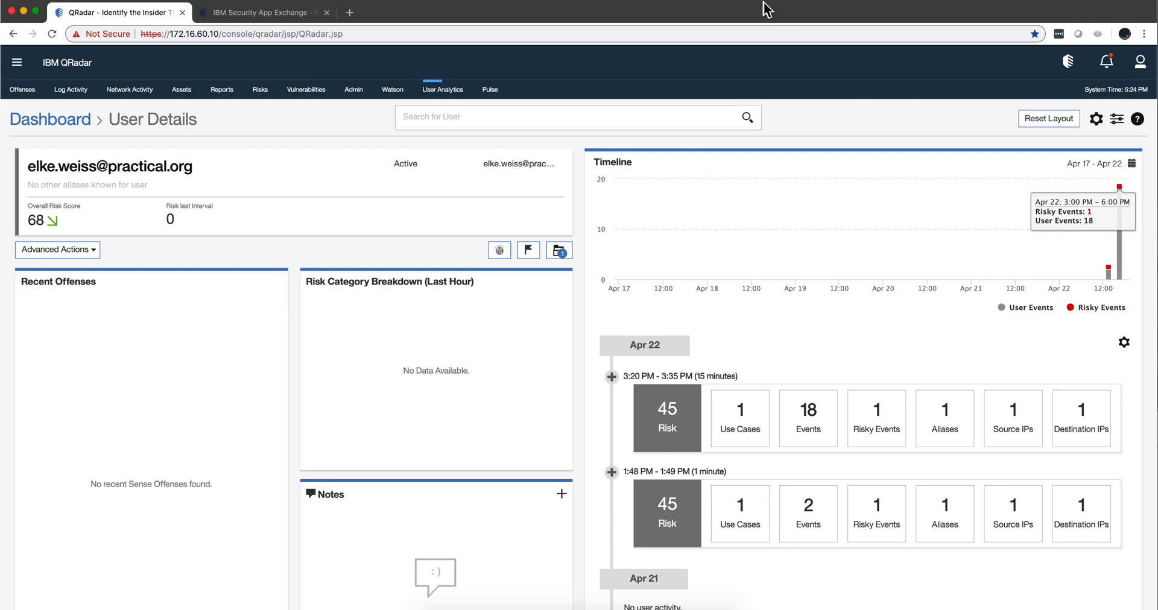
mouse_move(453, 358)
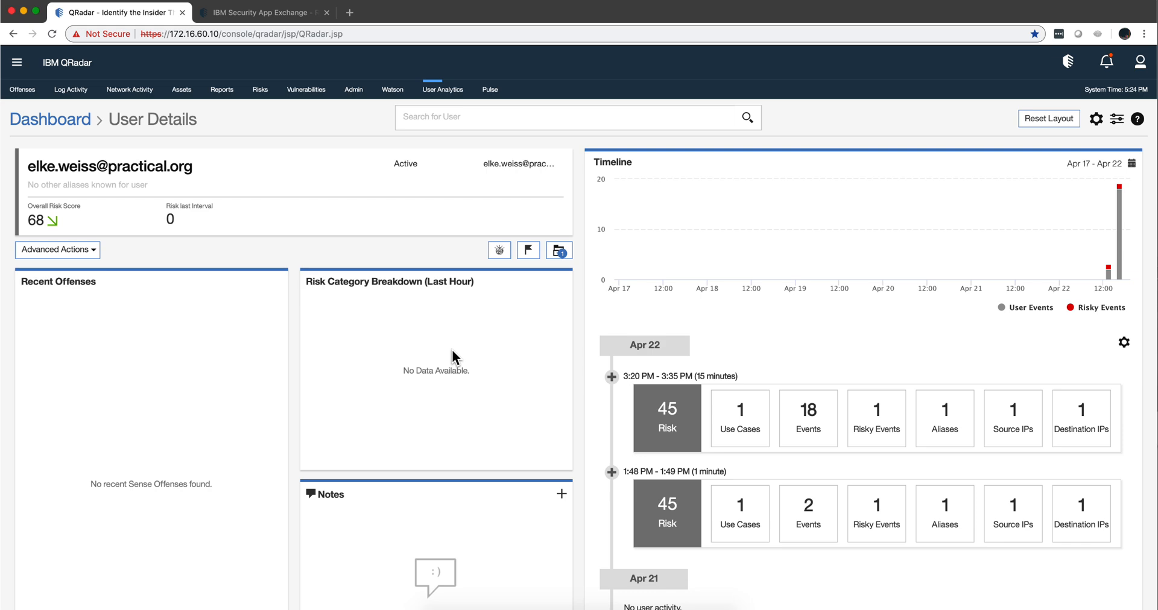
mouse_move(496, 285)
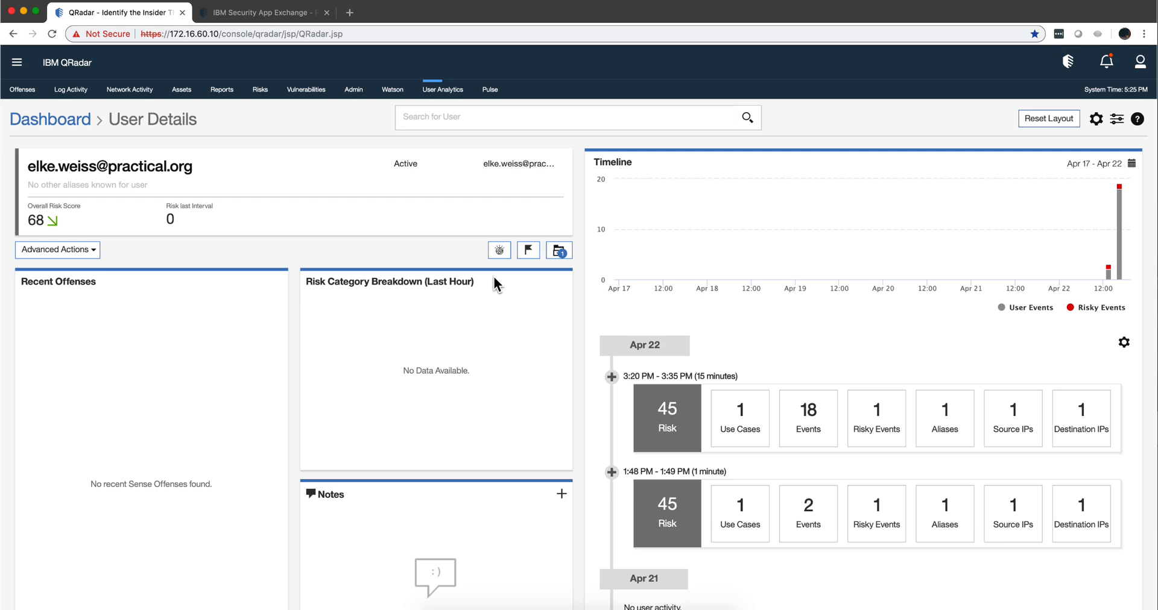
mouse_move(433, 190)
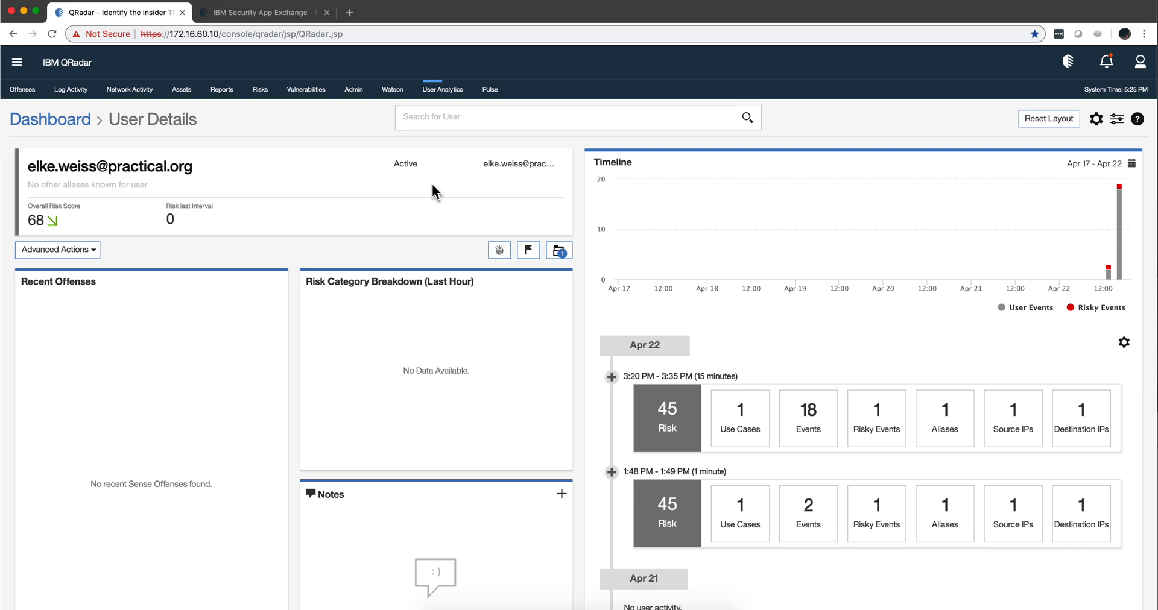
mouse_move(416, 184)
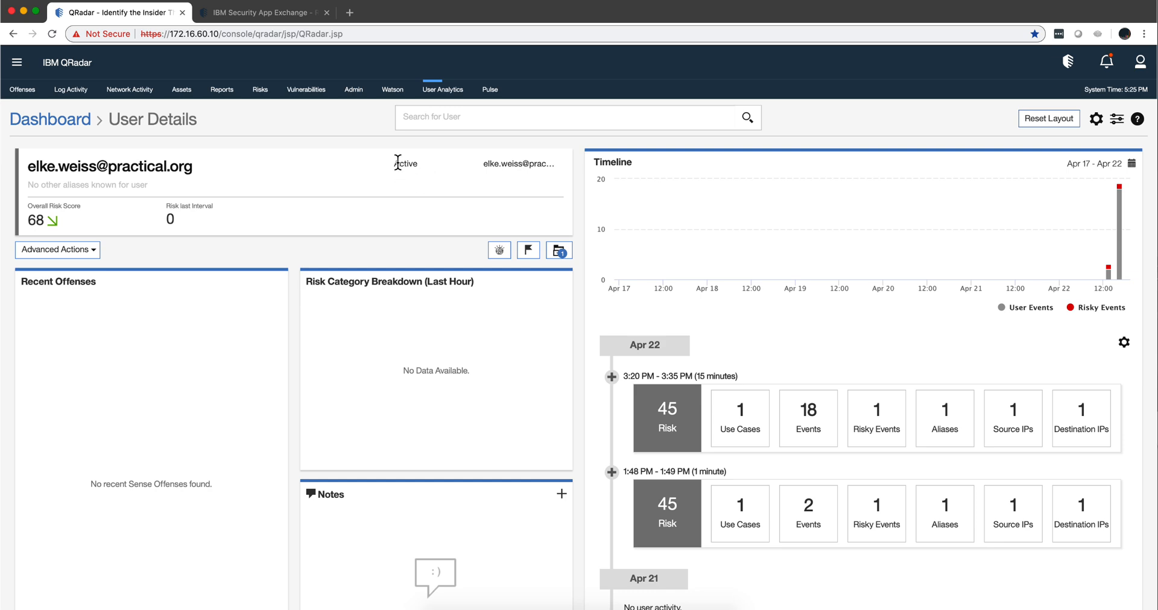
mouse_move(344, 205)
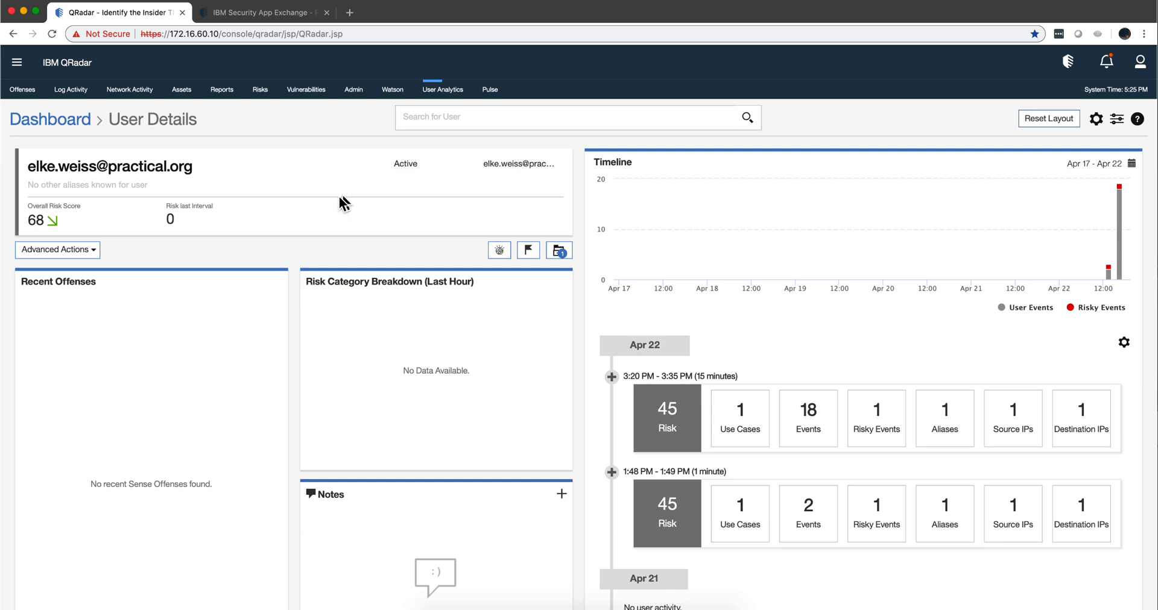
mouse_move(382, 184)
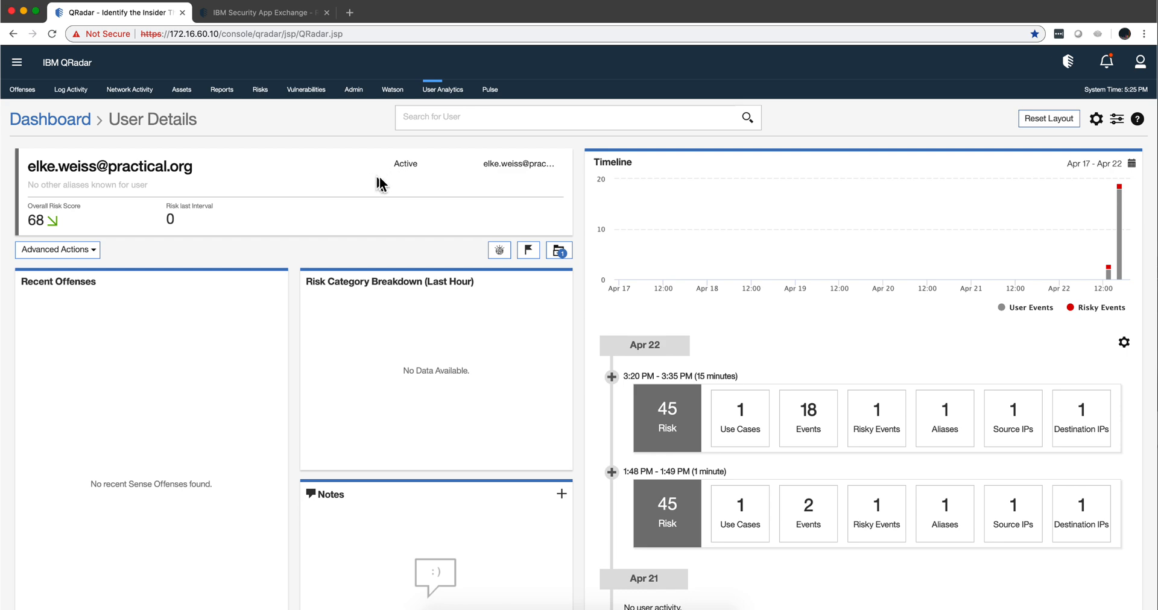
mouse_move(507, 164)
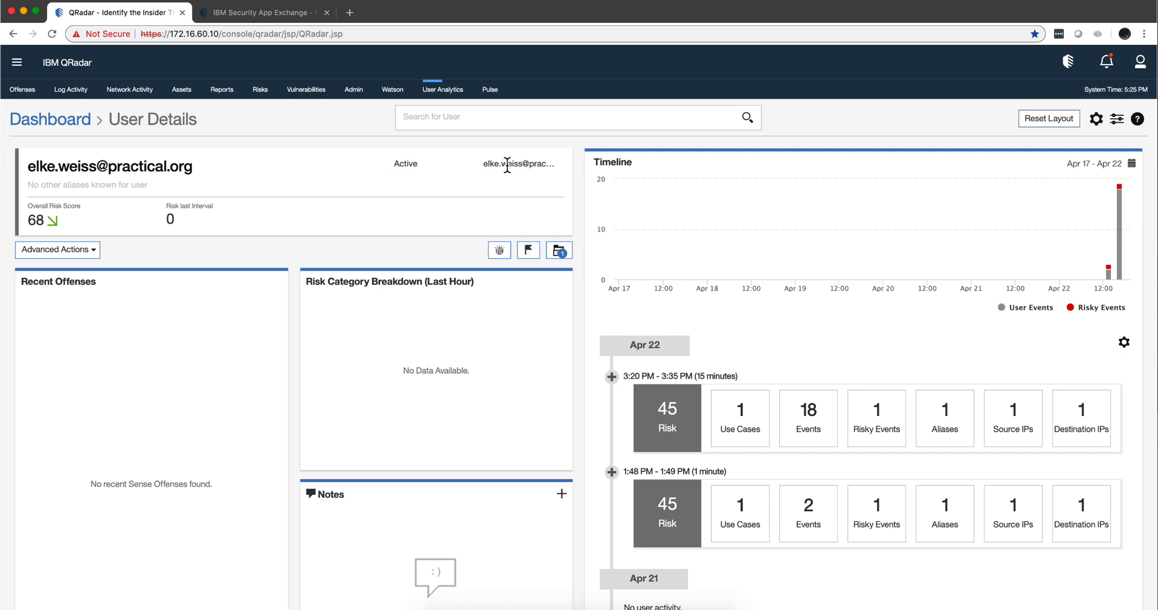
mouse_move(430, 182)
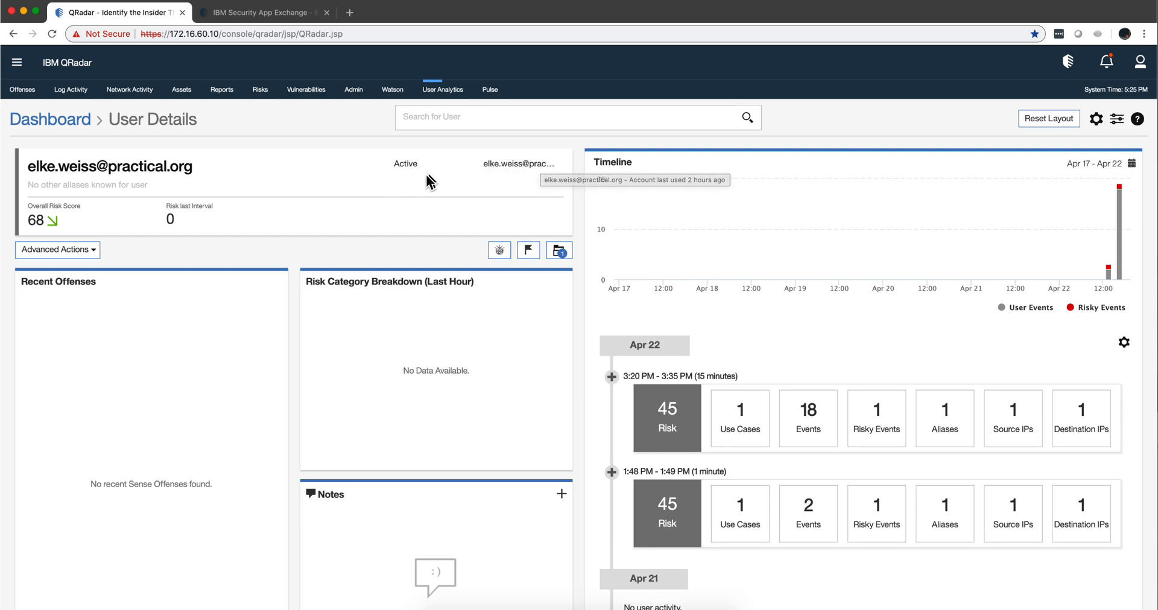
mouse_move(404, 183)
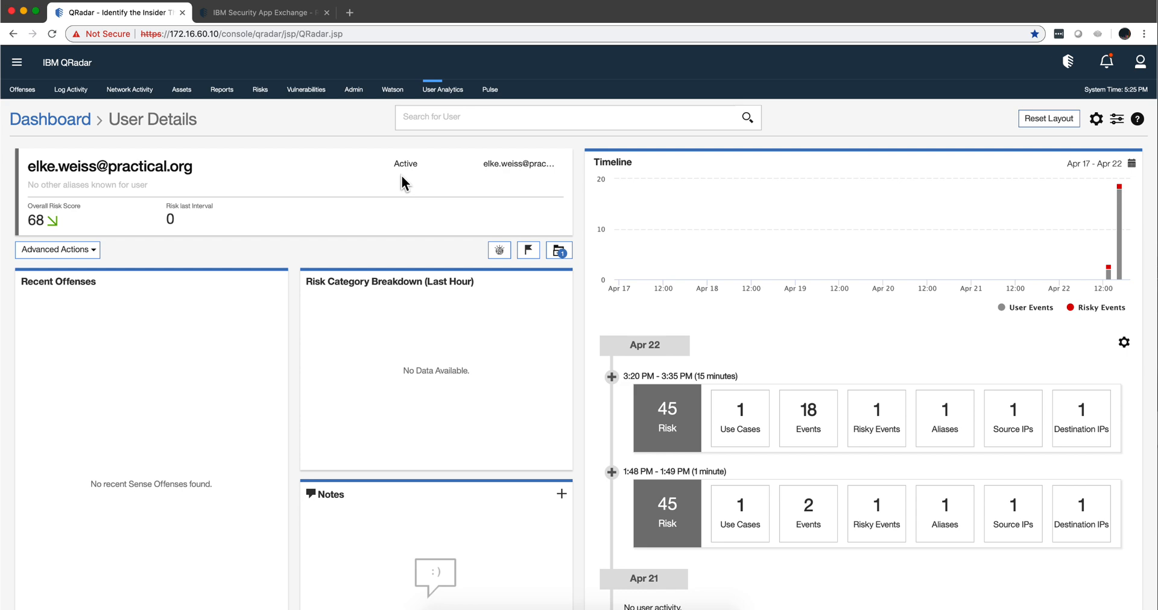
mouse_move(412, 166)
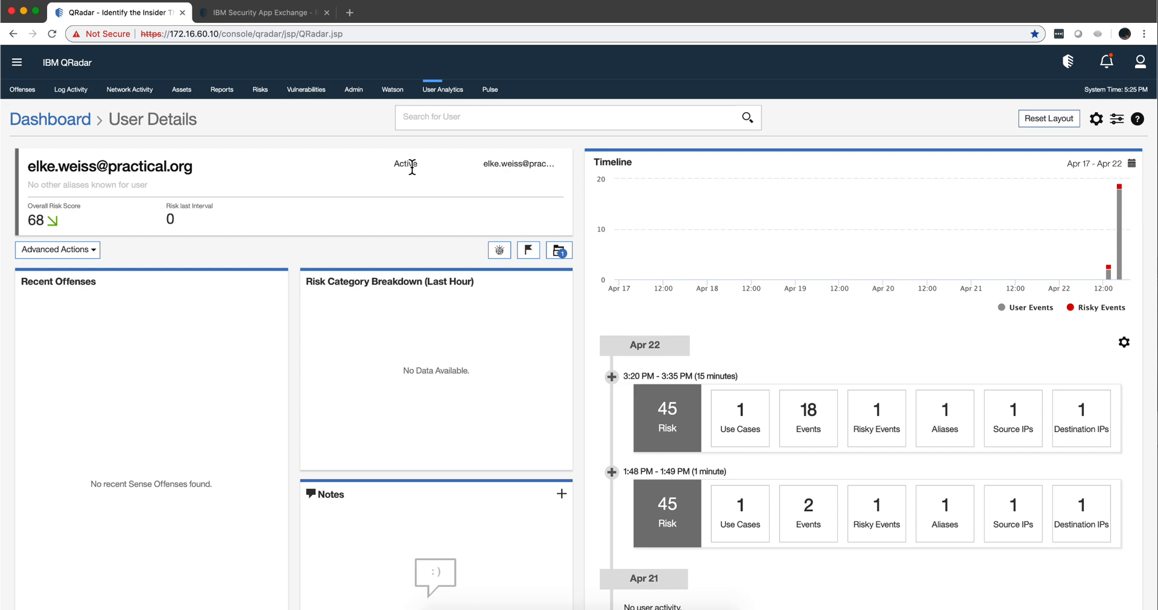
mouse_move(439, 171)
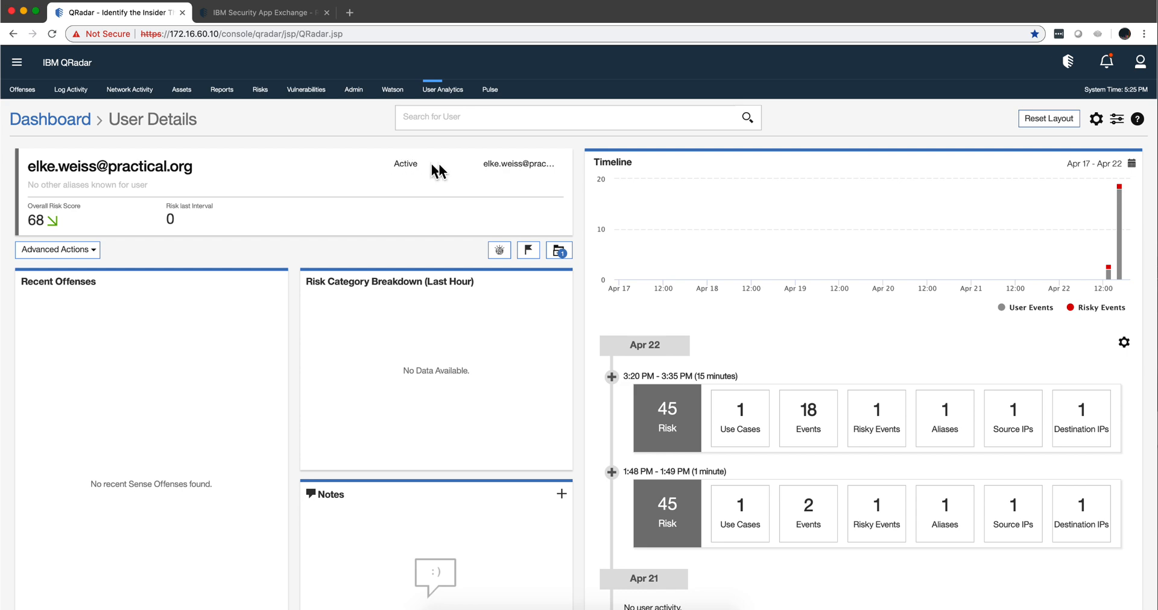
mouse_move(514, 184)
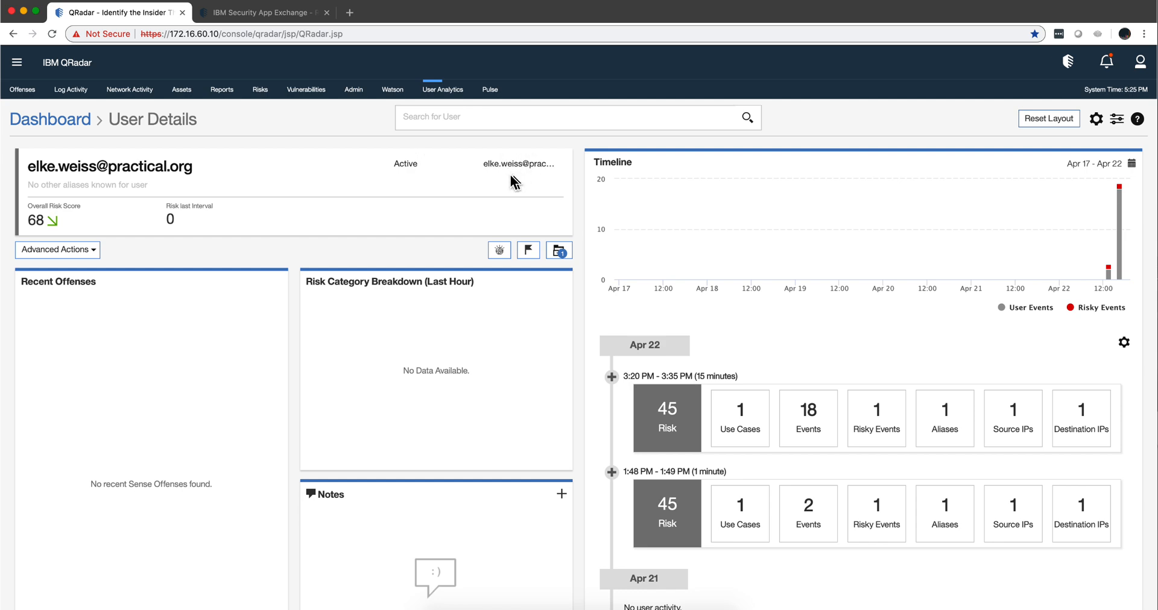
mouse_move(548, 184)
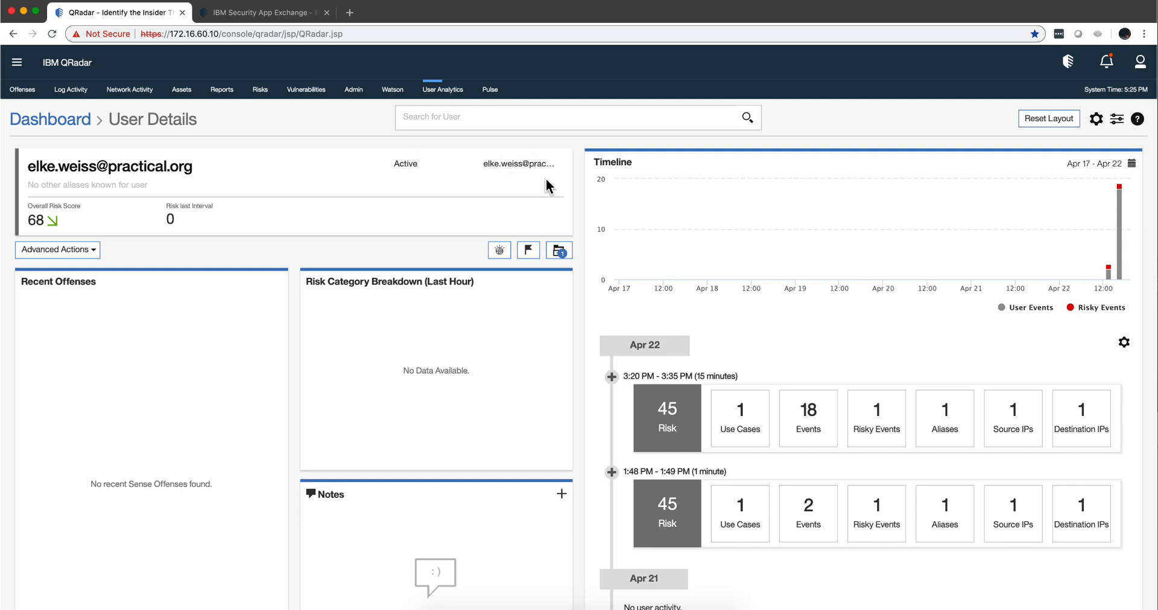
mouse_move(456, 186)
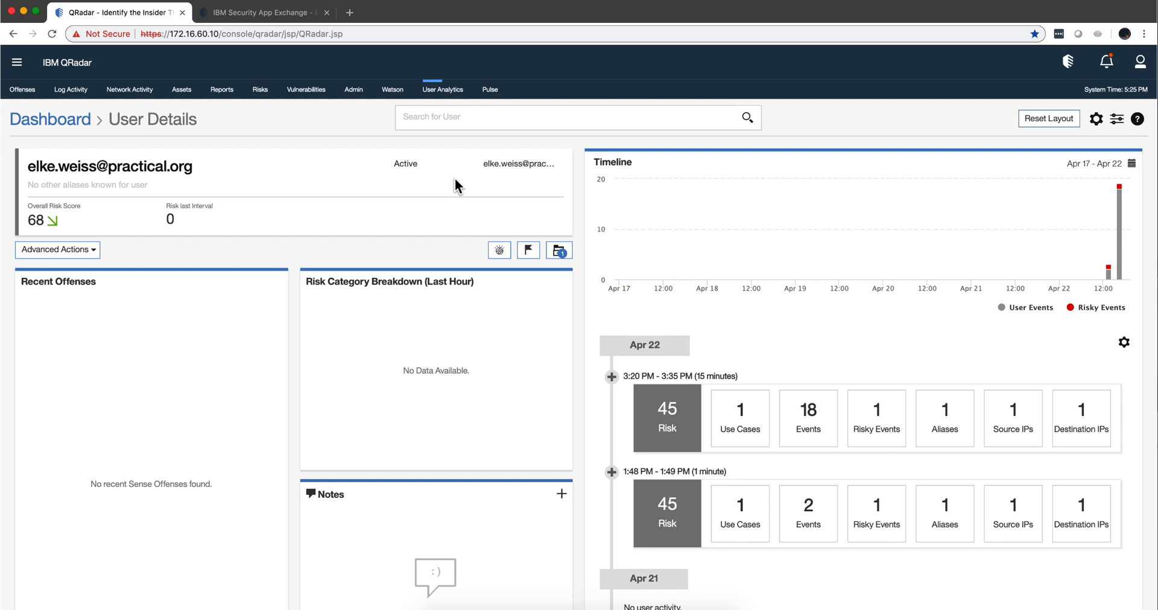
mouse_move(465, 184)
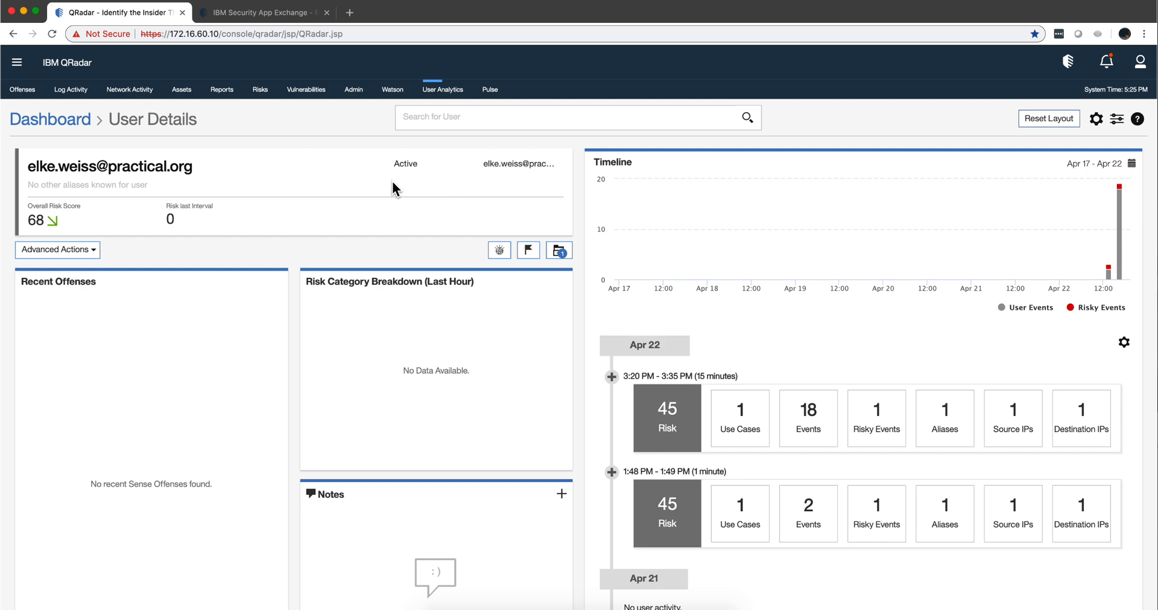
mouse_move(568, 187)
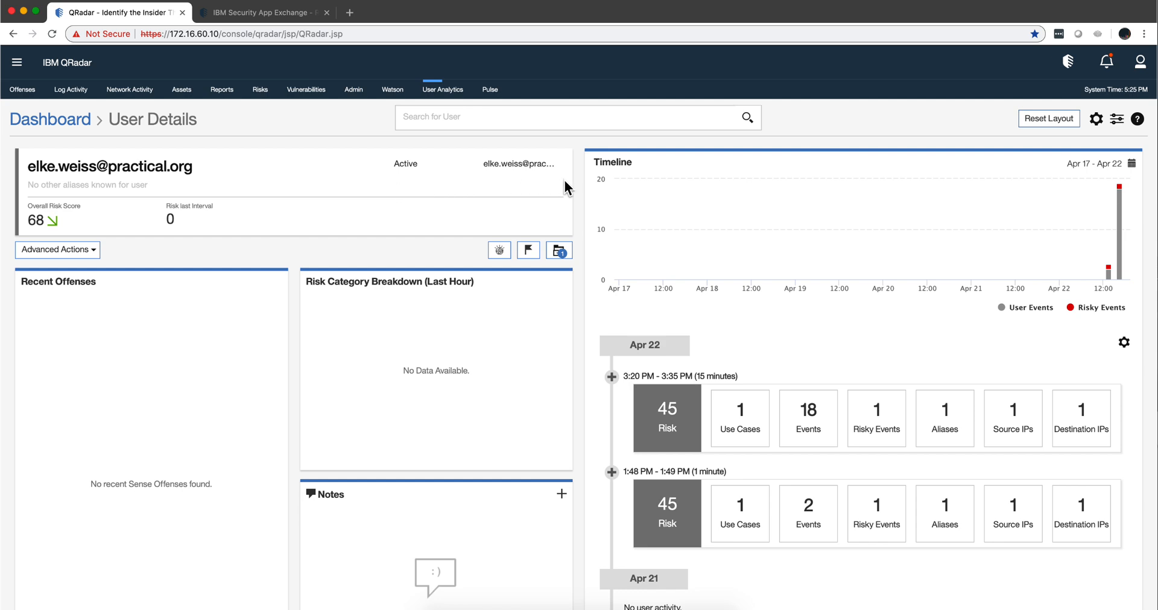
mouse_move(115, 146)
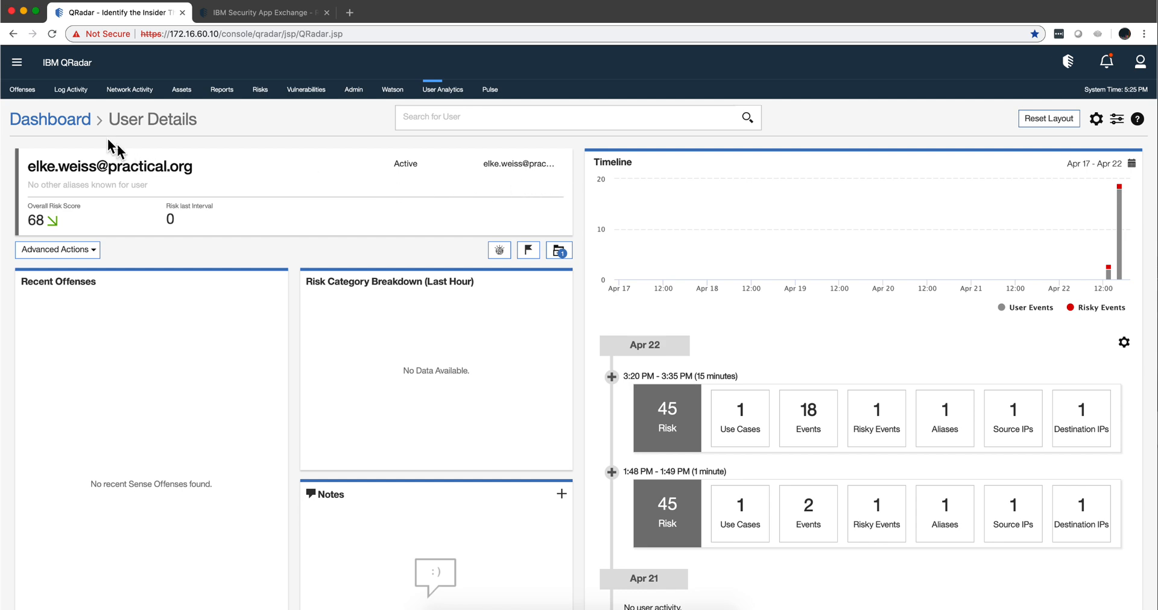
From the User Analytics dashboard, view a high-risk monitored user's details and return
left_click(49, 120)
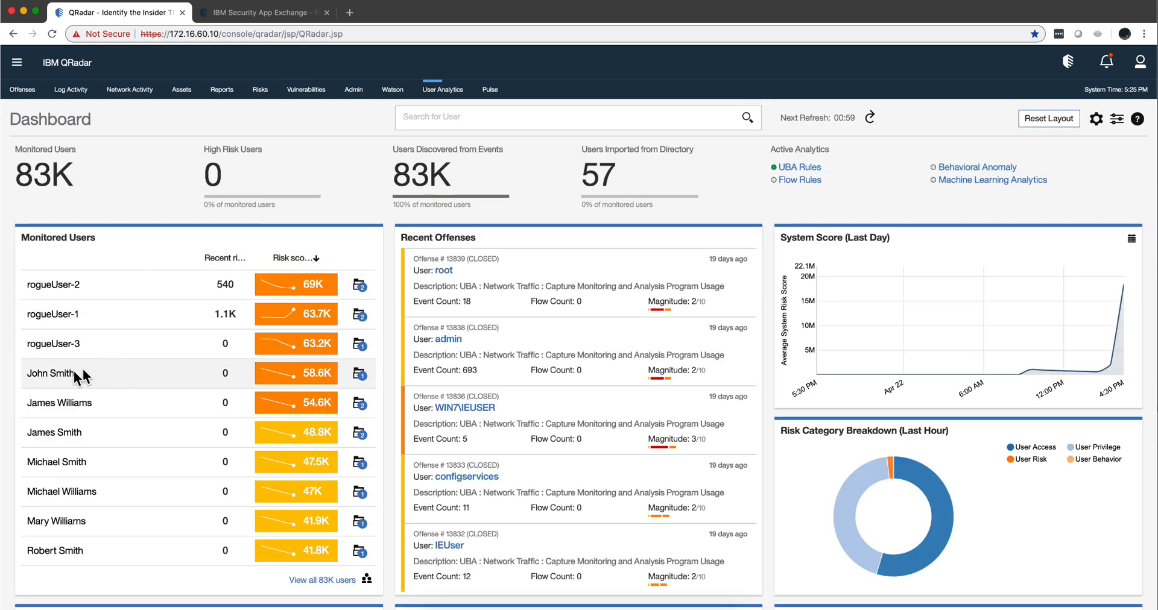
left_click(50, 373)
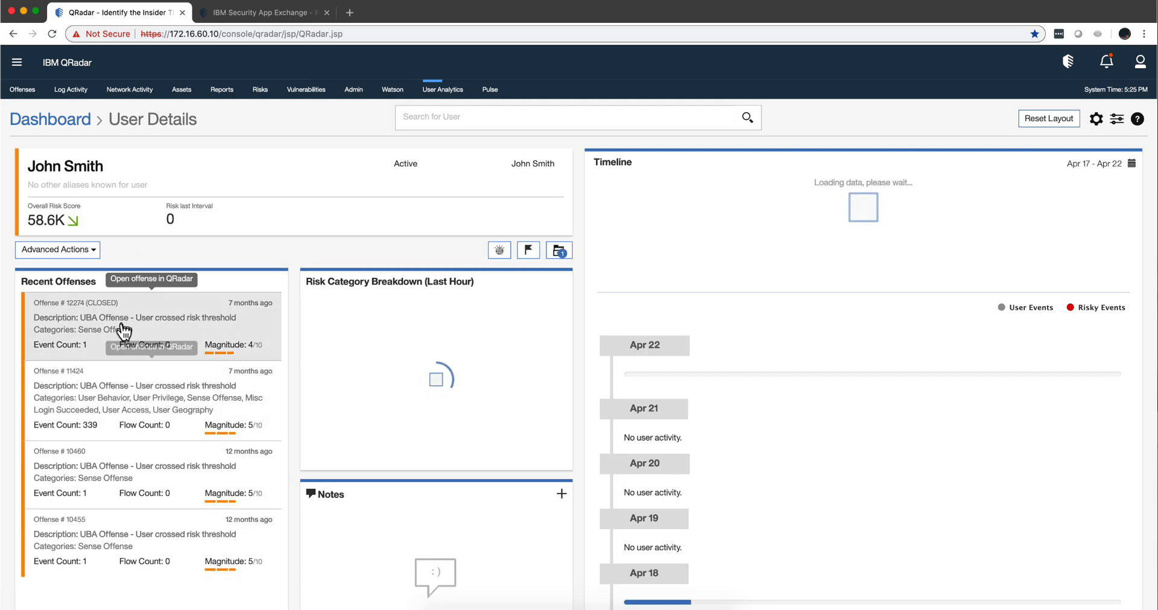
left_click(50, 119)
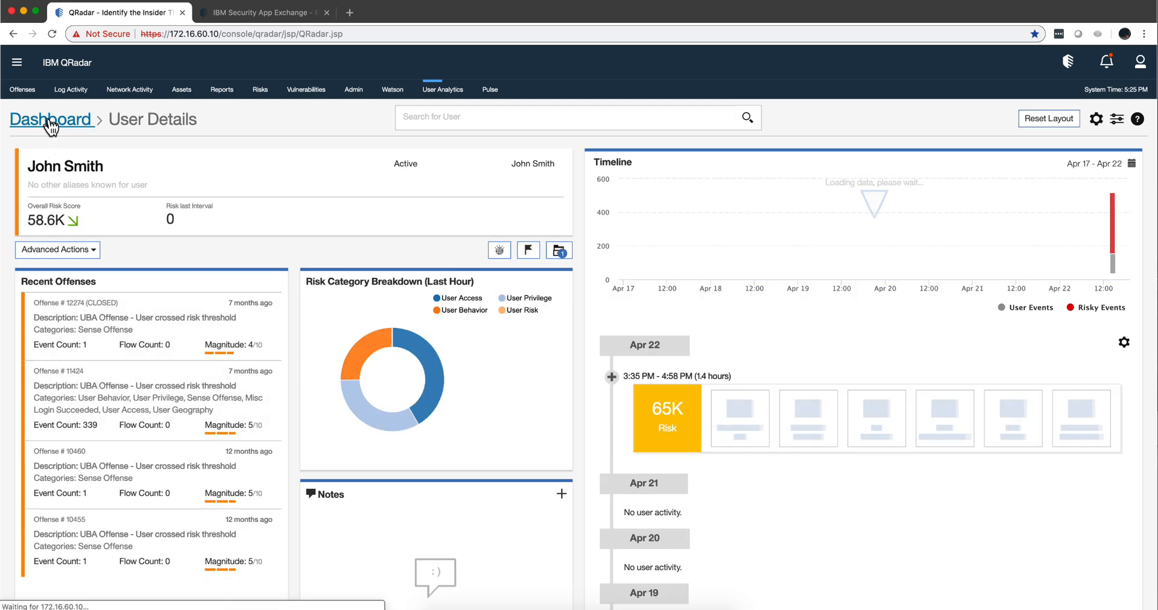
left_click(51, 120)
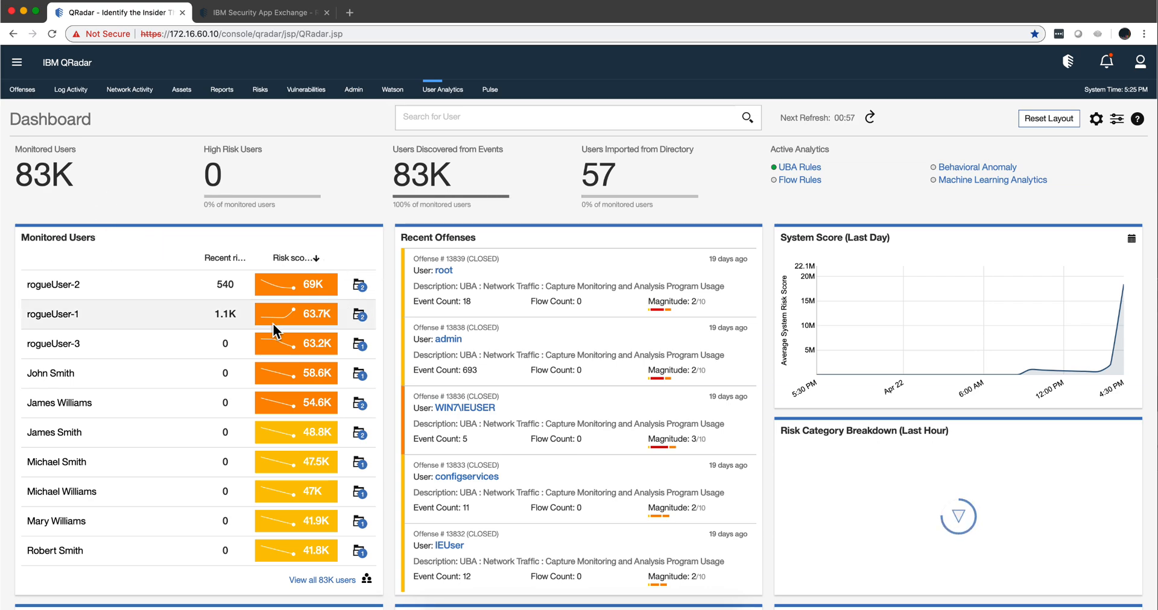
scroll("down", 3)
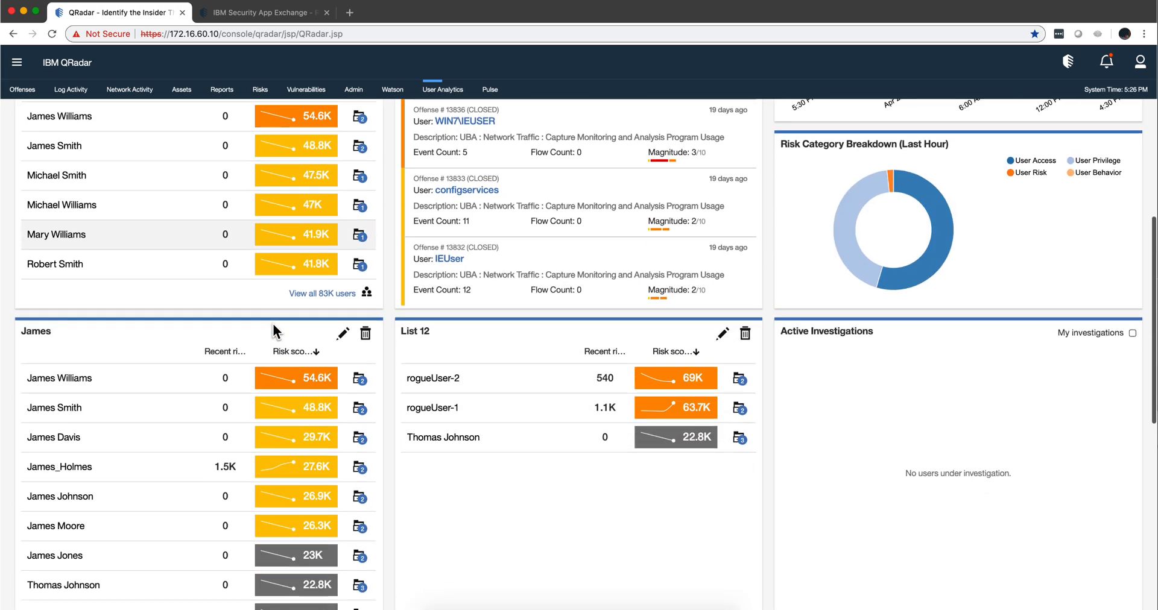
scroll("down", 3)
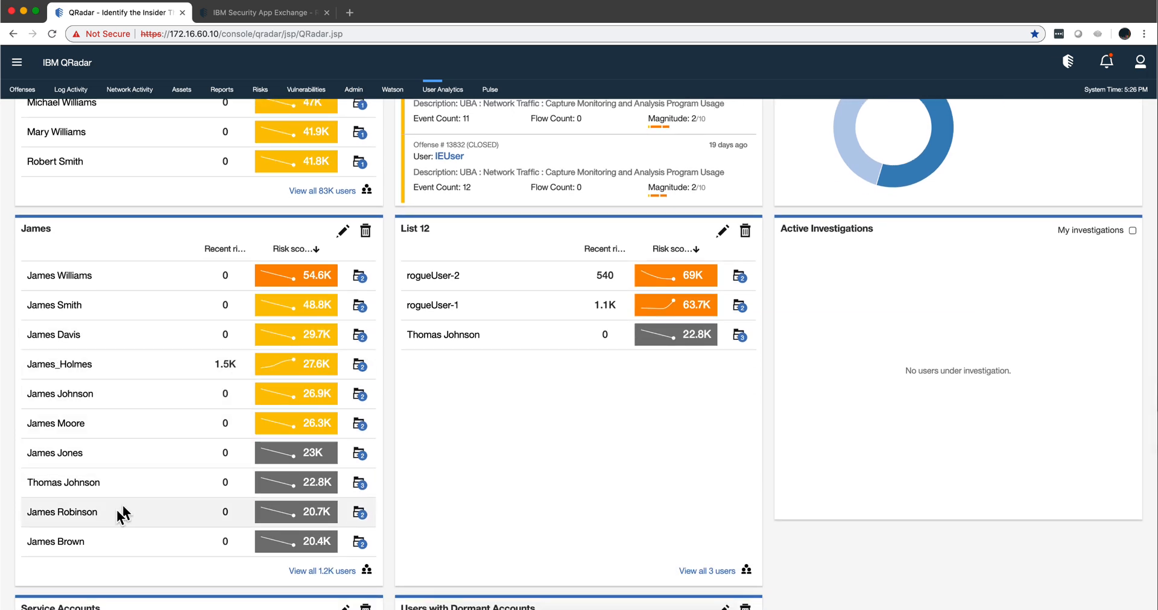
left_click(61, 512)
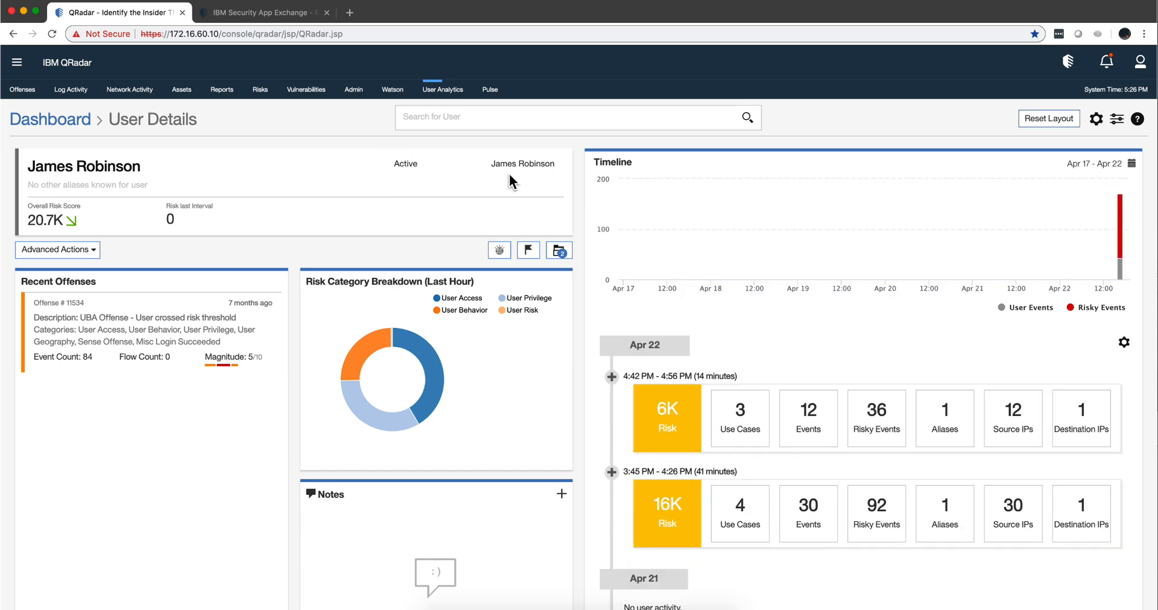
mouse_move(505, 198)
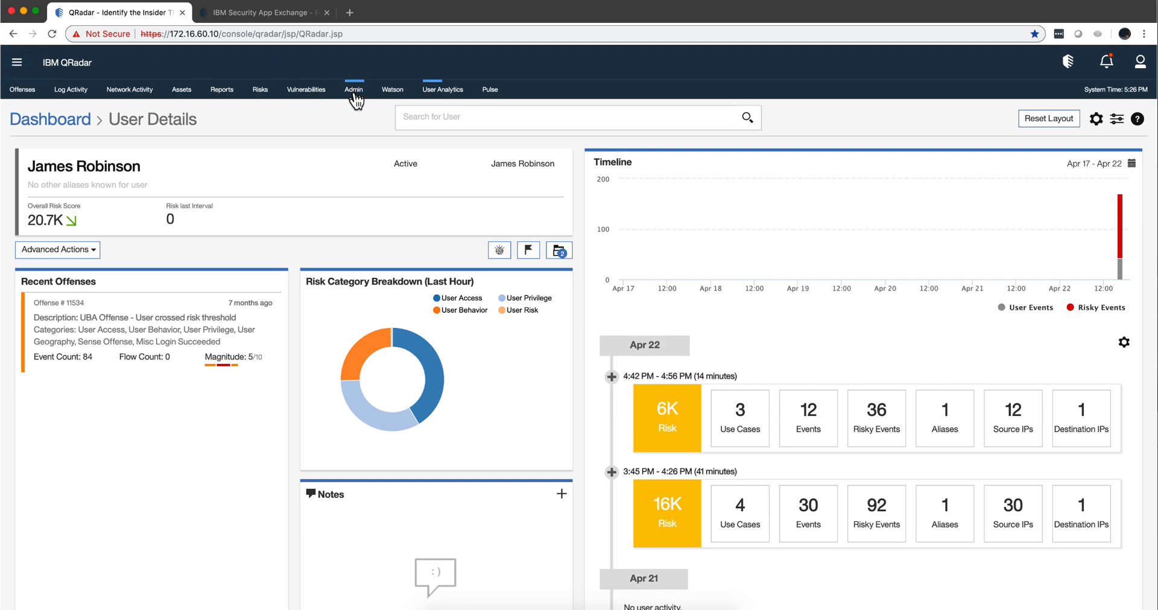
Go to the Admin Console and scroll the Apps list toward the UBA Settings
left_click(353, 90)
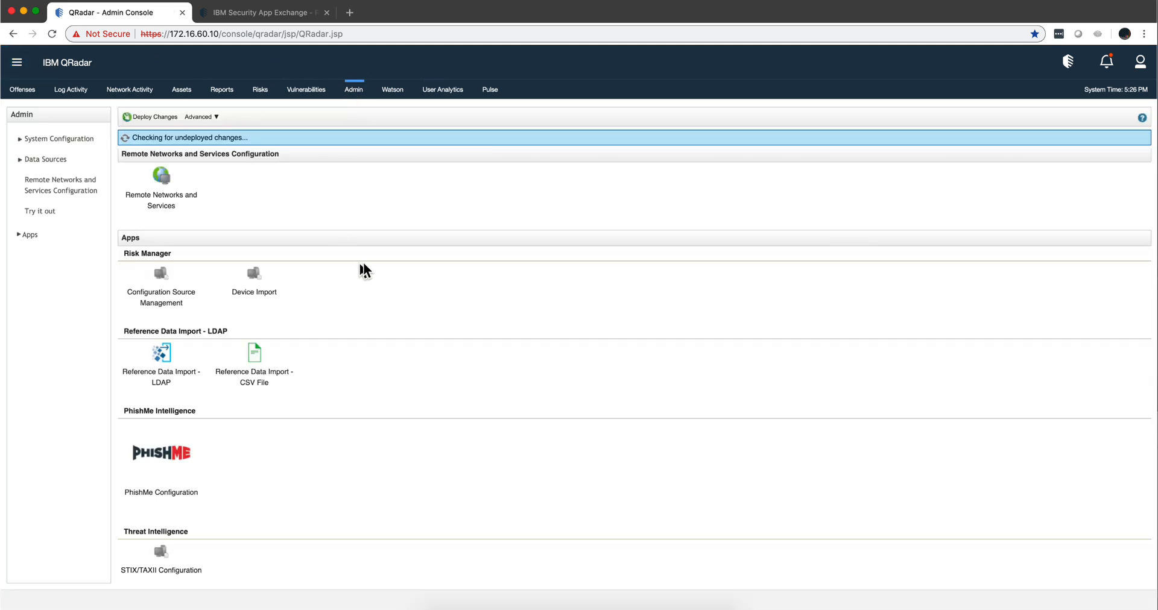
scroll("down", 3)
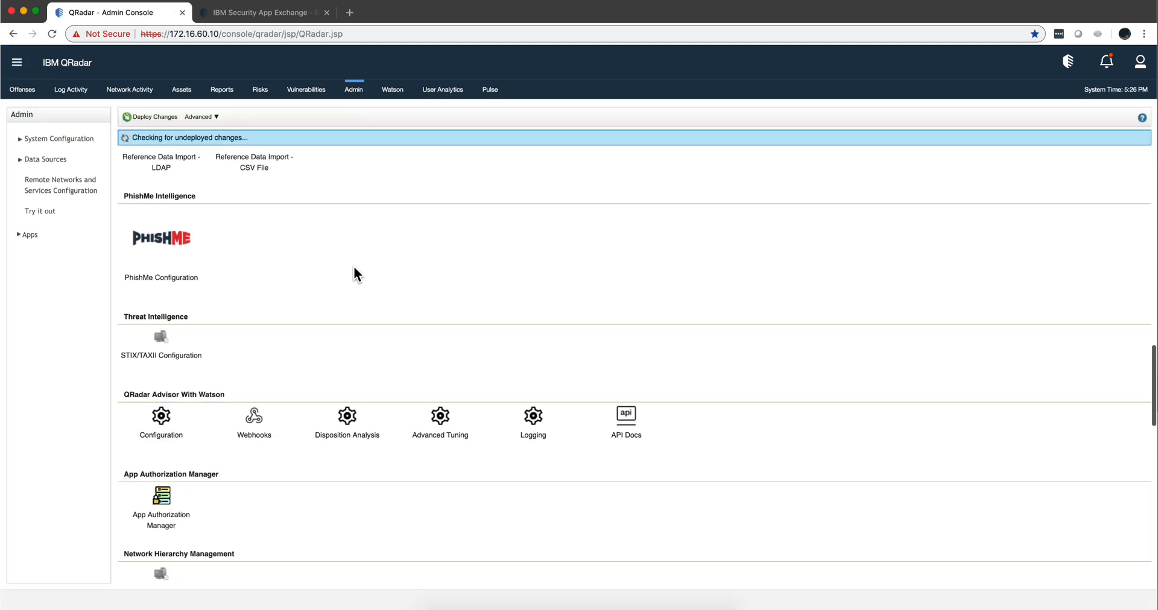
scroll("down", 3)
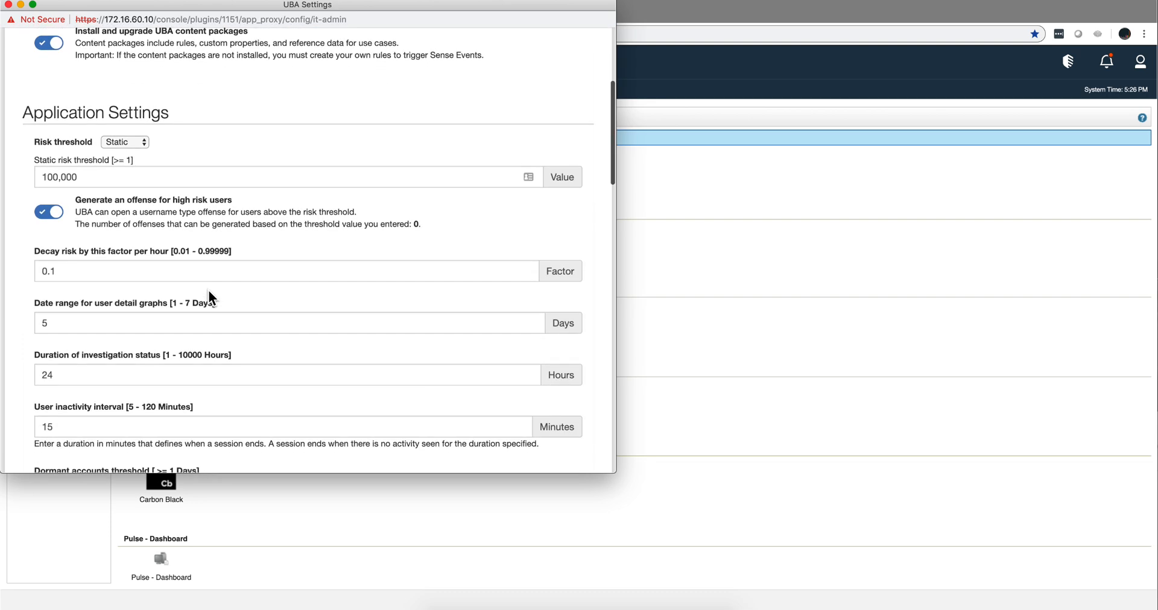
scroll("down", 3)
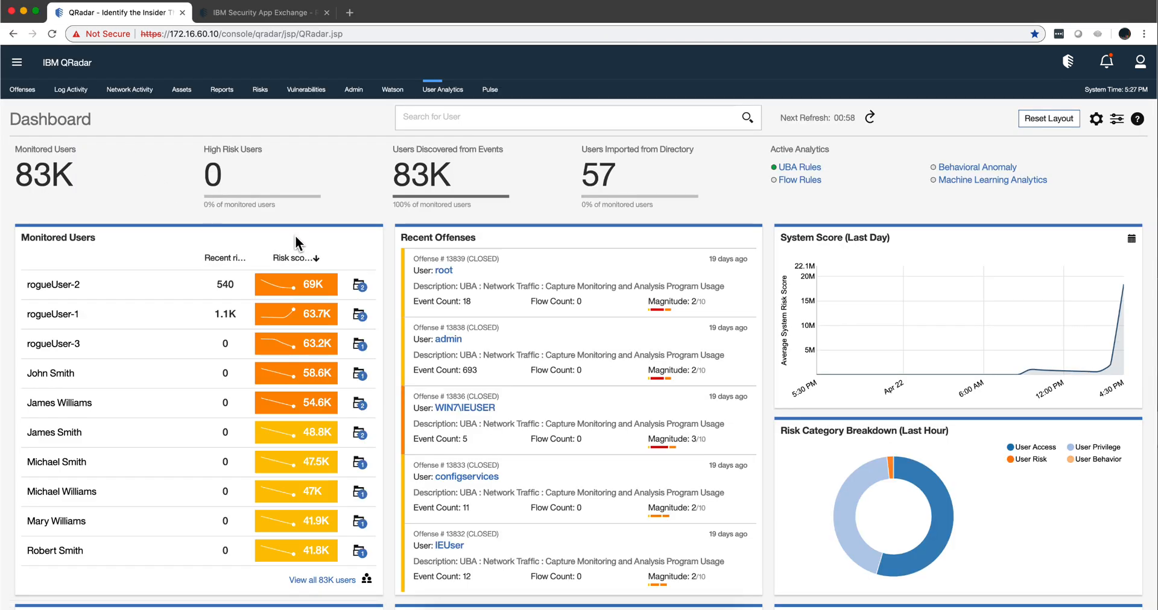
scroll("down", 3)
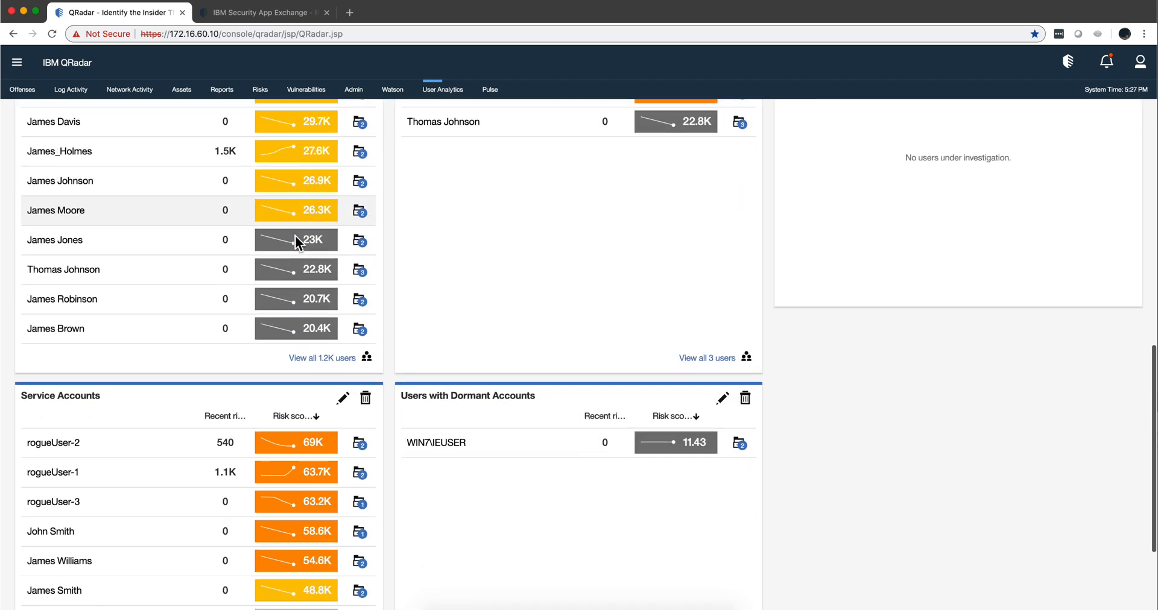
scroll("down", 3)
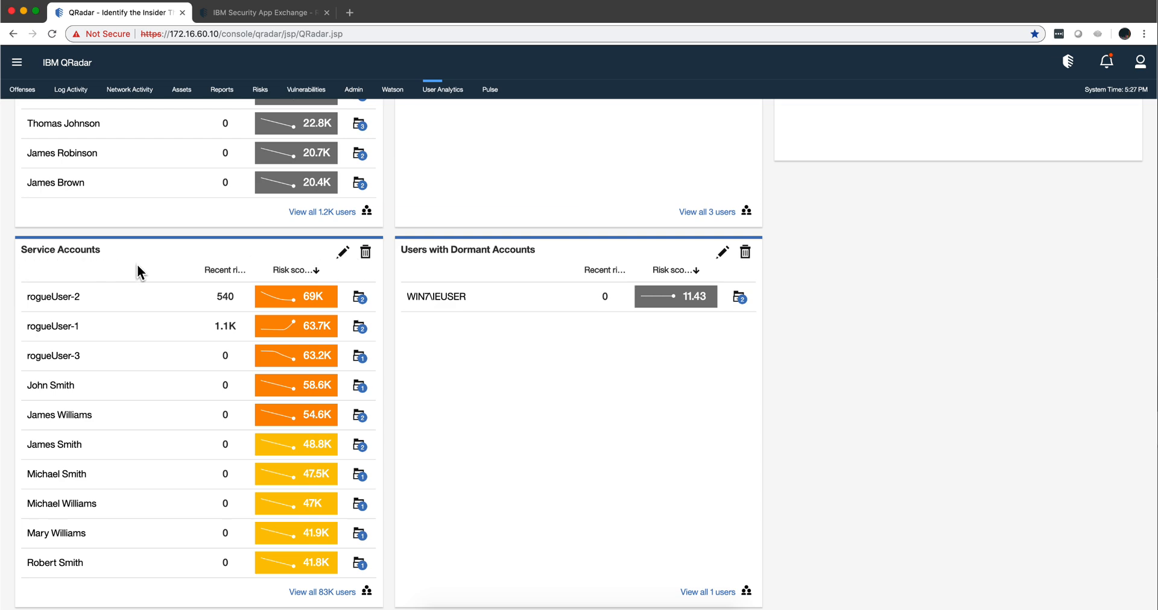
scroll("down", 3)
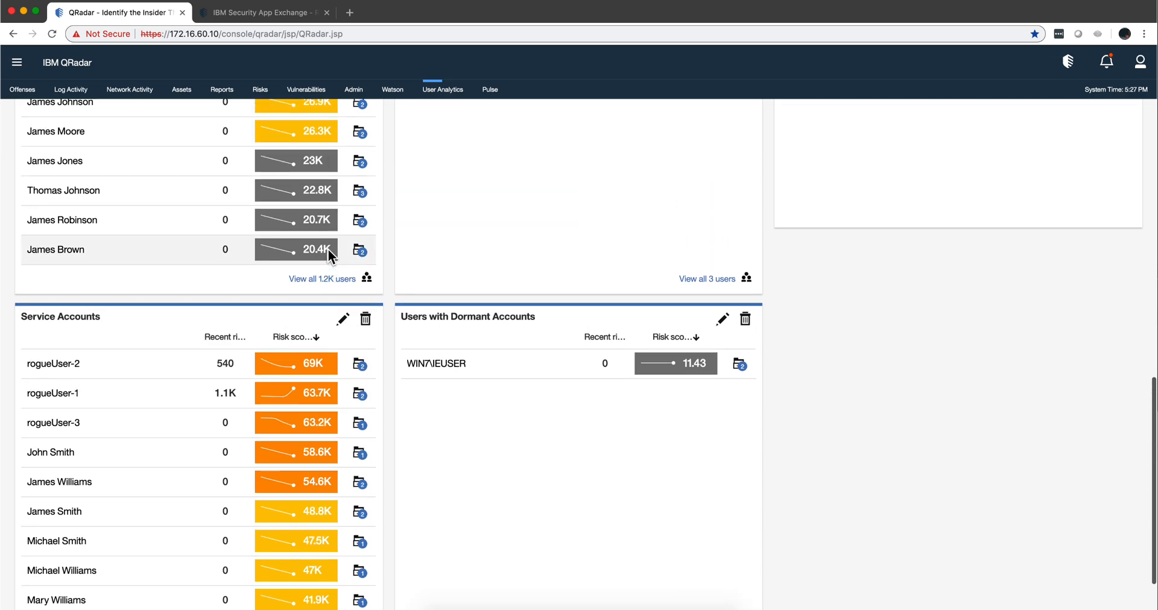
left_click(358, 197)
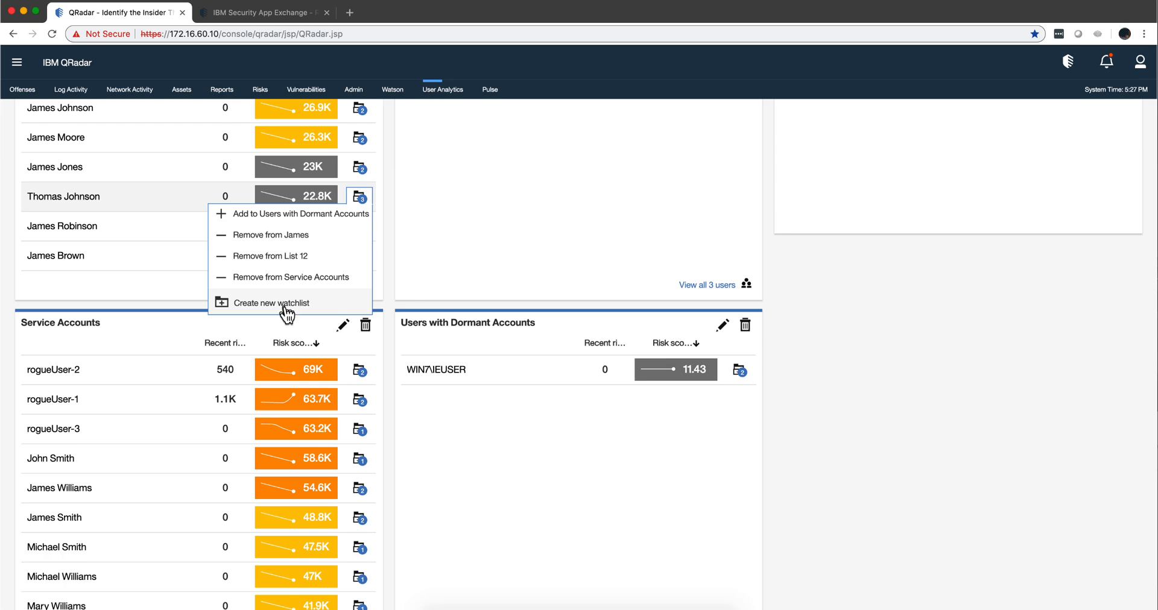
mouse_move(292, 308)
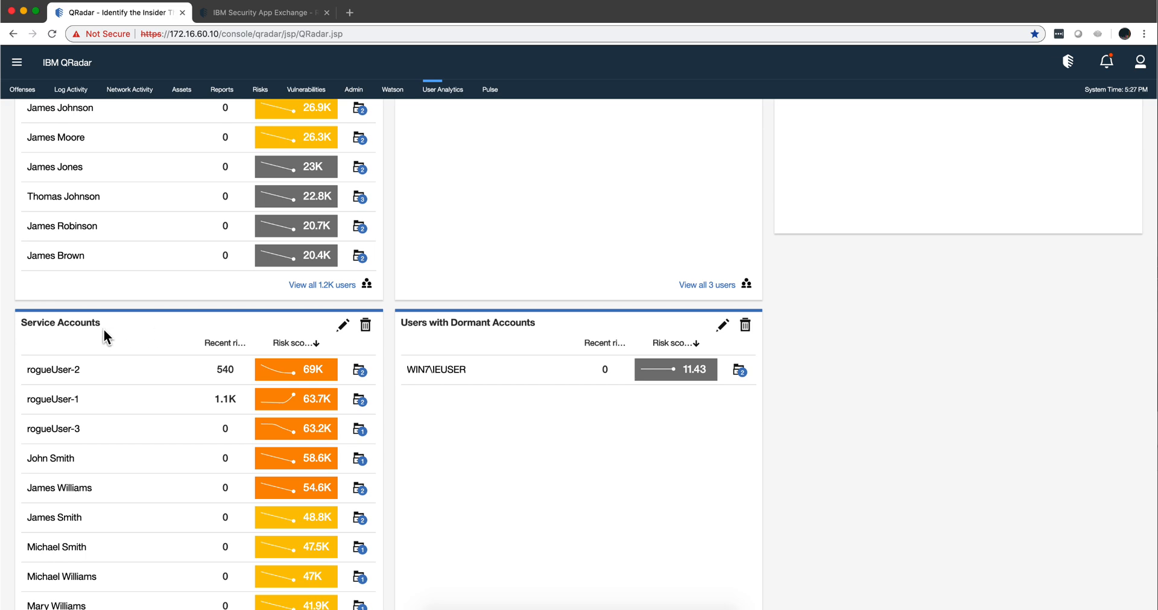
mouse_move(117, 337)
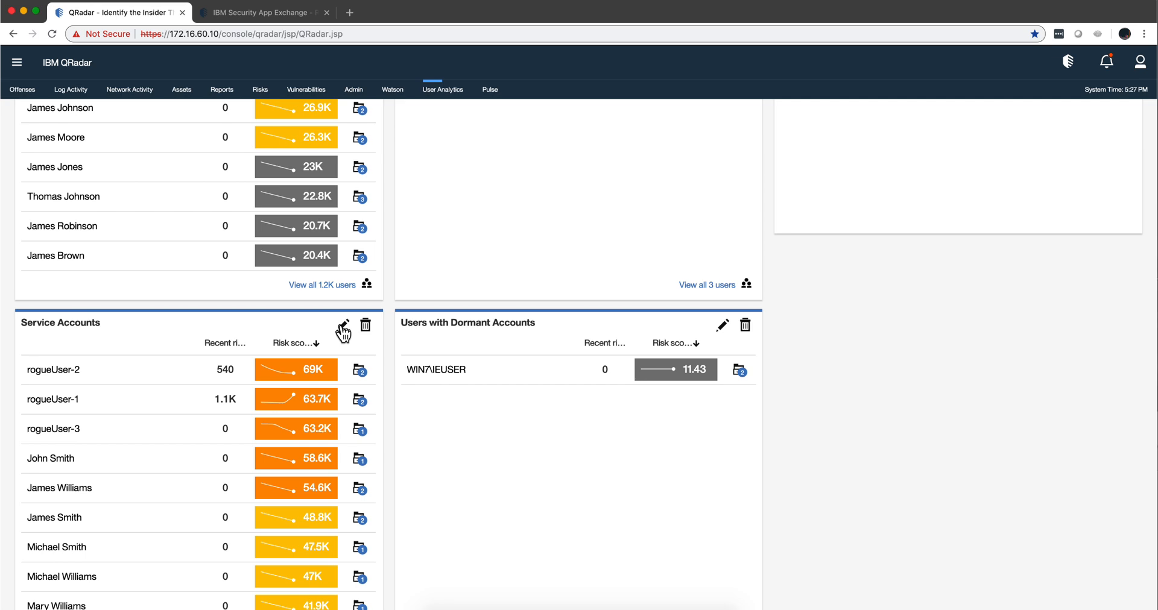
left_click(341, 325)
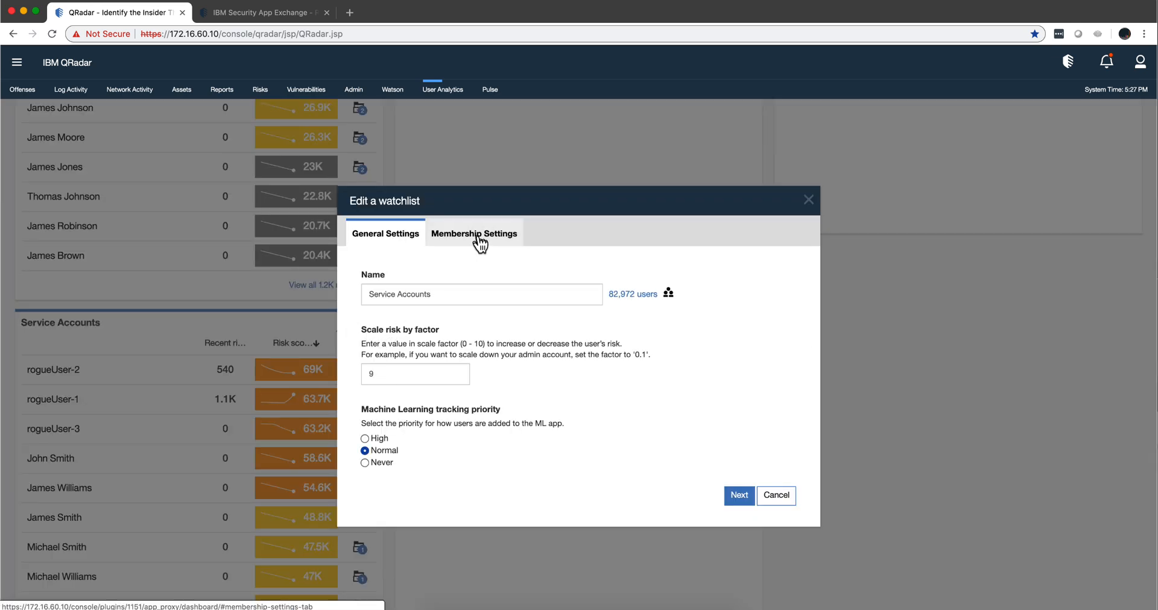
left_click(475, 234)
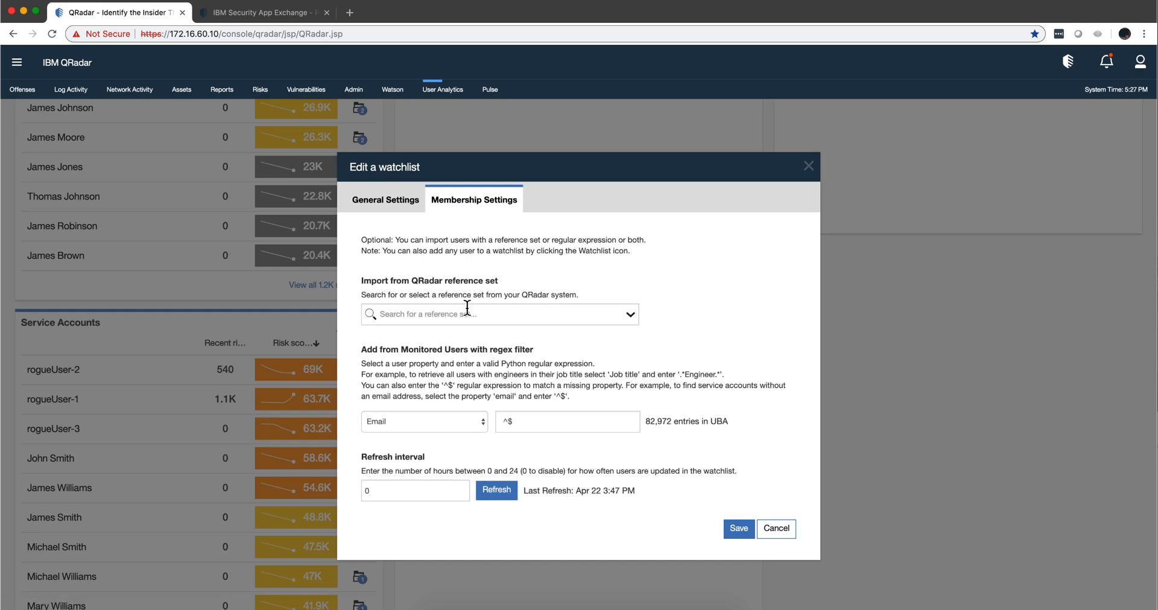
mouse_move(424, 422)
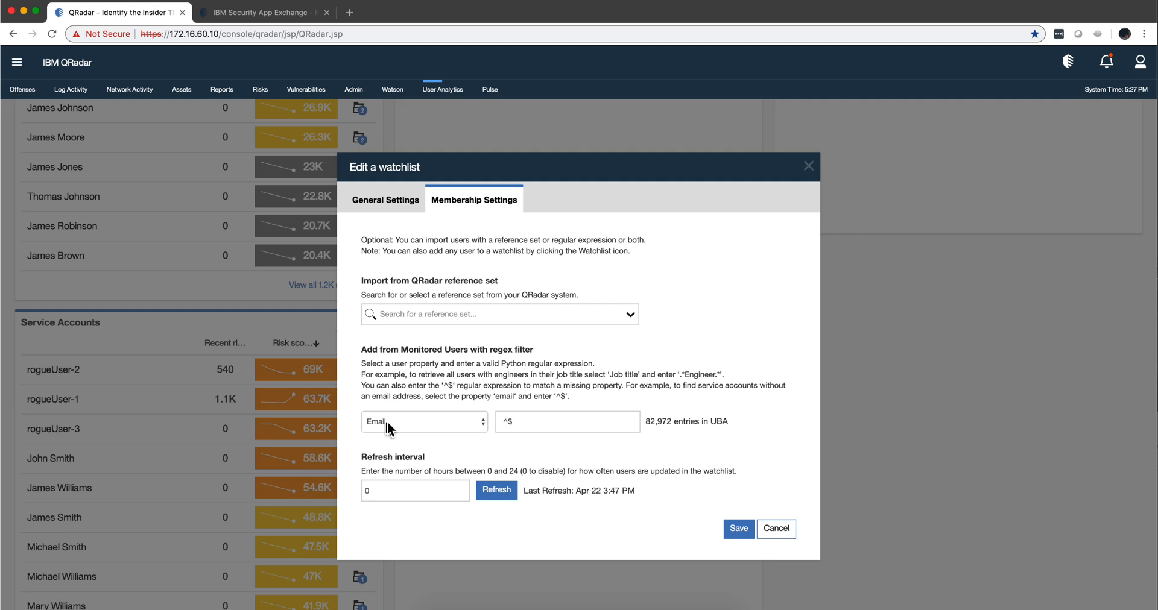
mouse_move(378, 430)
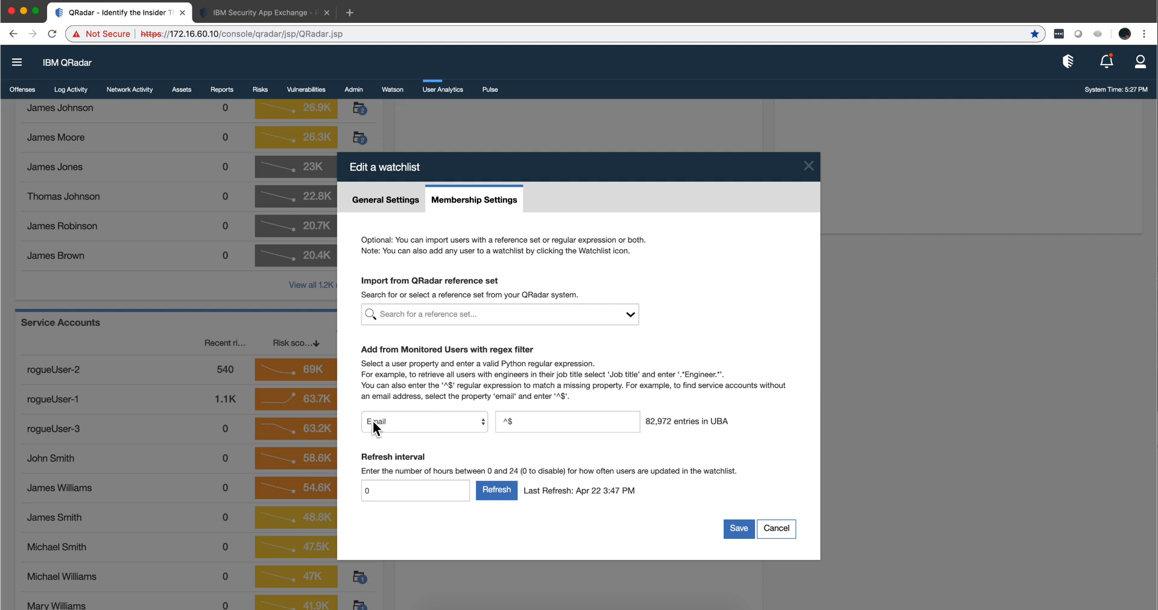
mouse_move(413, 434)
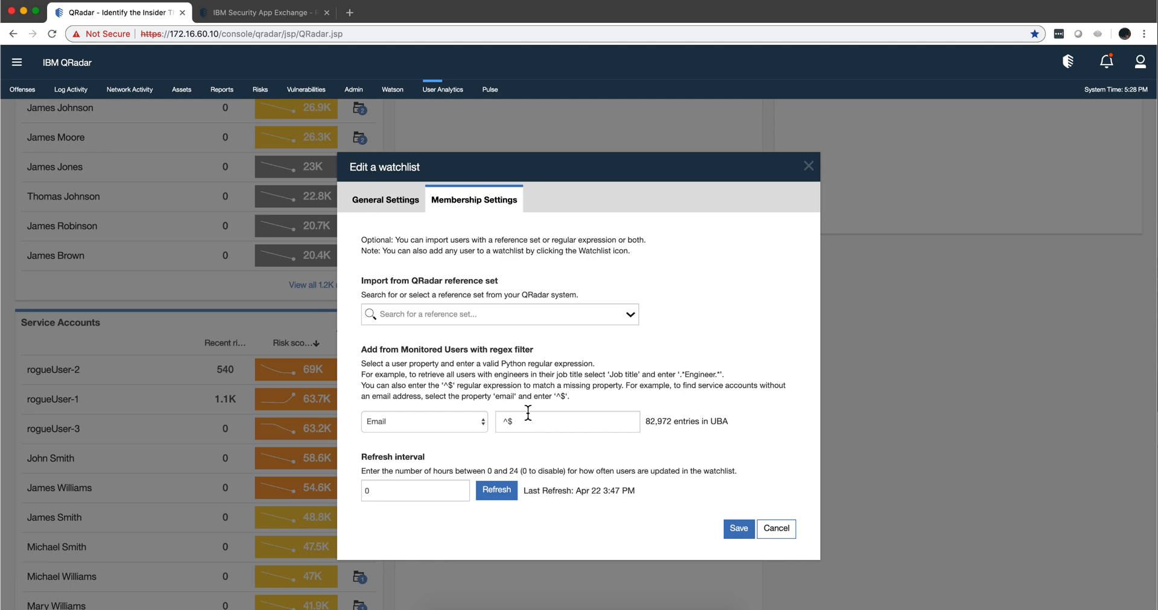
mouse_move(496, 438)
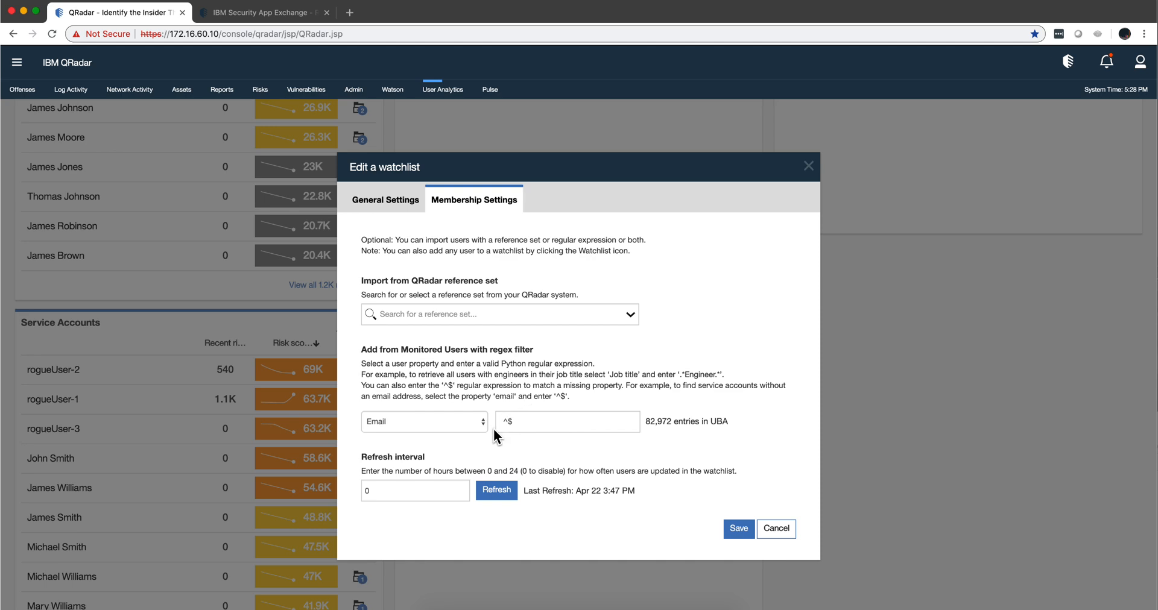
mouse_move(685, 456)
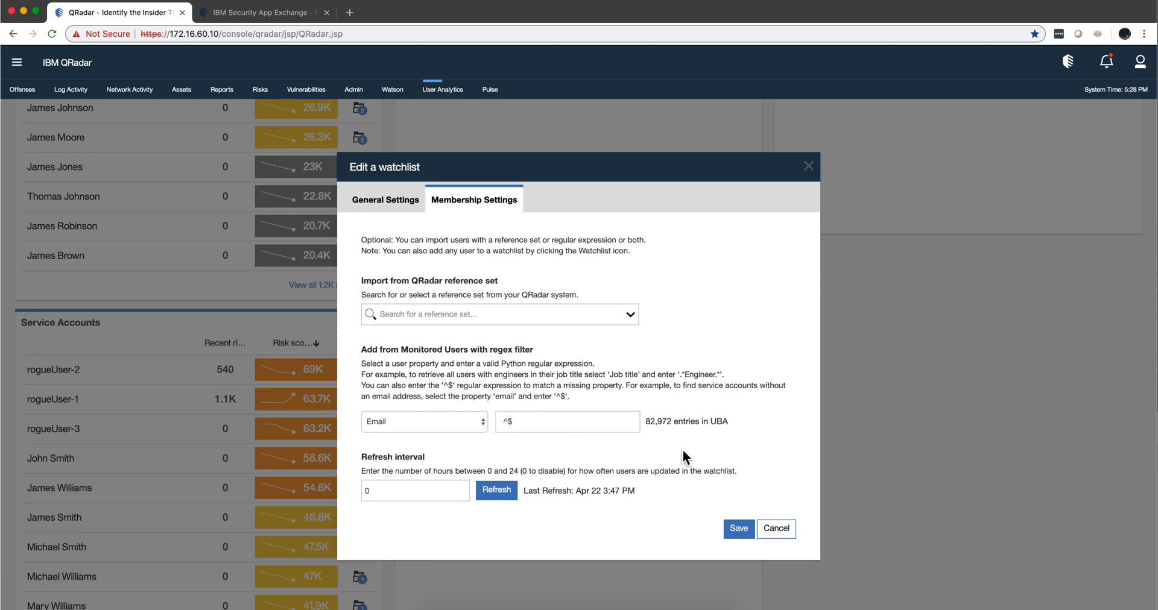
left_click(776, 528)
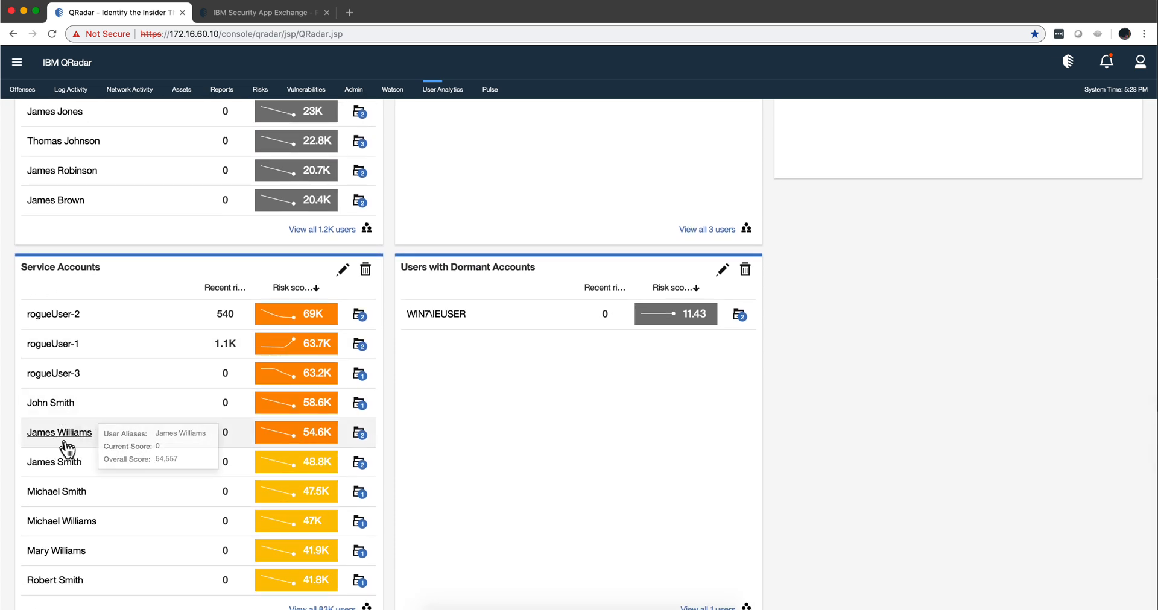
Review the dashboard's Service Accounts and Users with Dormant Accounts watchlists
left_click(57, 550)
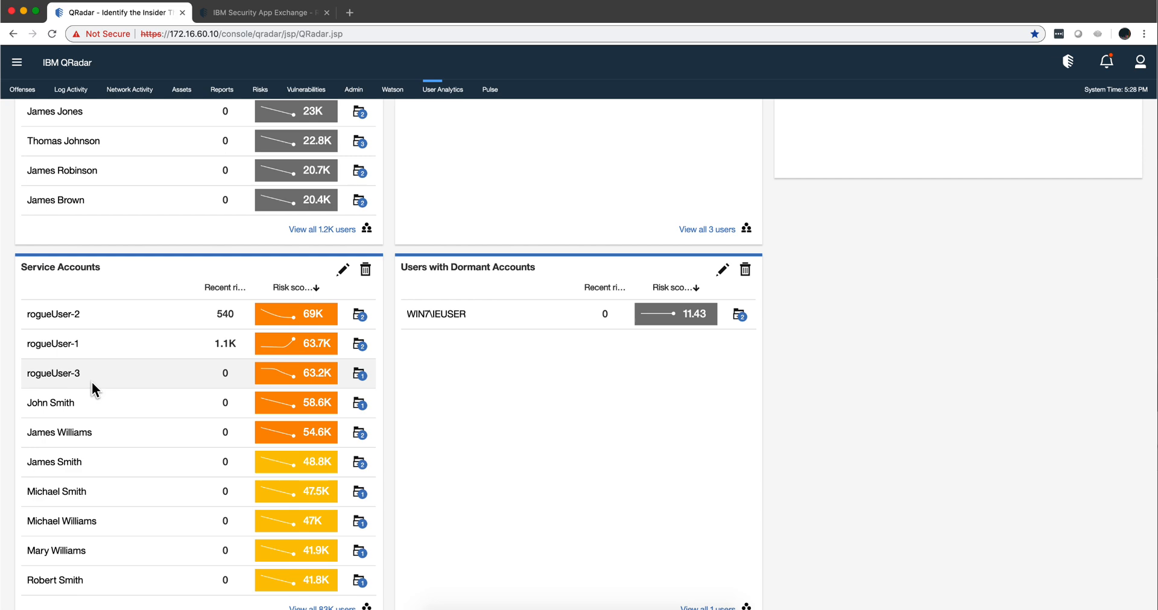
scroll("down", 3)
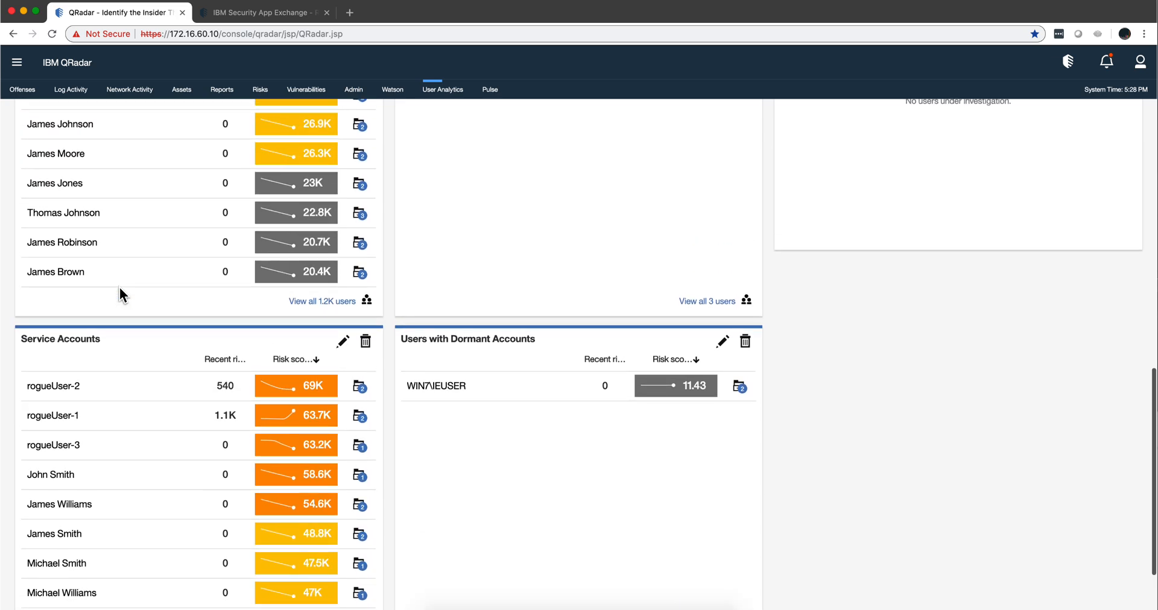
mouse_move(561, 349)
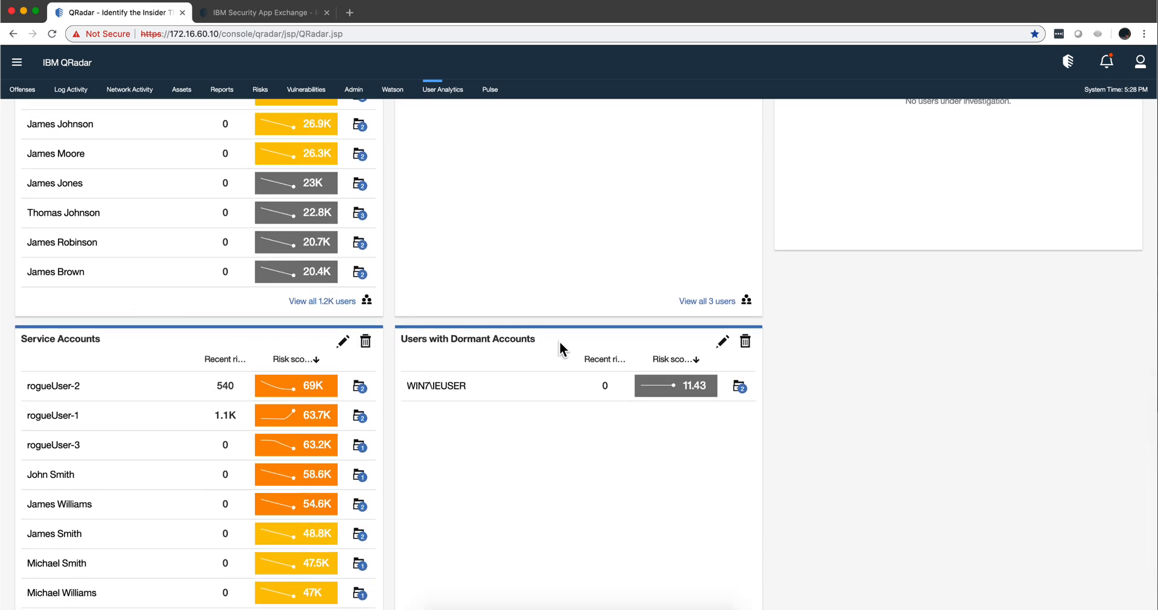
mouse_move(416, 354)
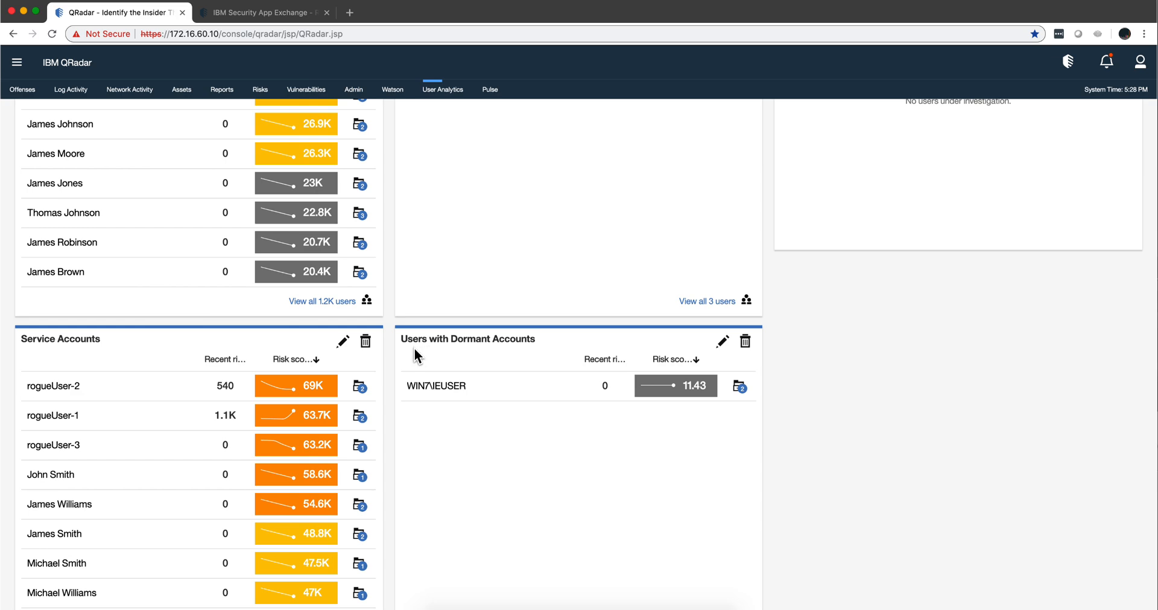
mouse_move(530, 344)
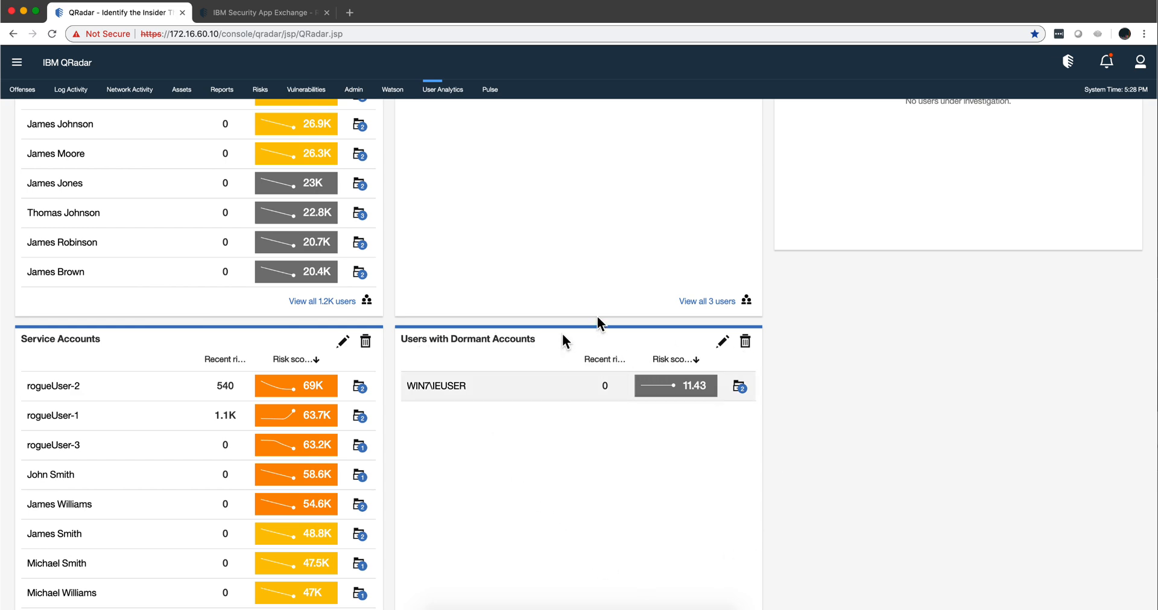
mouse_move(651, 452)
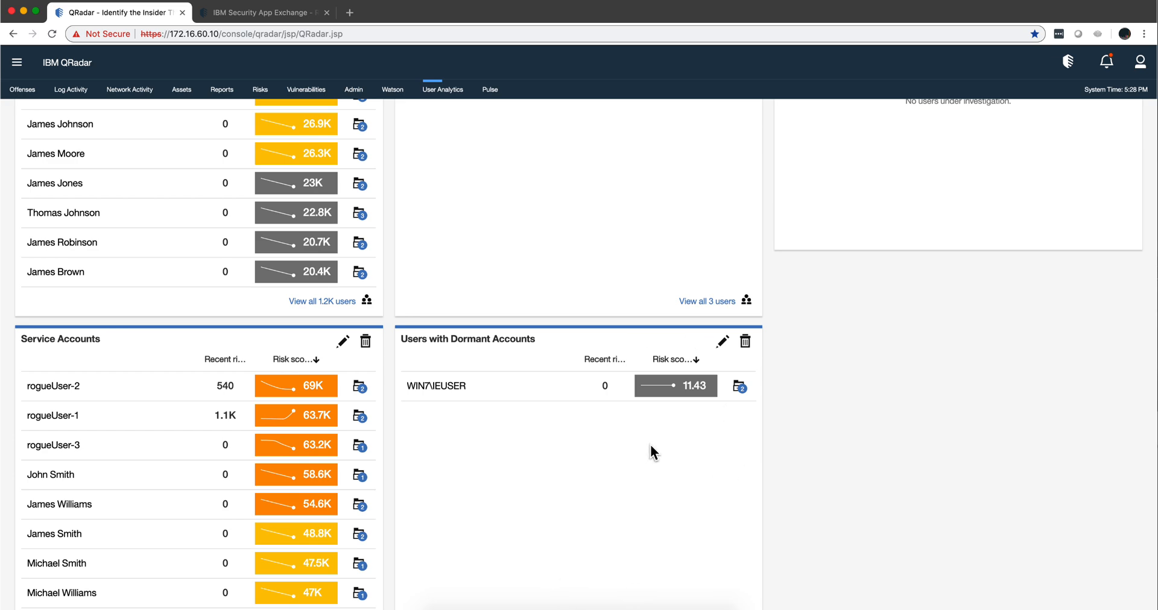
mouse_move(436, 386)
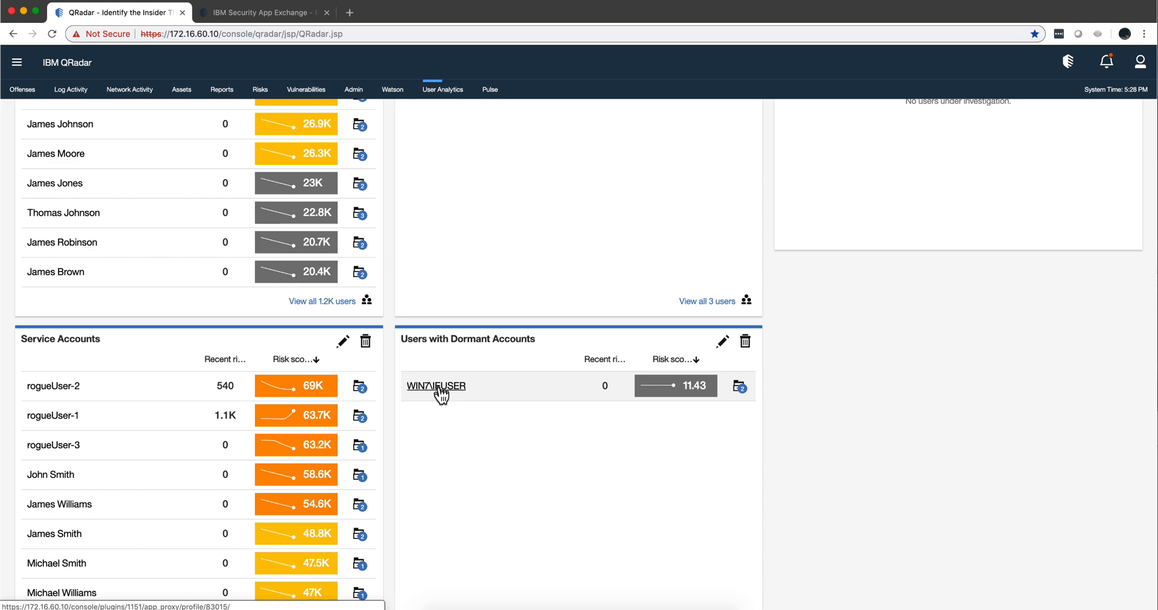
mouse_move(480, 391)
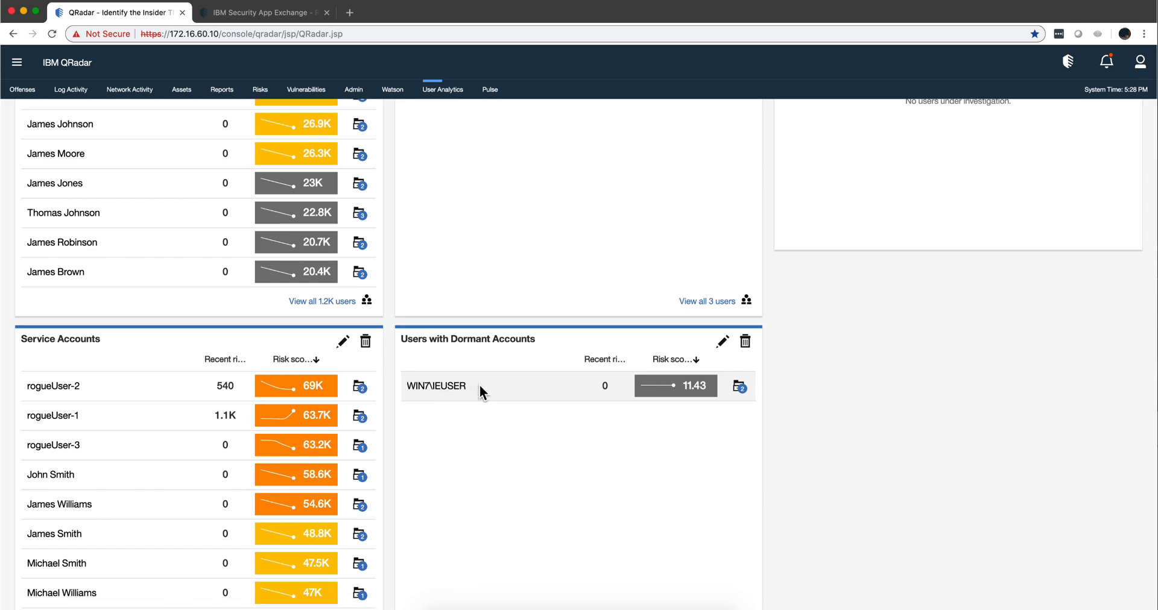
mouse_move(577, 441)
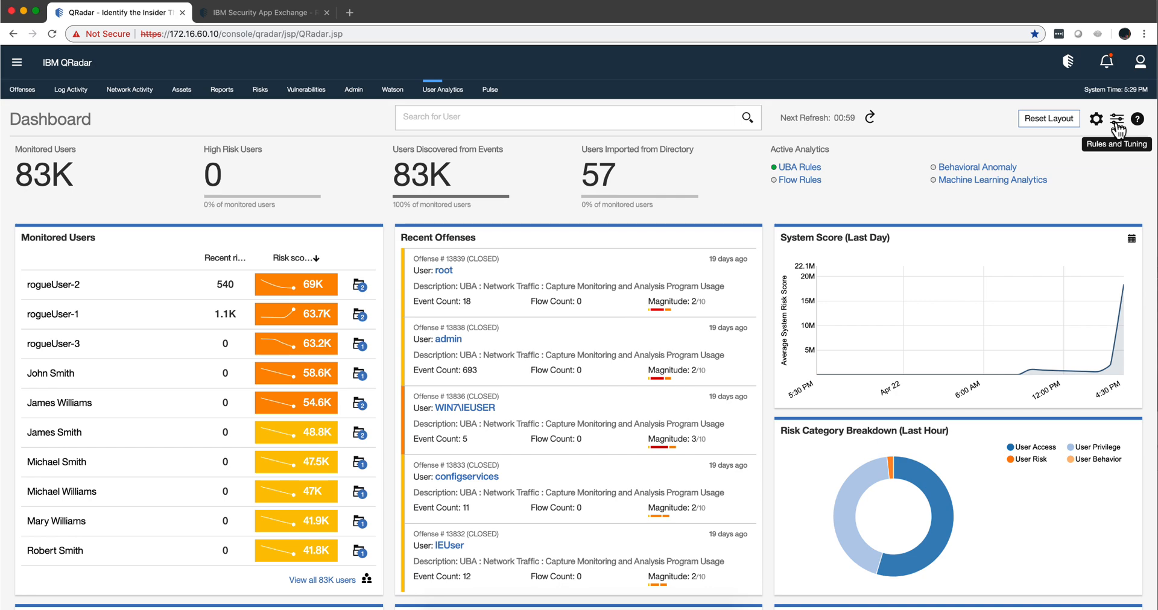
Show Rules and Tuning filtered to the Geography category's seven location-based rules
left_click(1117, 119)
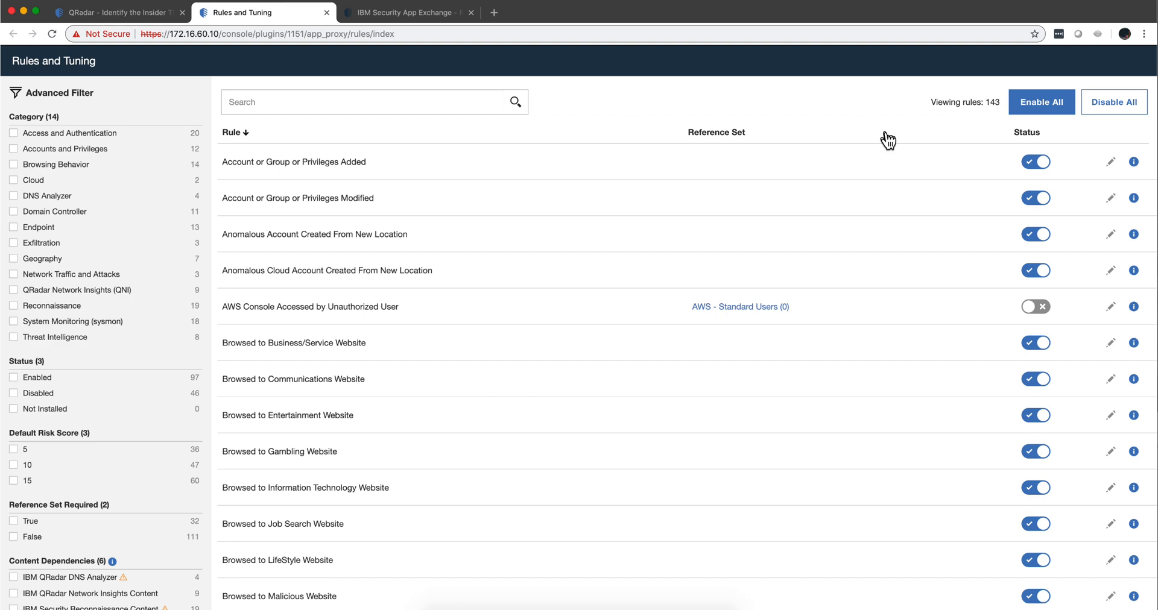
mouse_move(991, 125)
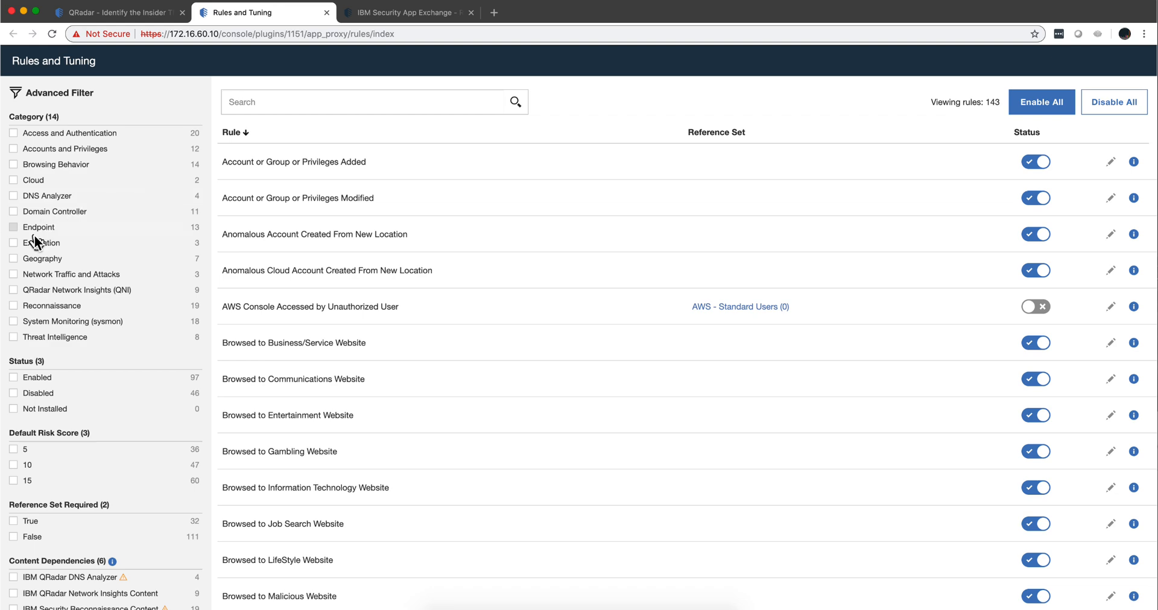
left_click(13, 258)
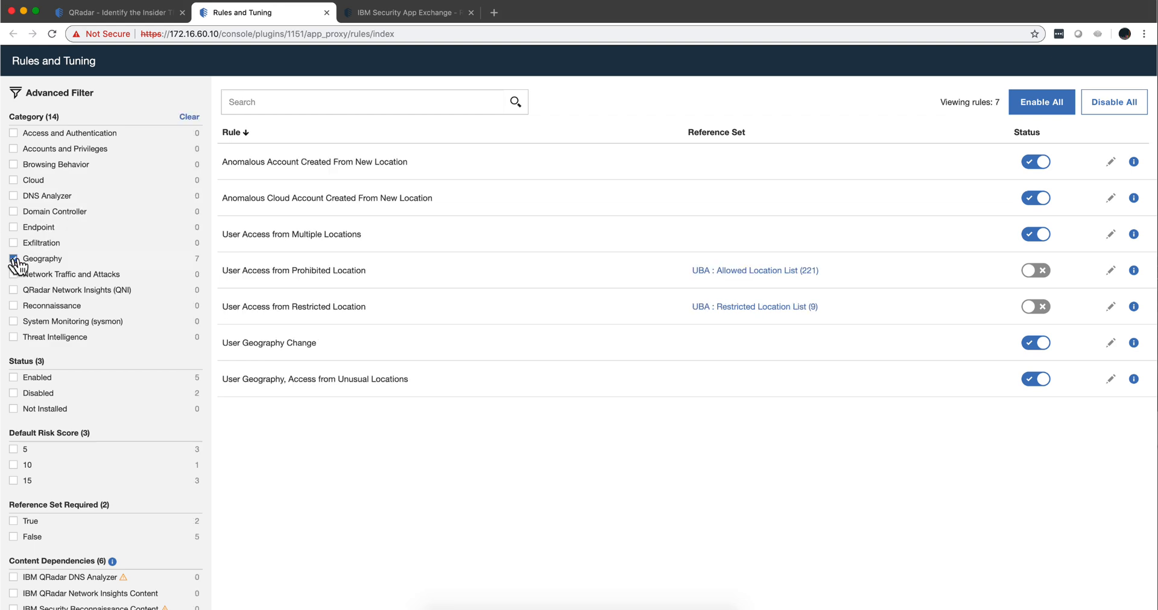
left_click(13, 258)
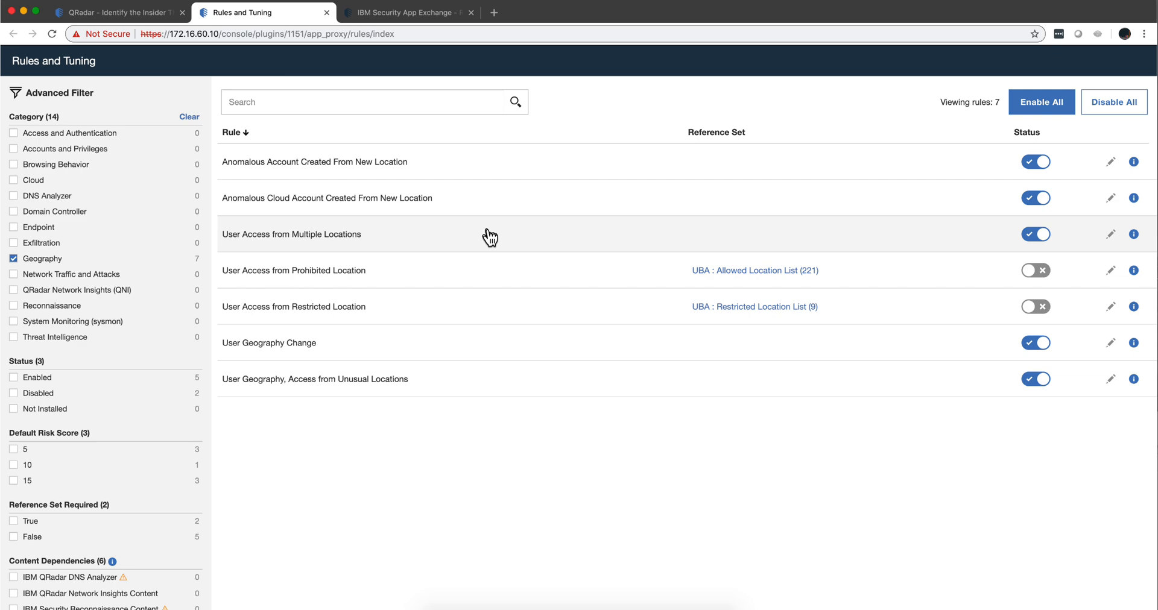
mouse_move(299, 135)
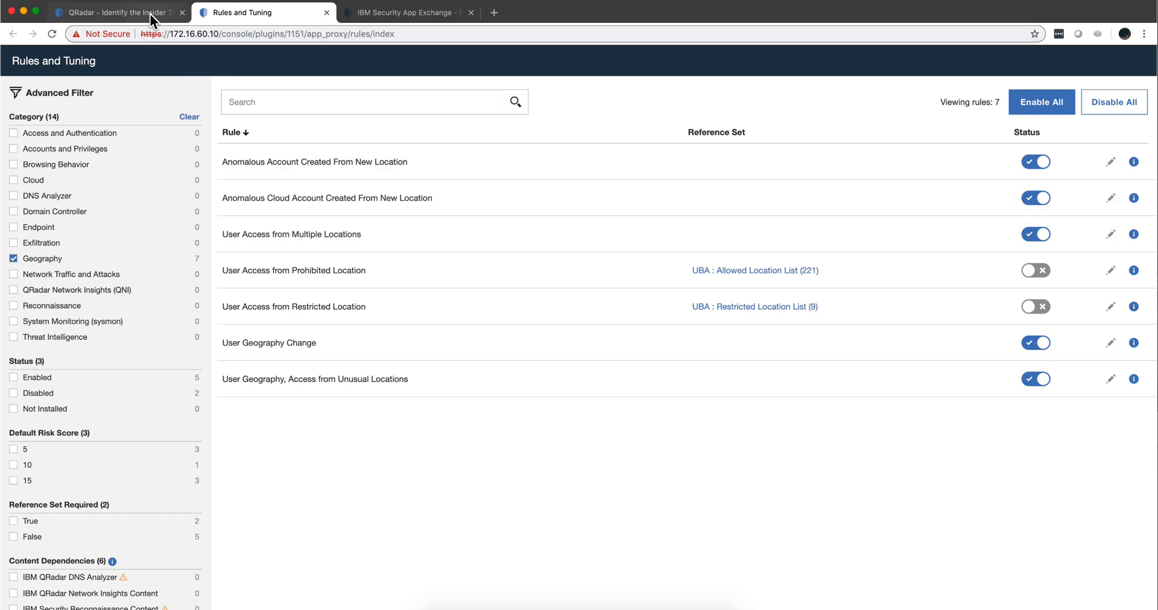
Return to the QRadar console and go to the Admin Console for the LDAP import app
left_click(119, 12)
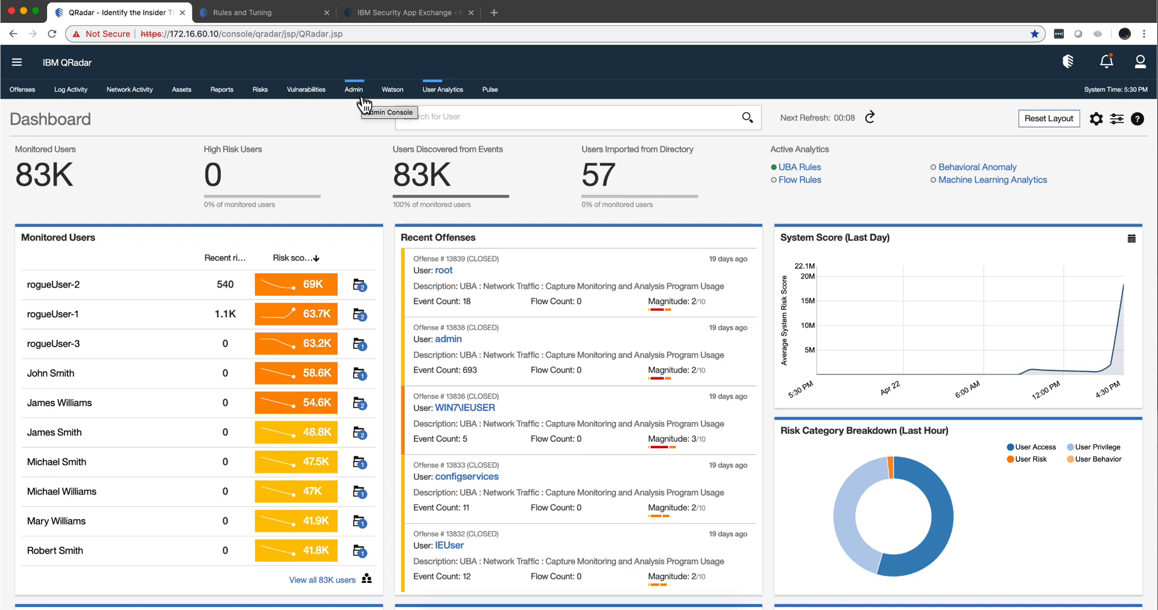
mouse_move(357, 93)
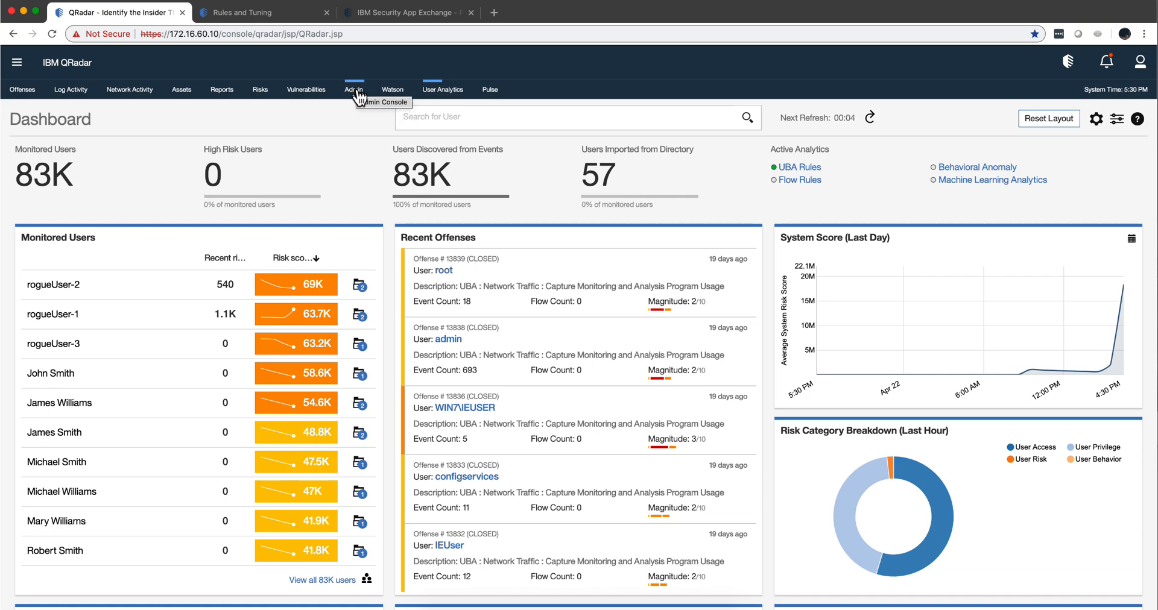
left_click(353, 89)
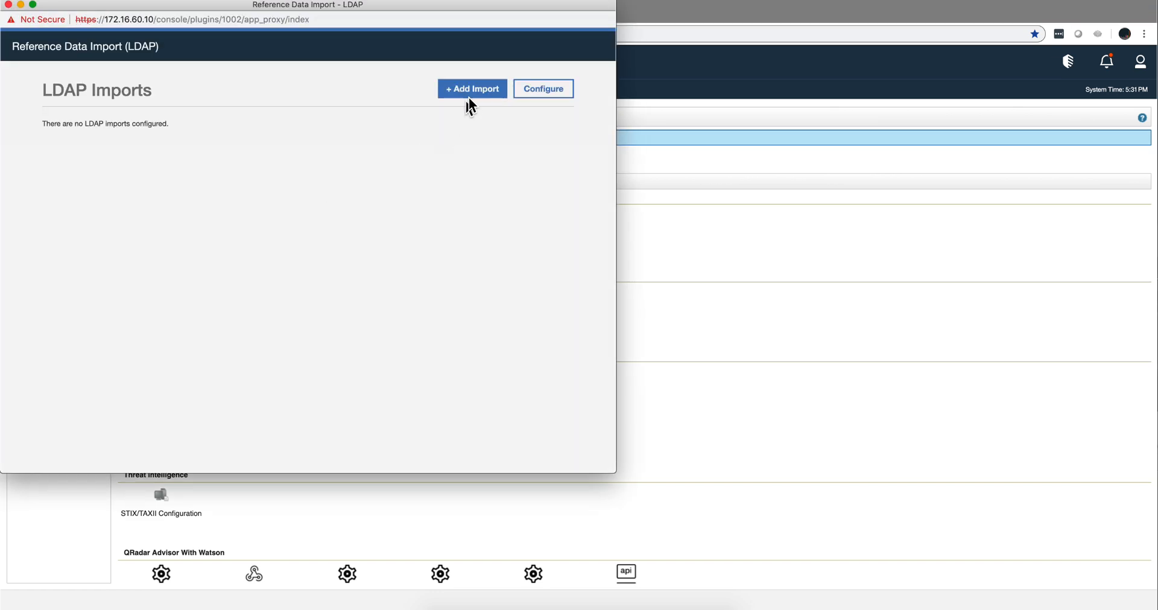
Add an LDAP import for ldap.forumsys.com with Base DN and credentials, test the connection, and continue to attribute selection
left_click(471, 89)
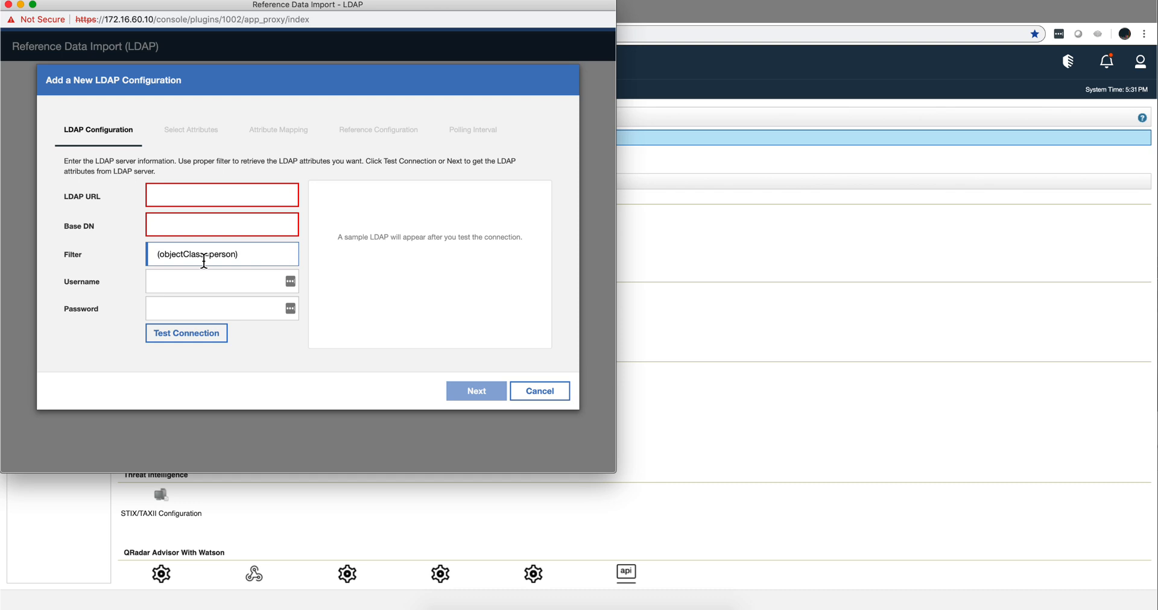
left_click(186, 333)
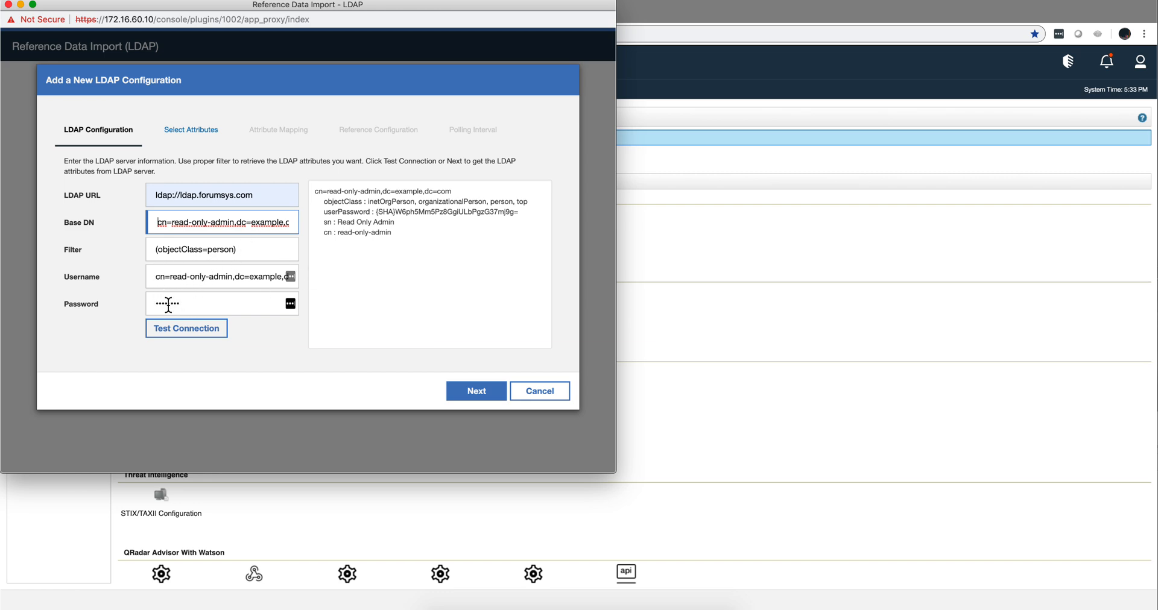
left_click(186, 328)
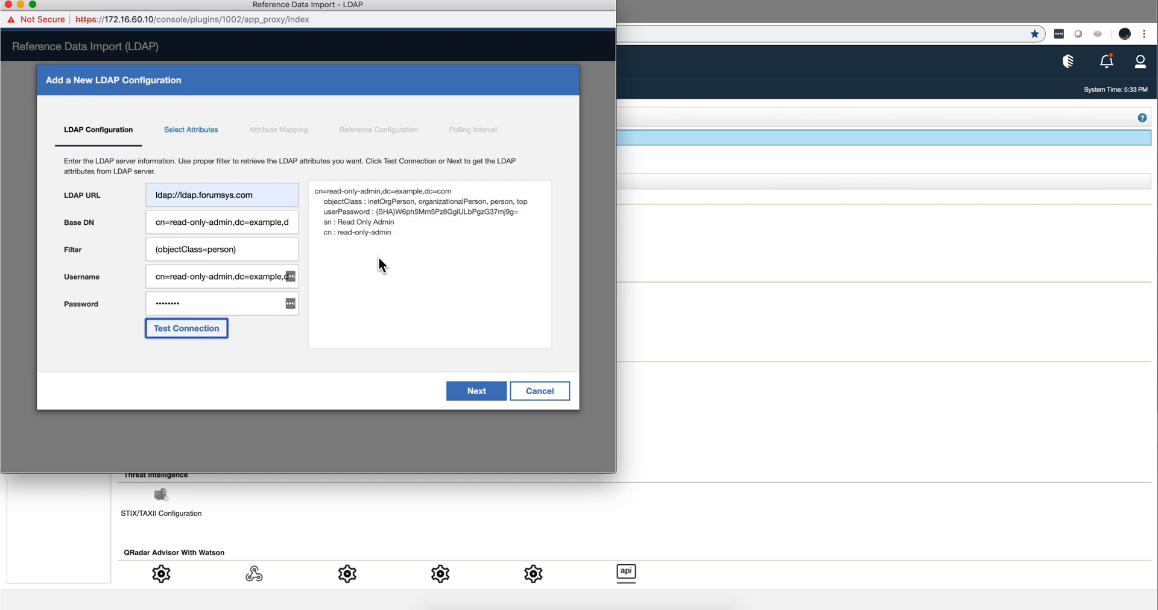
mouse_move(383, 232)
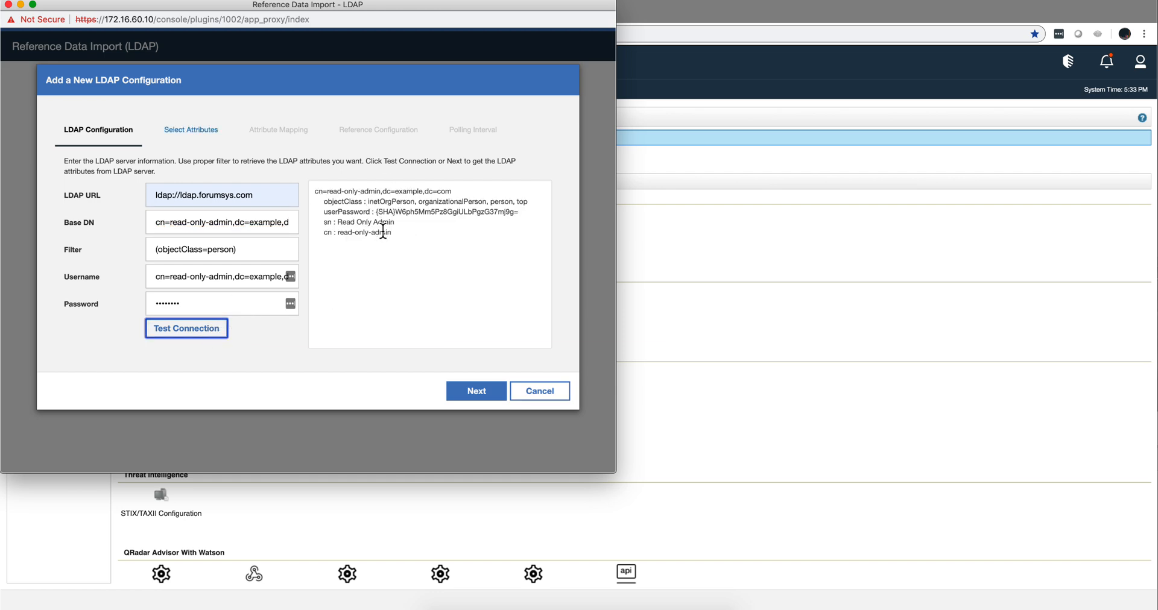
left_click(475, 391)
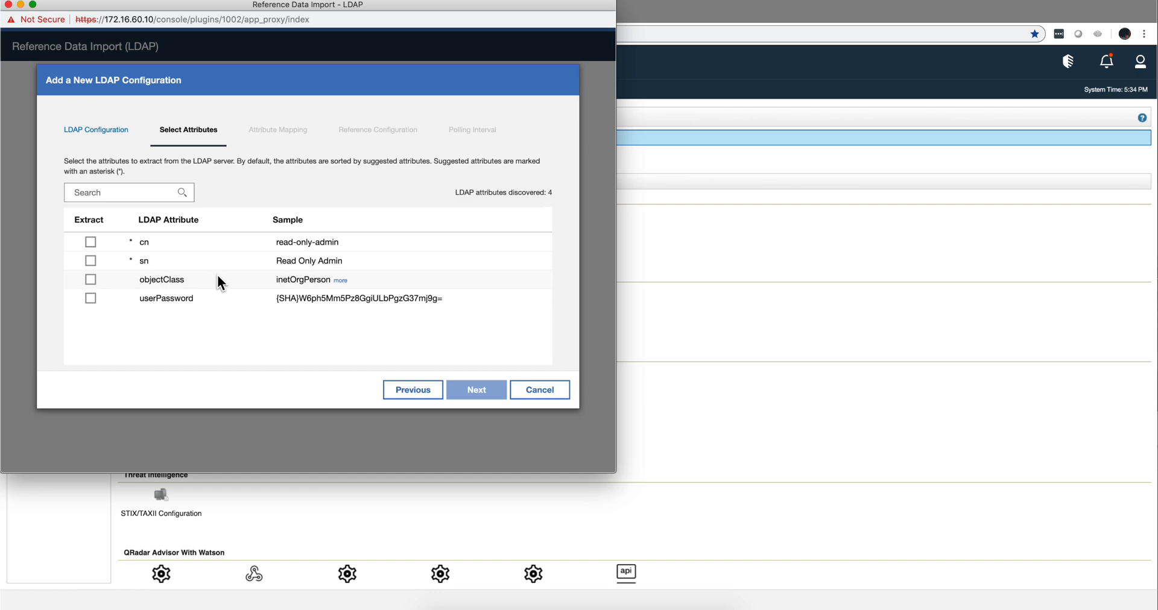
mouse_move(126, 253)
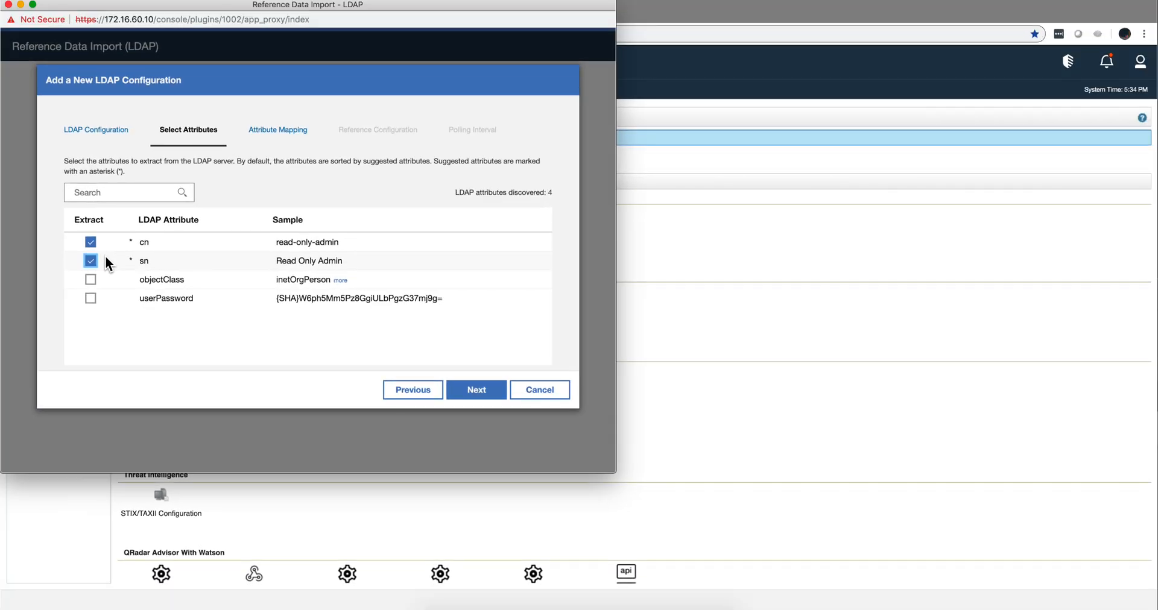
mouse_move(244, 270)
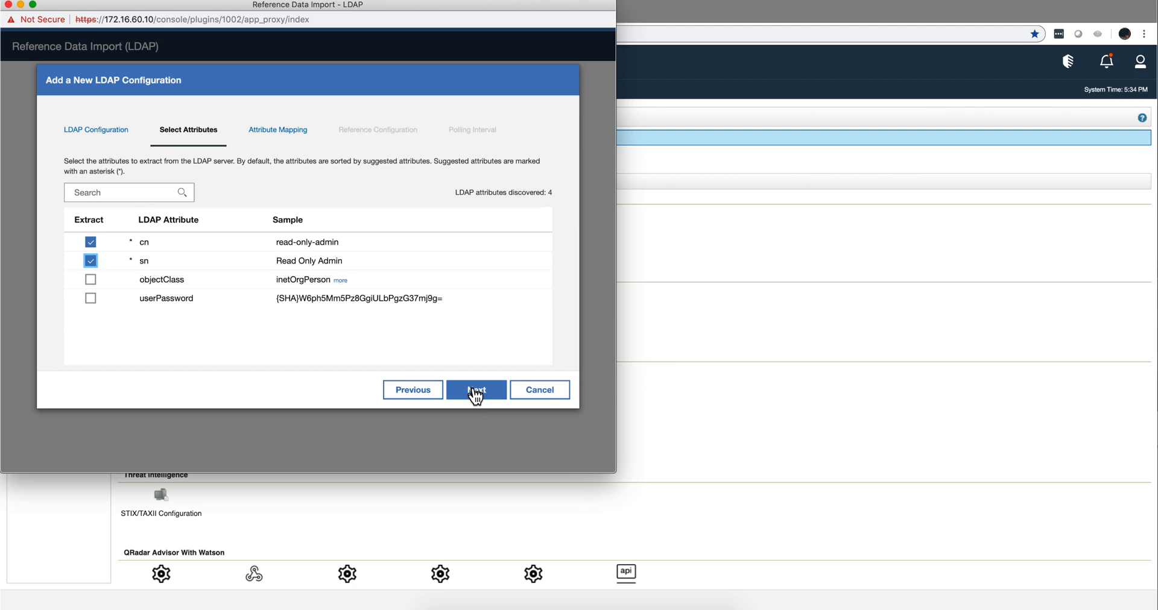
Keep cn and sn selected for extraction and advance to attribute mapping
left_click(476, 390)
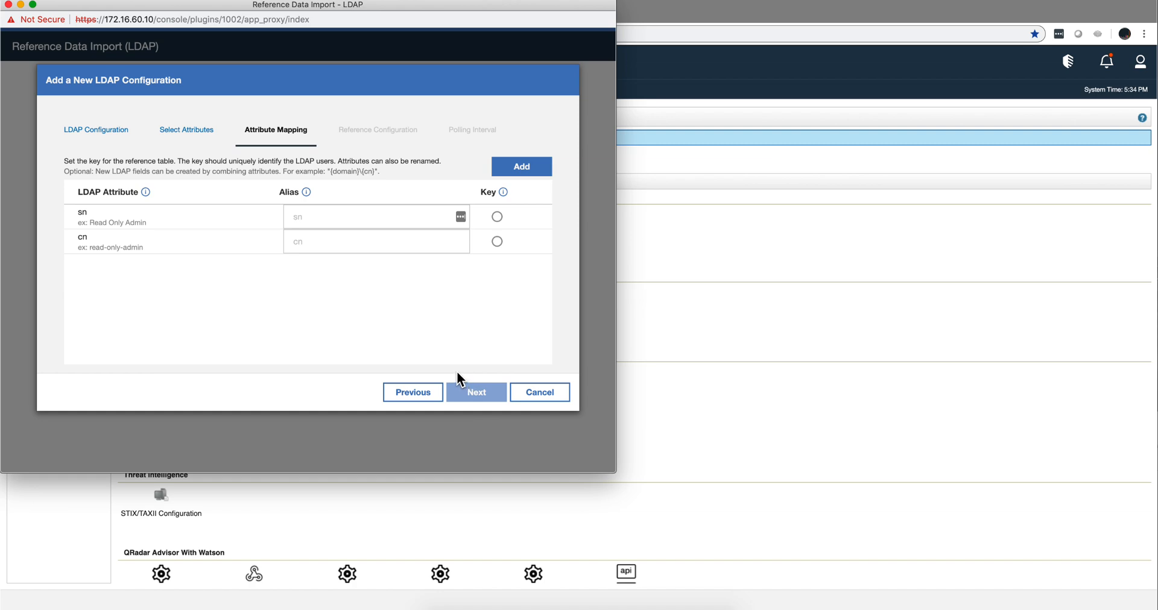
mouse_move(452, 316)
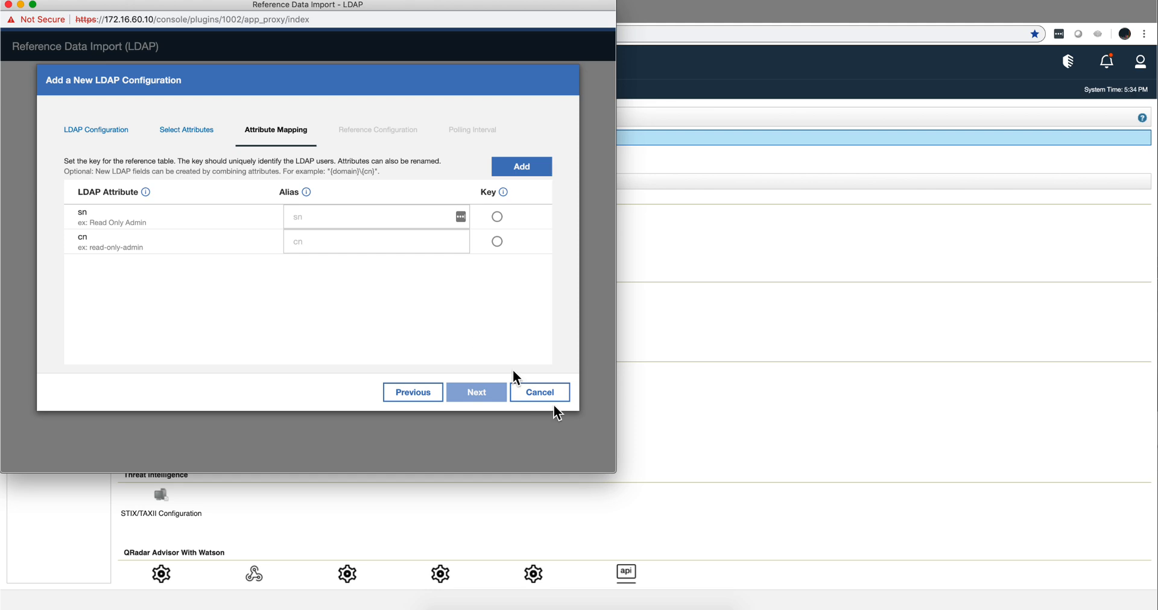
Cancel the LDAP import wizard without saving and browse the Admin Console's installed apps
left_click(538, 392)
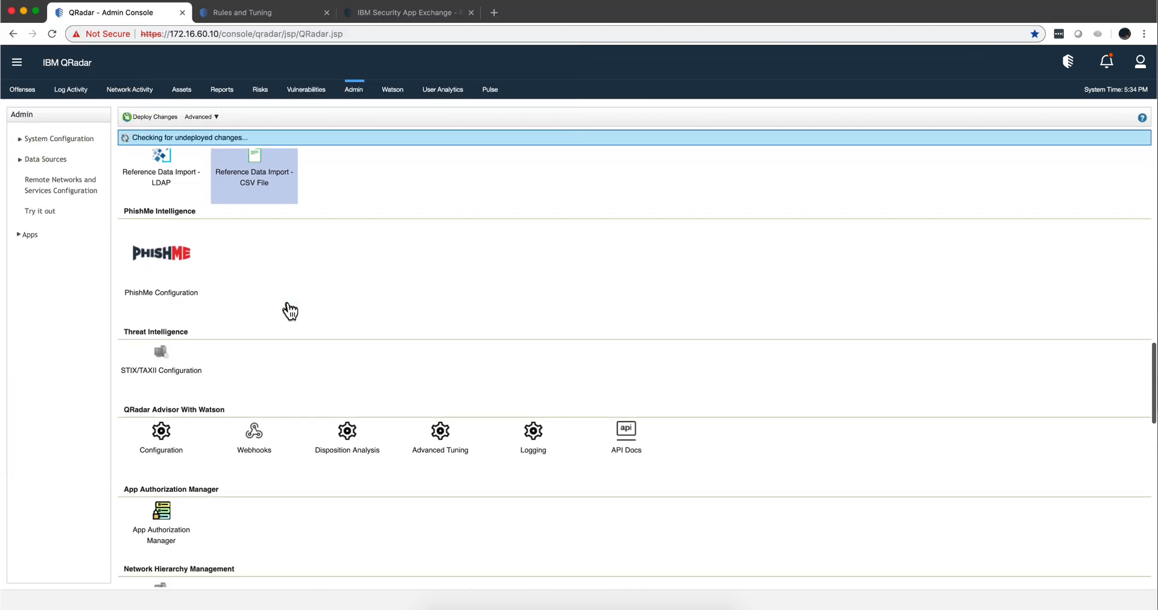
scroll("down", 3)
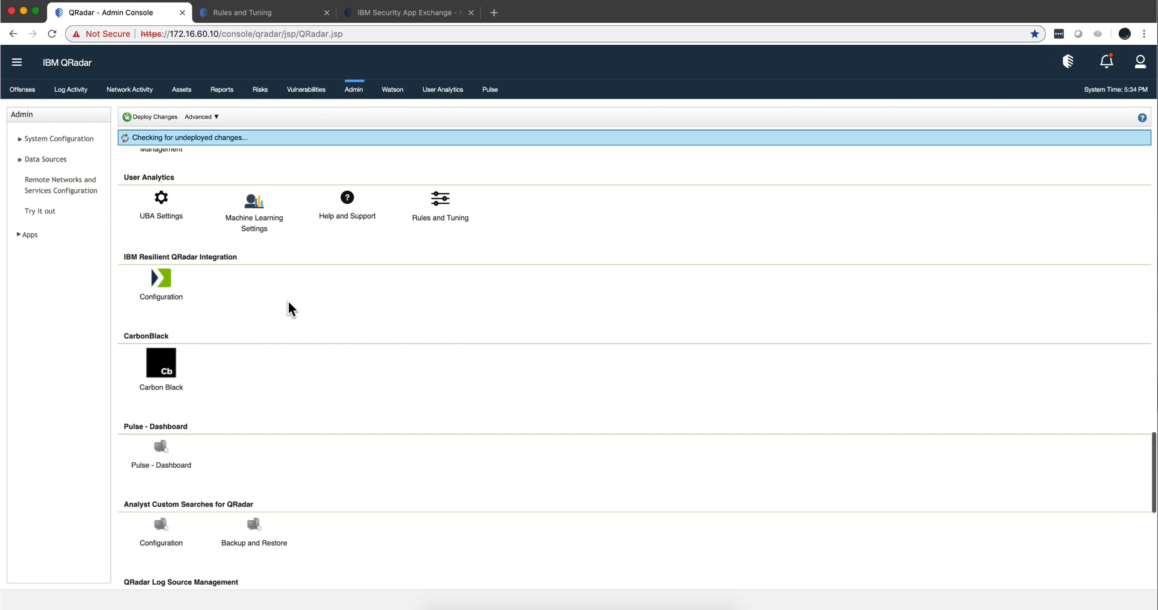
scroll("down", 3)
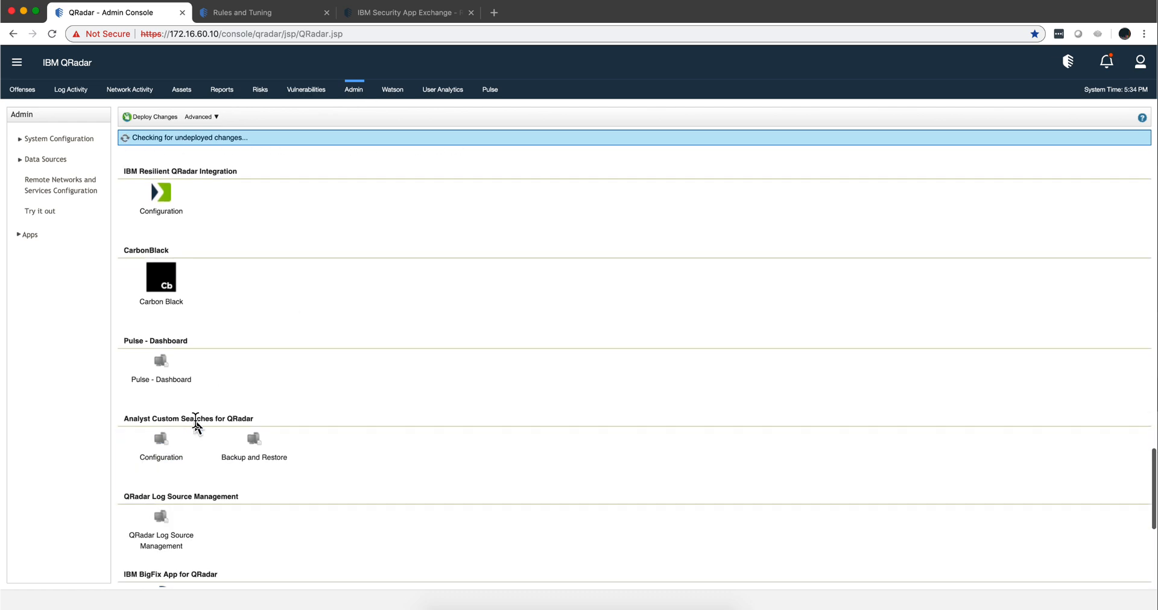
scroll("down", 3)
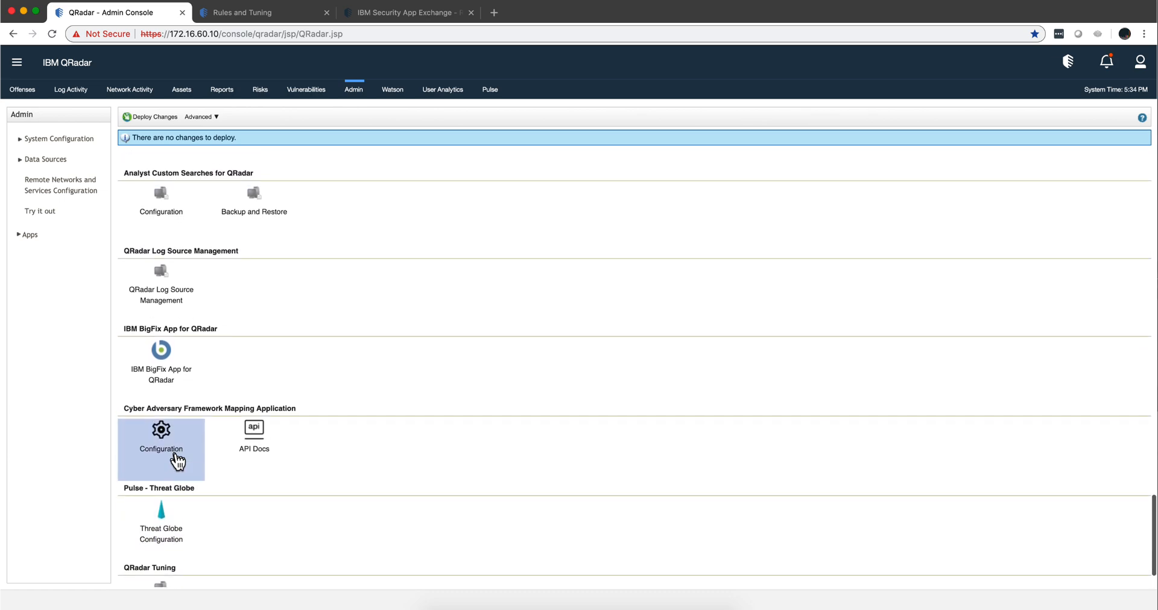
scroll("up", 3)
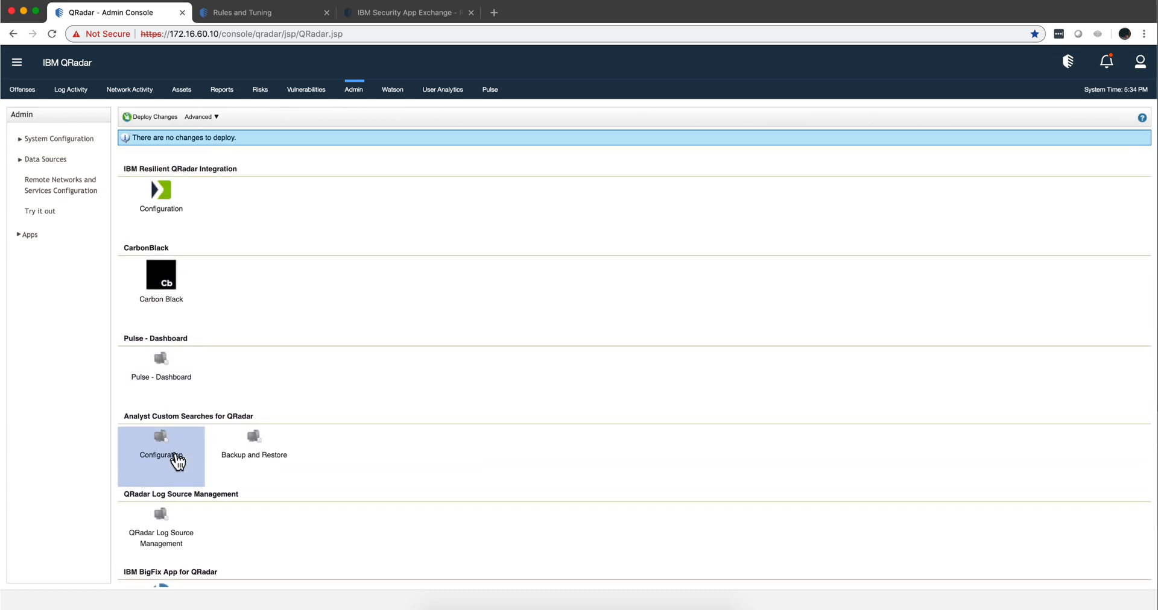
View UBA Settings showing user import from the LDAP_demo table and email-based user coalescing
left_click(160, 454)
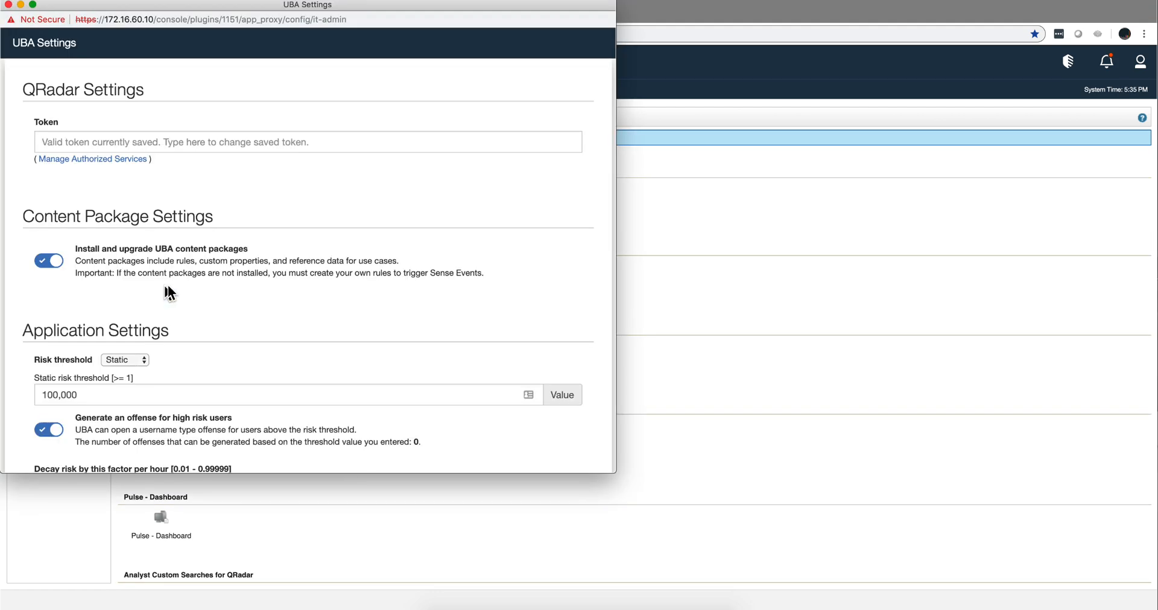
scroll("down", 3)
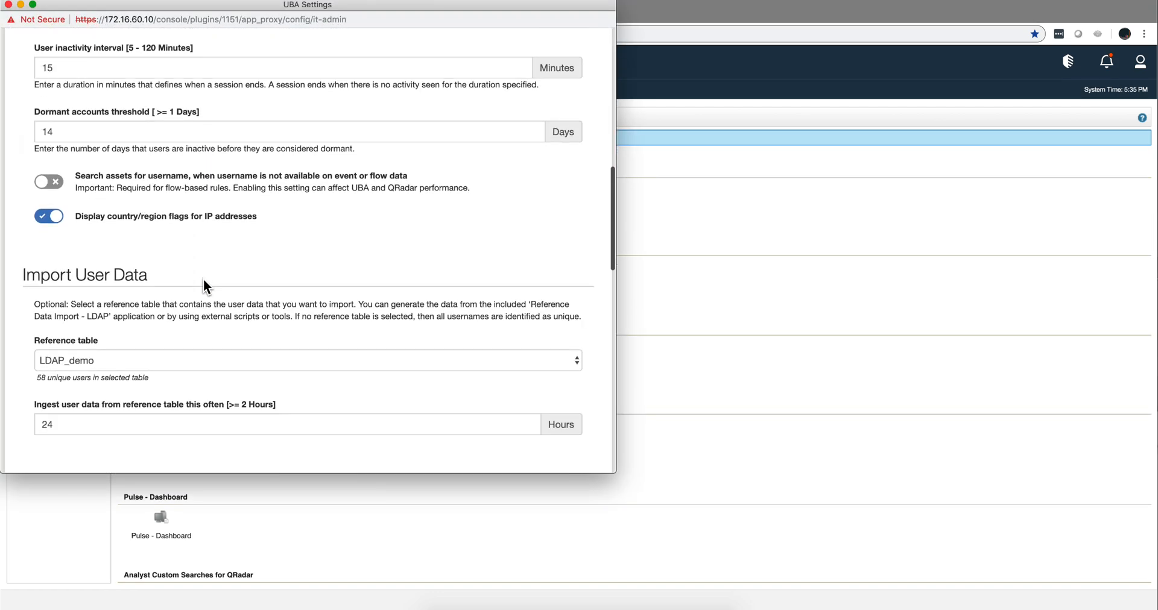
scroll("down", 3)
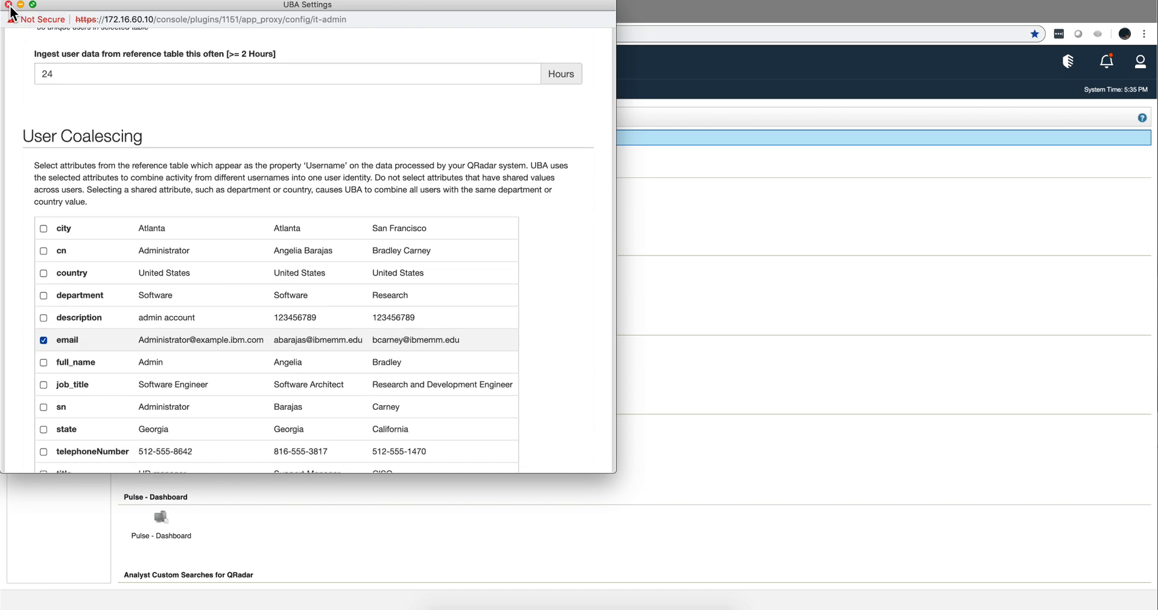
Close UBA Settings and return to the Admin Console's list of installed app configurations
left_click(10, 5)
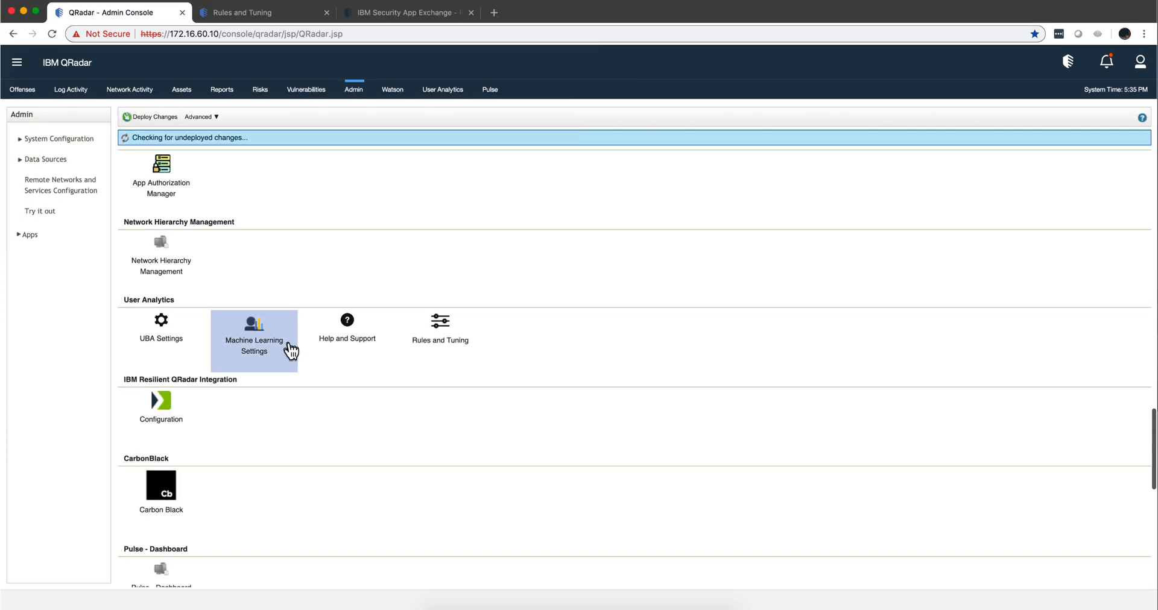
scroll("down", 3)
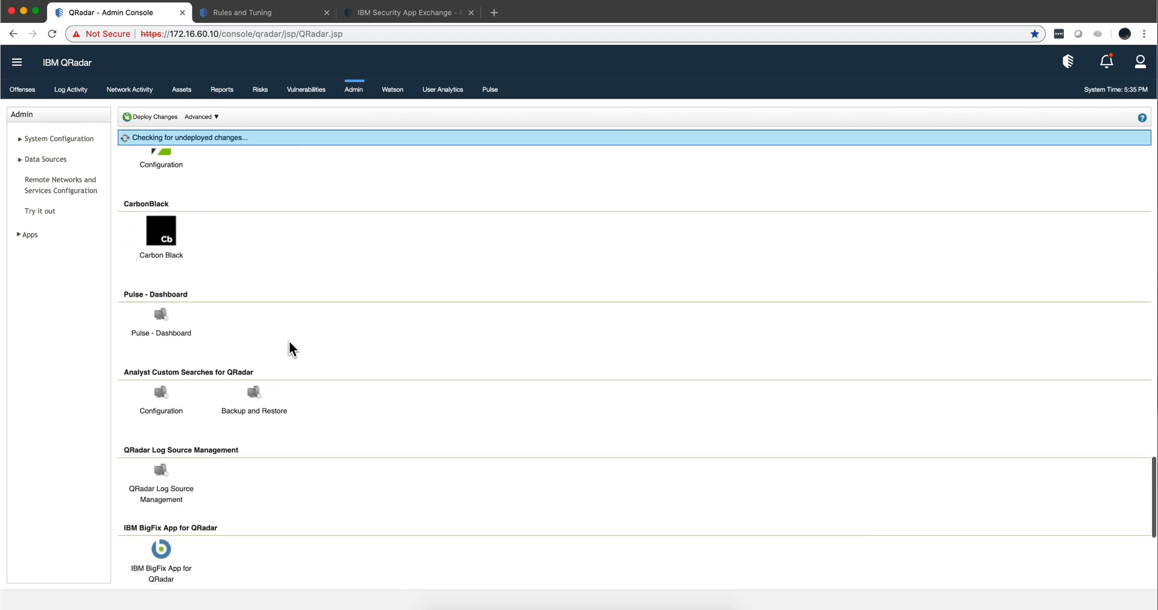
scroll("down", 3)
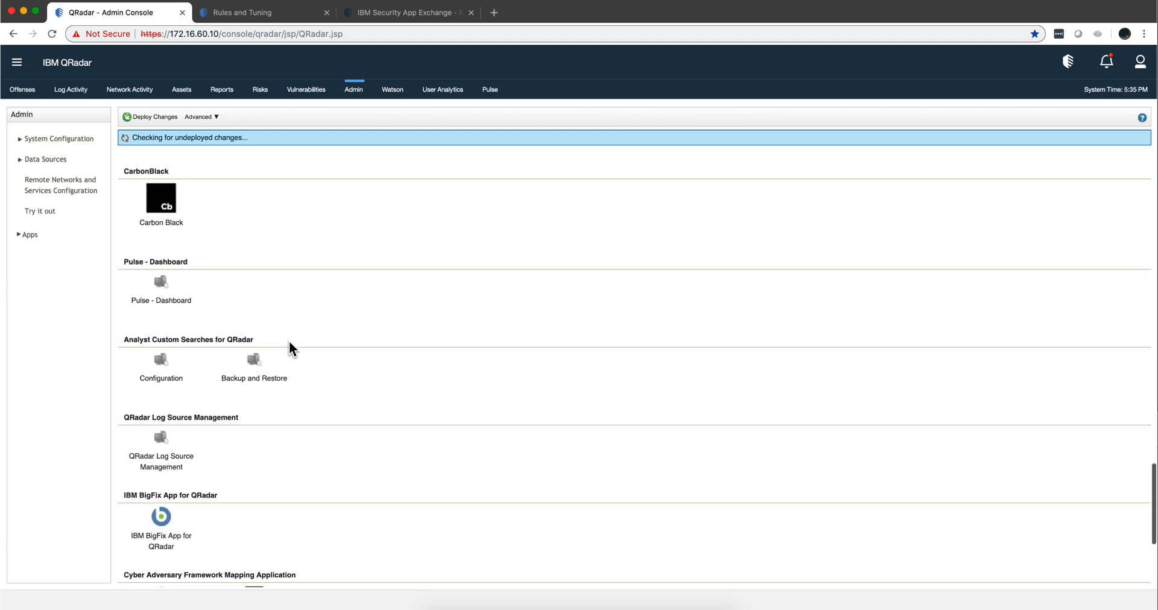